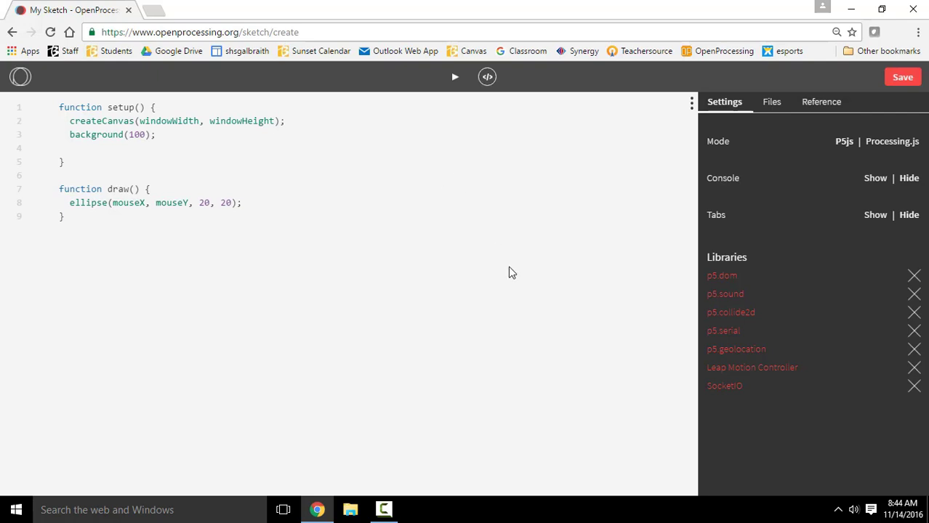
pyautogui.moveTo(490, 256)
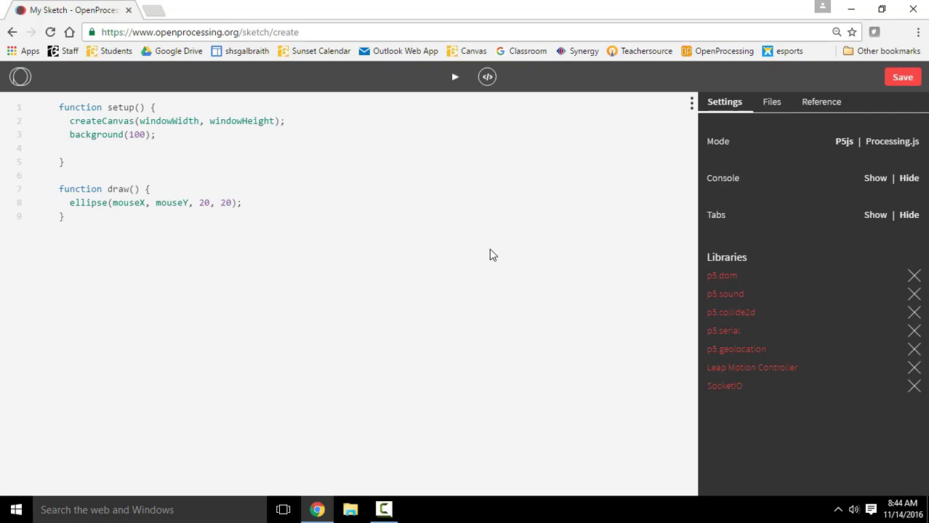
pyautogui.moveTo(416, 305)
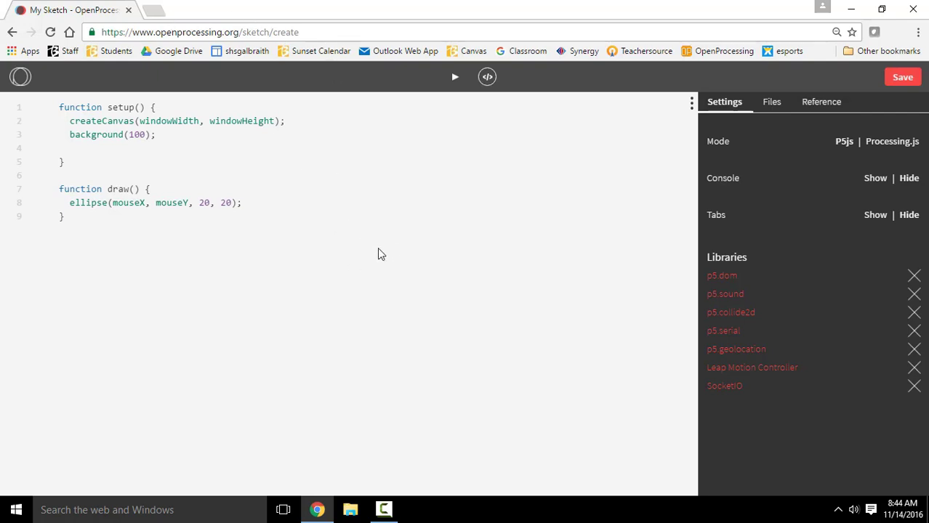
pyautogui.moveTo(637, 100)
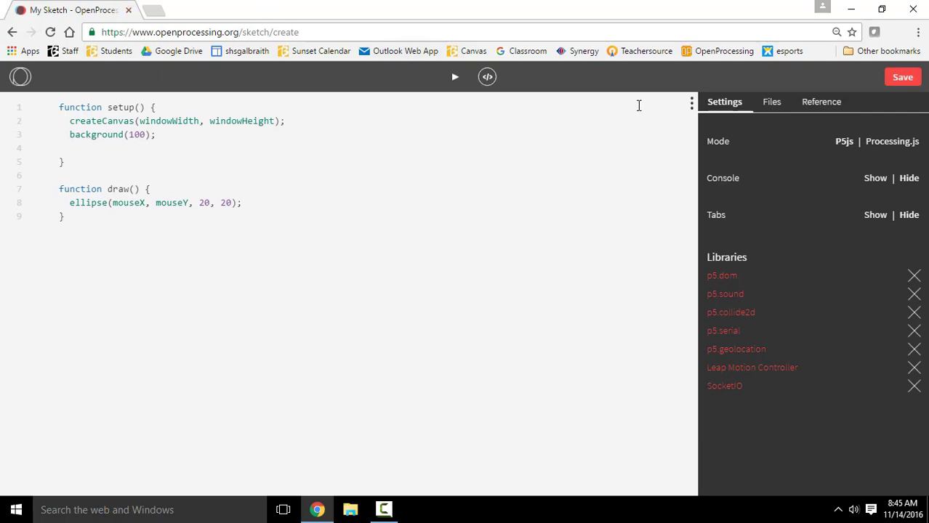
pyautogui.moveTo(692, 105)
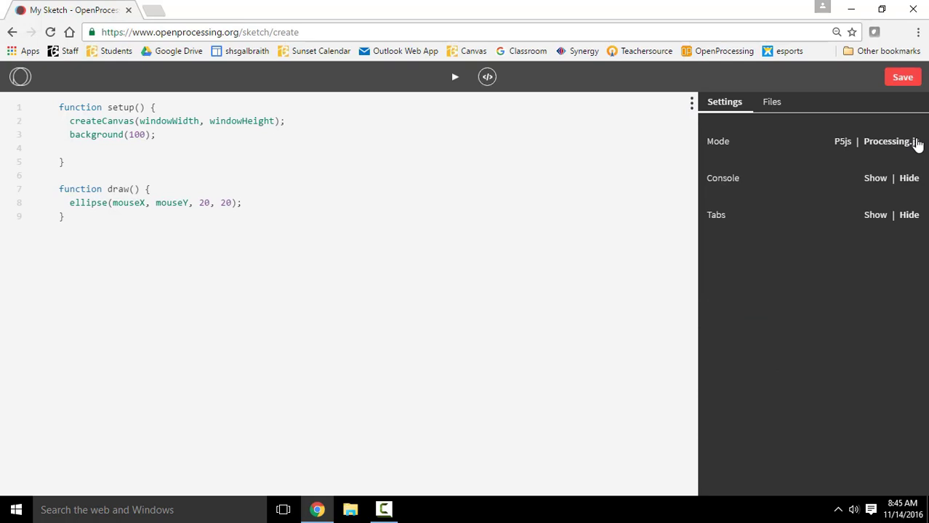
pyautogui.moveTo(890, 154)
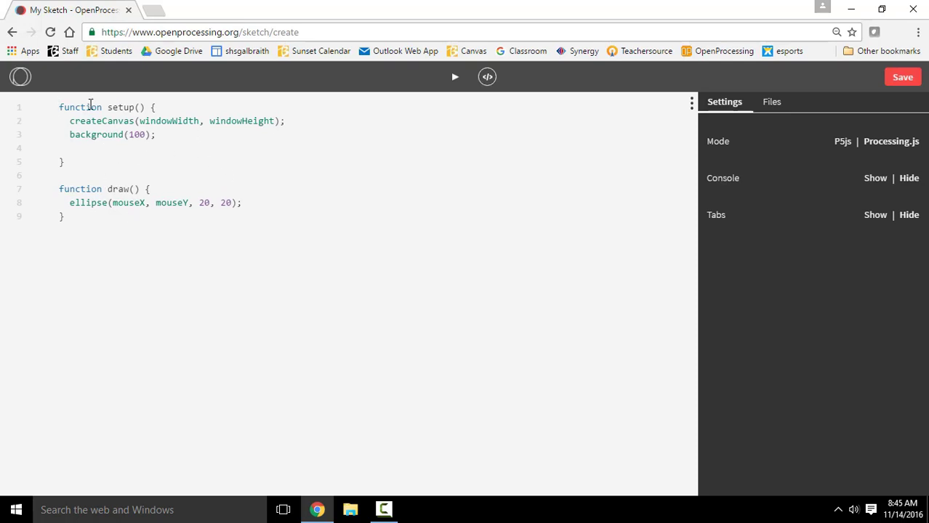
# - Declare setup() and draw() with void and position the cursor at the sketch's top
pyautogui.write('void')
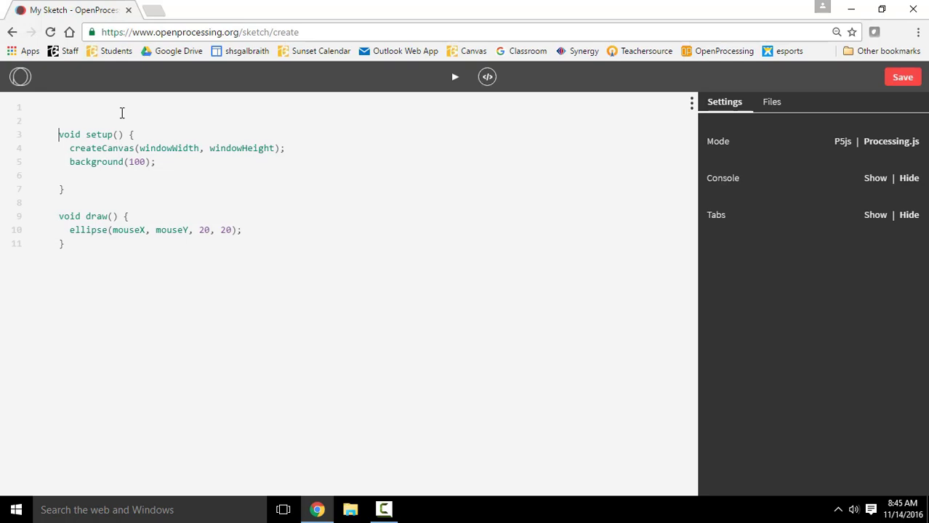
pyautogui.click(59, 108)
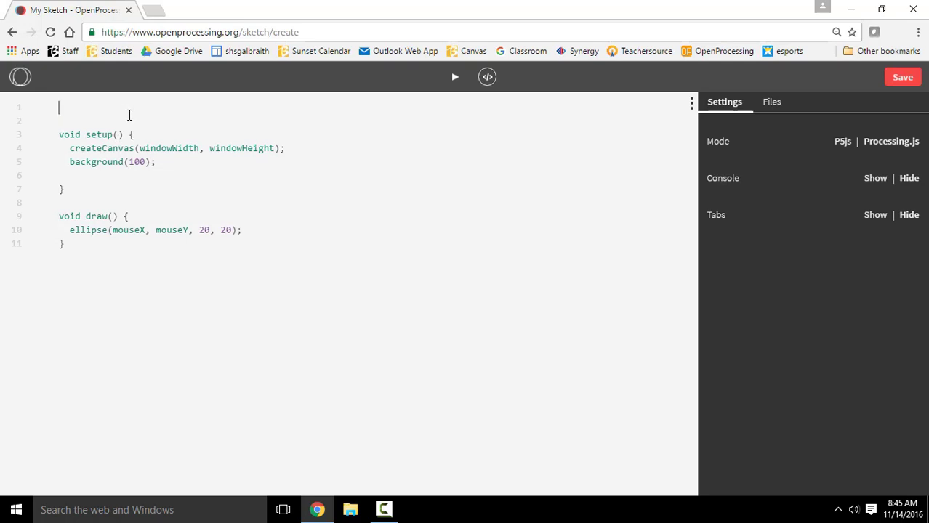
pyautogui.moveTo(204, 118)
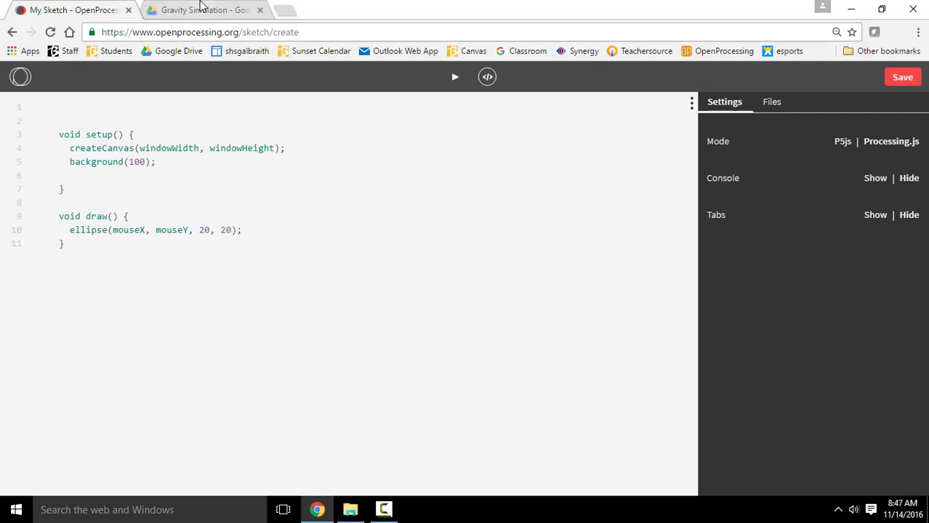
# - Switch to the GravitySimulation.mp4 preview tab in Google Drive
pyautogui.click(204, 9)
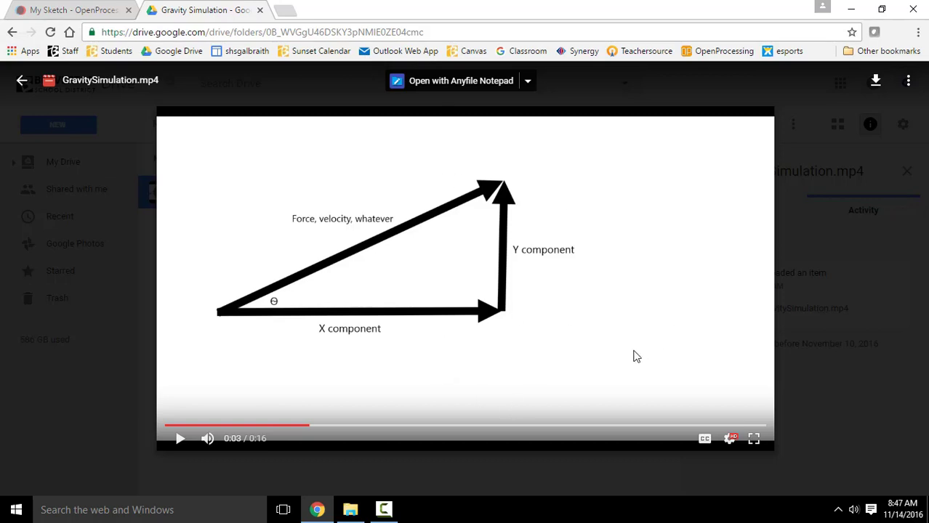
pyautogui.moveTo(633, 362)
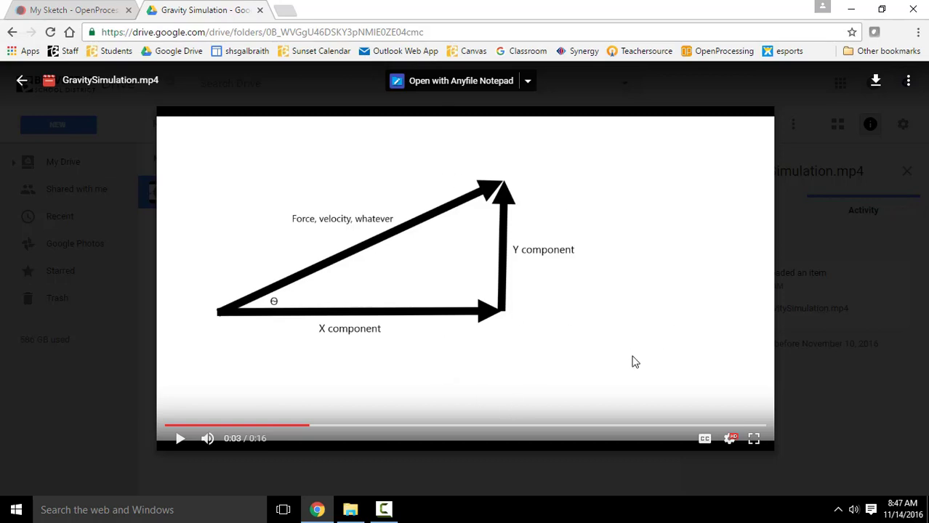
pyautogui.moveTo(619, 350)
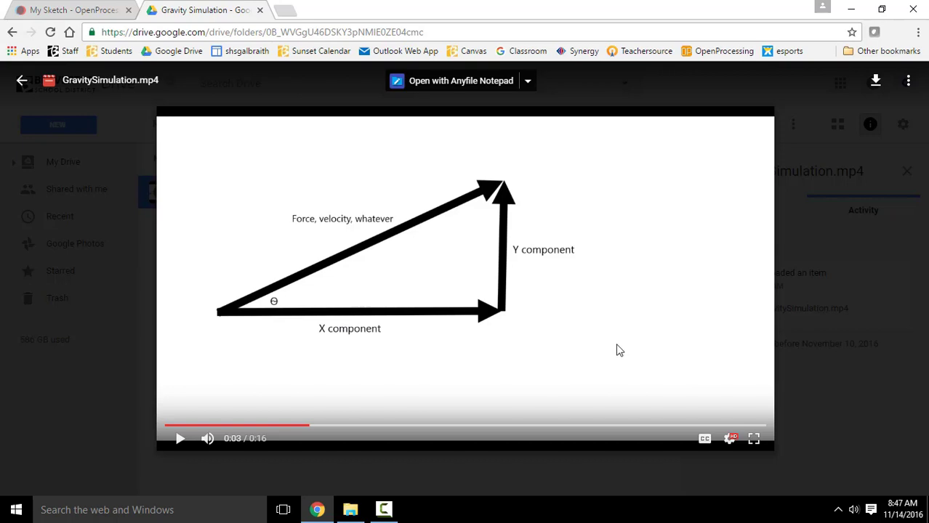
pyautogui.moveTo(232, 288)
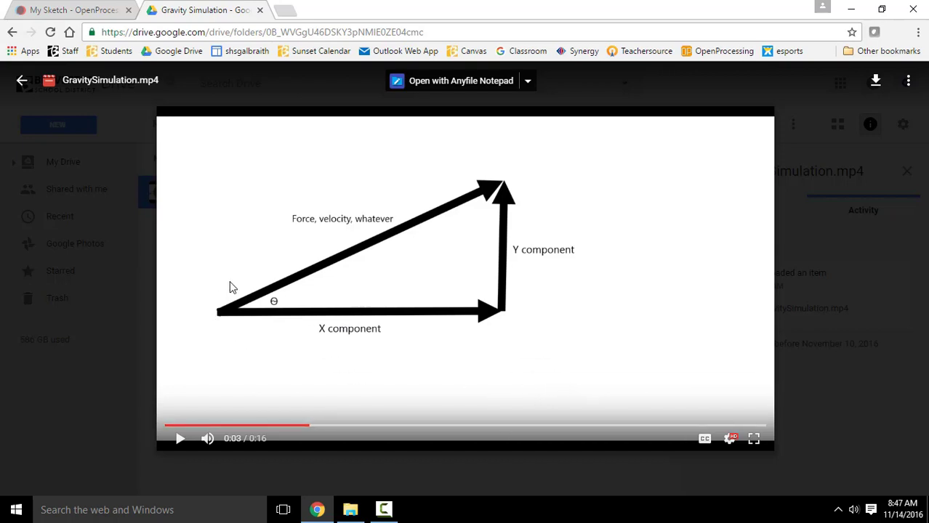
pyautogui.moveTo(593, 391)
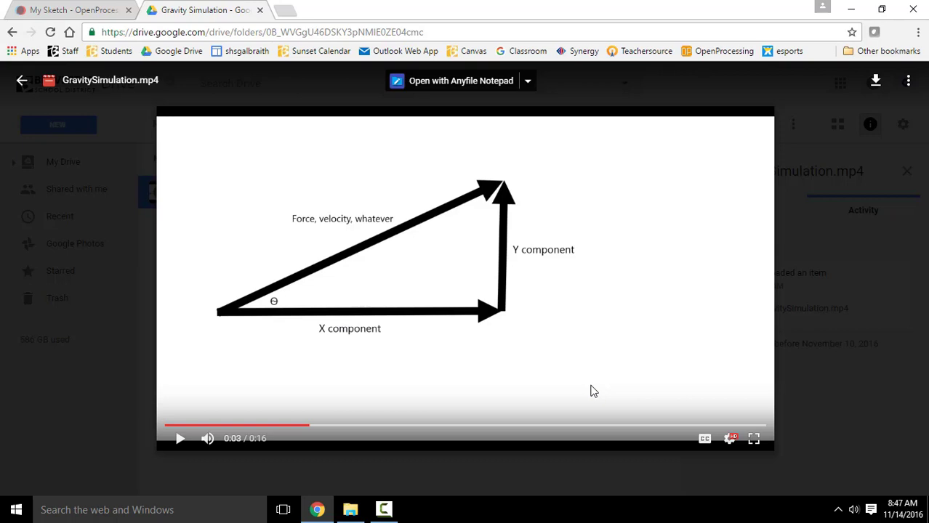
pyautogui.moveTo(241, 311)
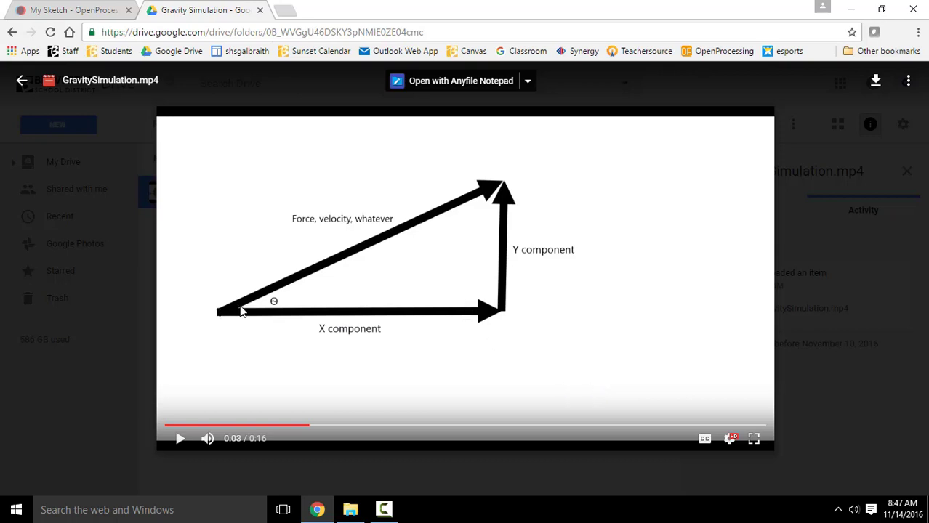
pyautogui.moveTo(448, 199)
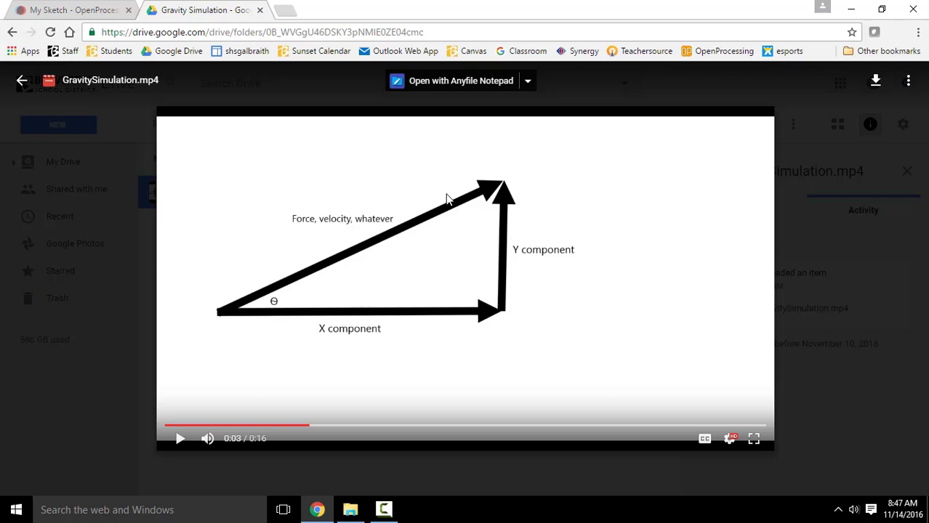
pyautogui.moveTo(269, 273)
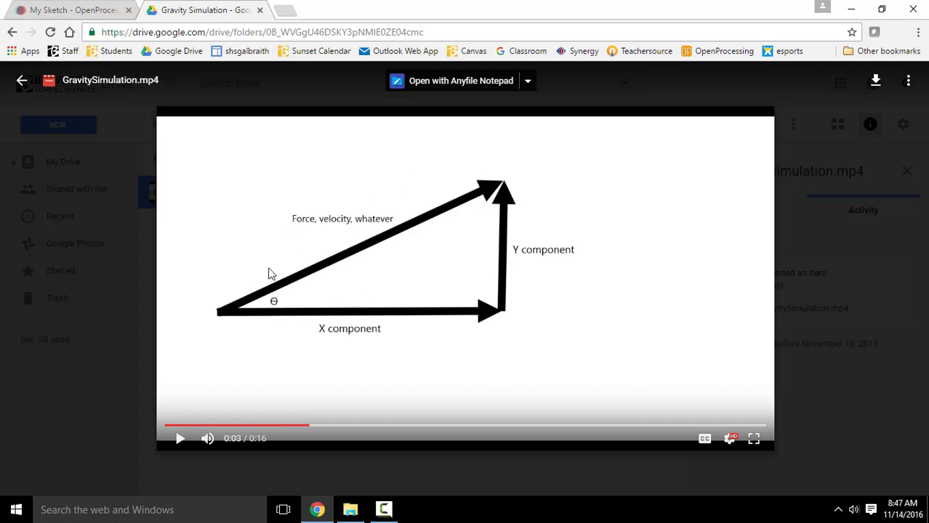
pyautogui.moveTo(235, 342)
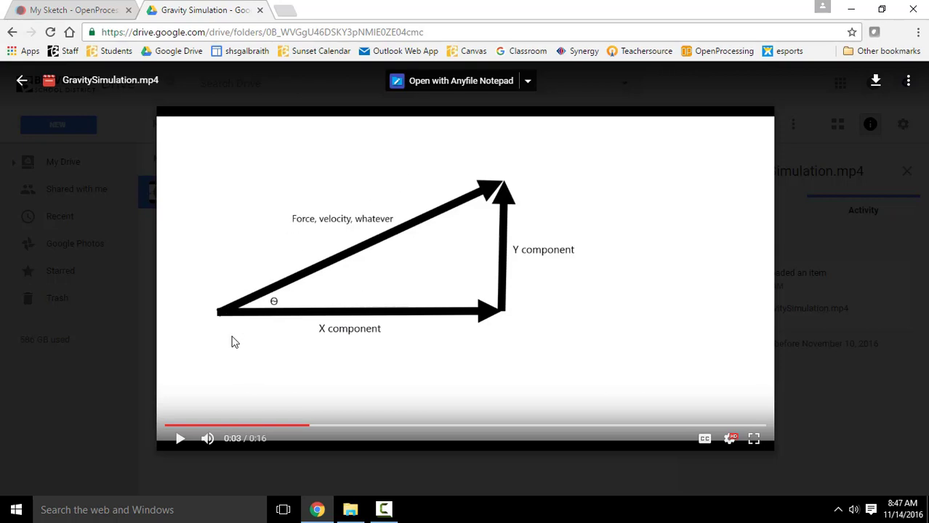
pyautogui.moveTo(256, 284)
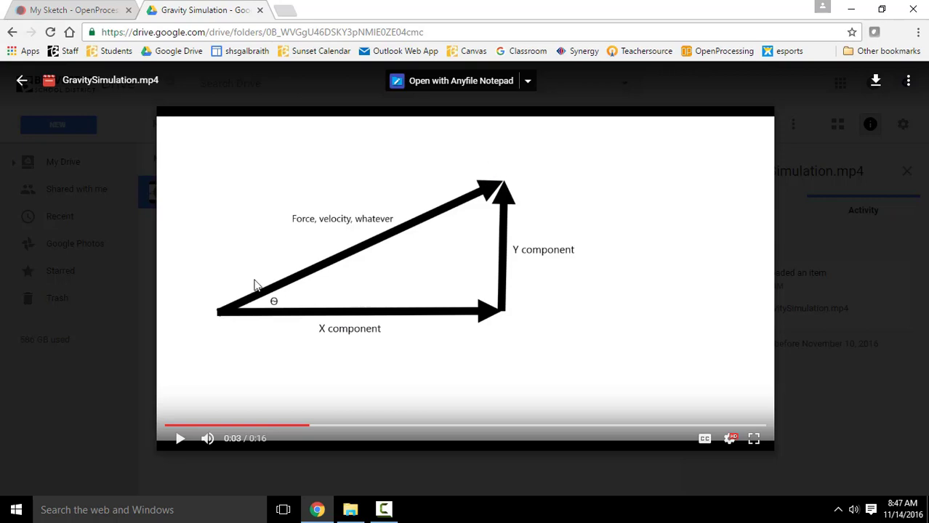
pyautogui.moveTo(249, 321)
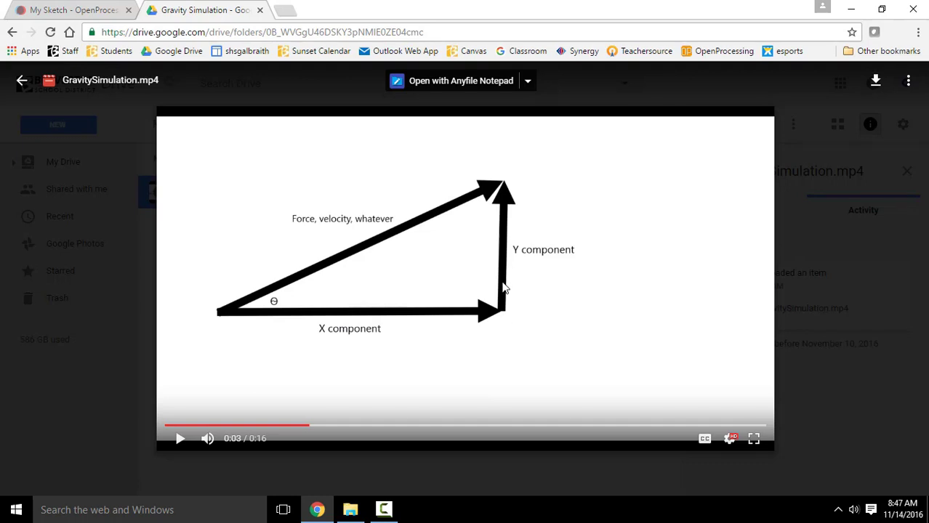
pyautogui.moveTo(342, 244)
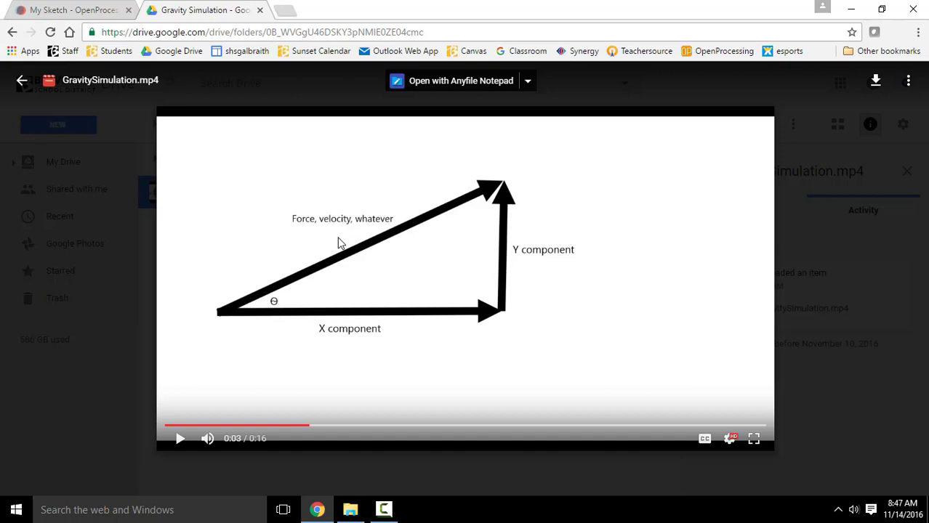
pyautogui.moveTo(486, 197)
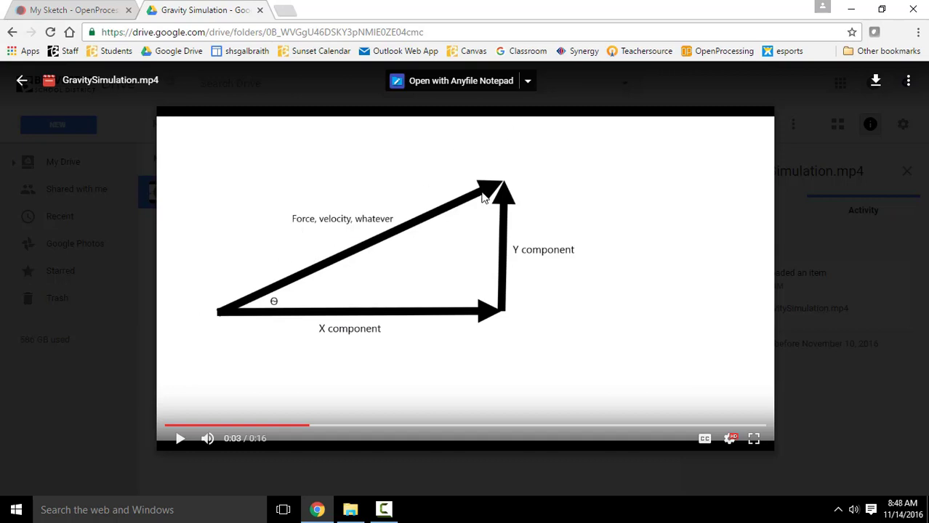
pyautogui.moveTo(487, 277)
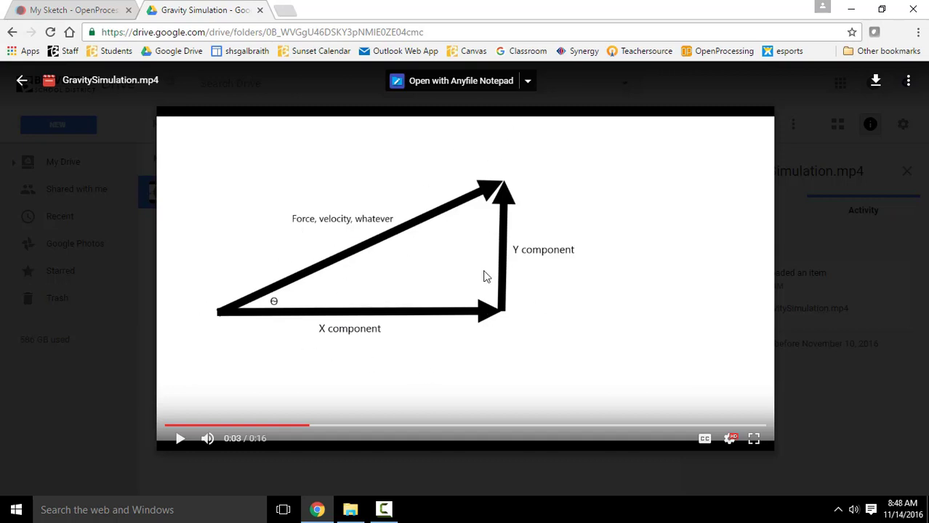
pyautogui.moveTo(509, 227)
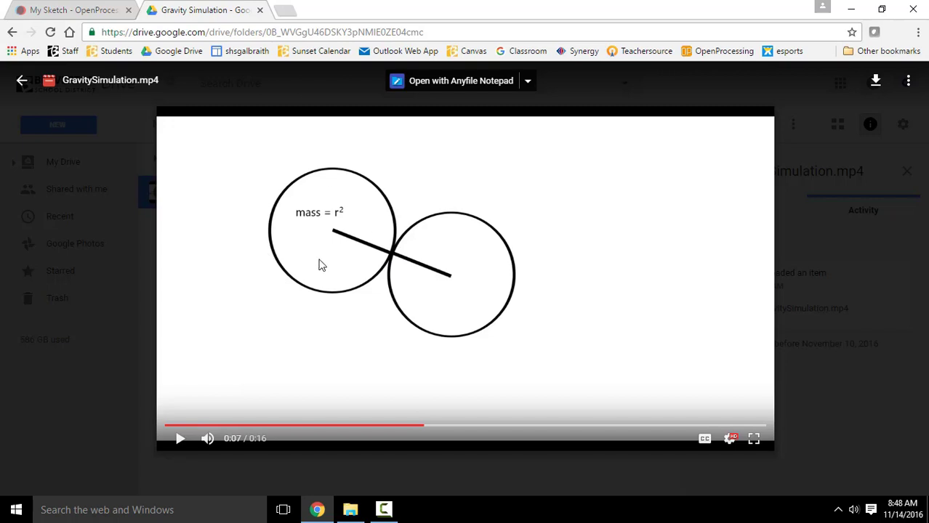
pyautogui.moveTo(328, 221)
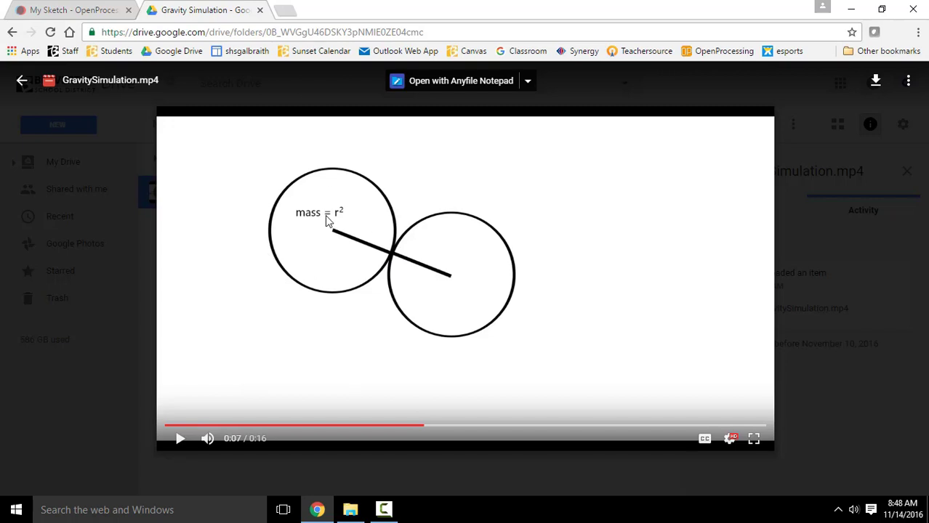
pyautogui.moveTo(348, 239)
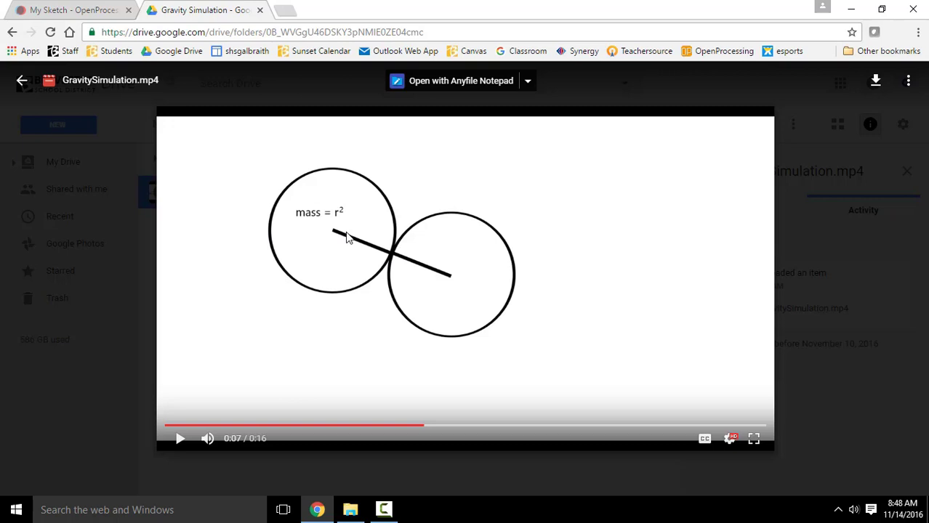
pyautogui.moveTo(335, 225)
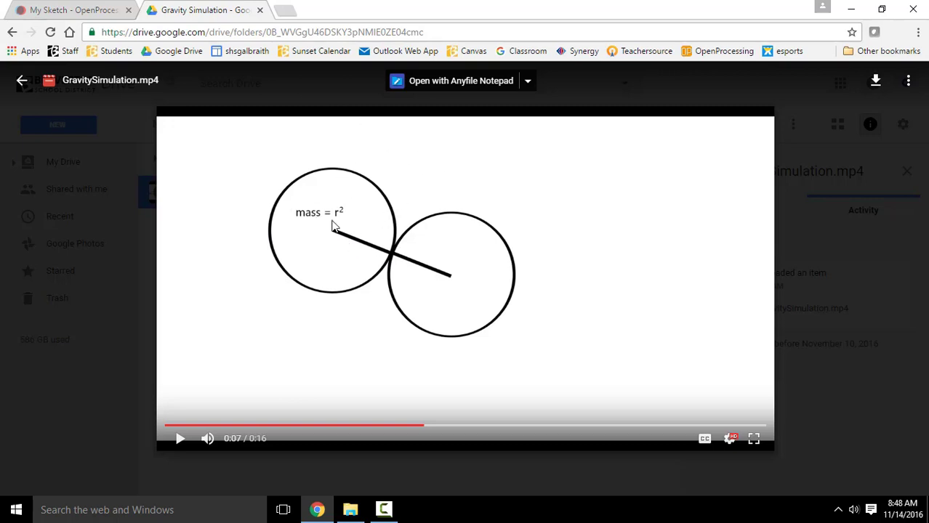
pyautogui.moveTo(490, 346)
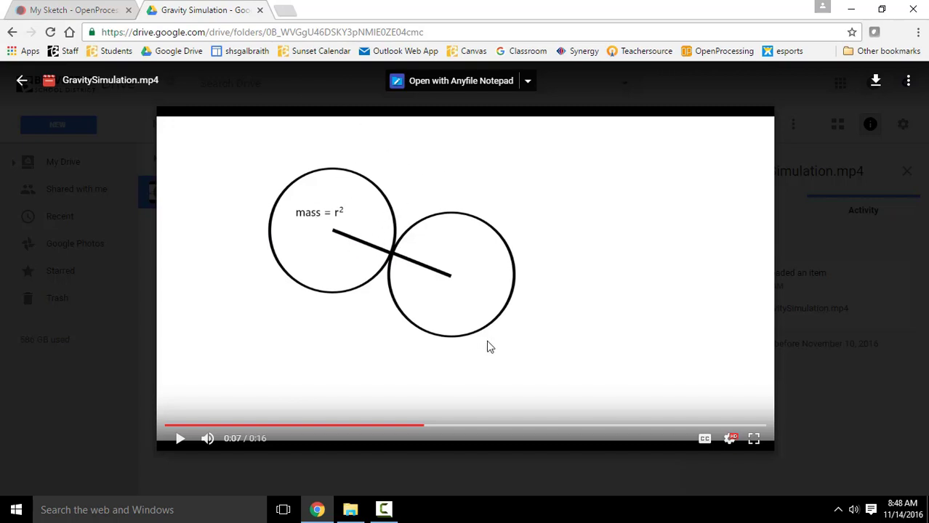
pyautogui.moveTo(378, 253)
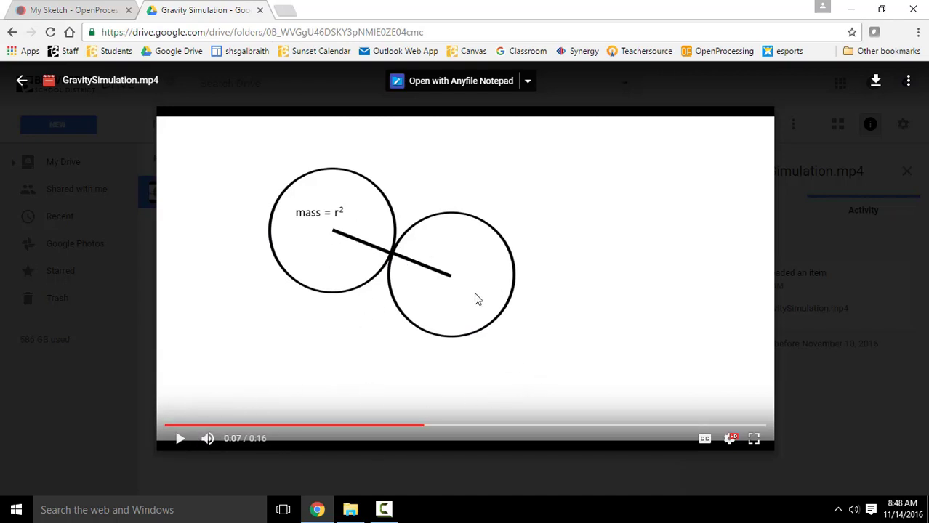
pyautogui.moveTo(343, 238)
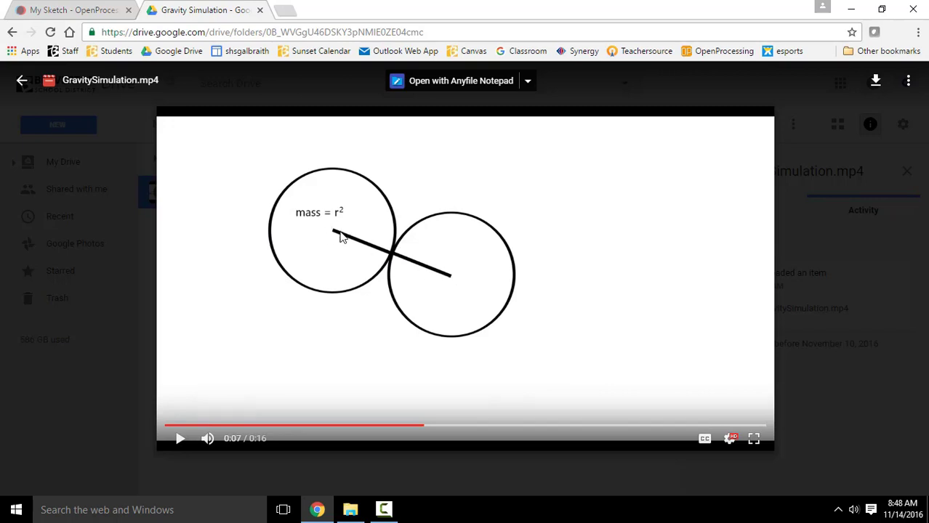
pyautogui.moveTo(303, 188)
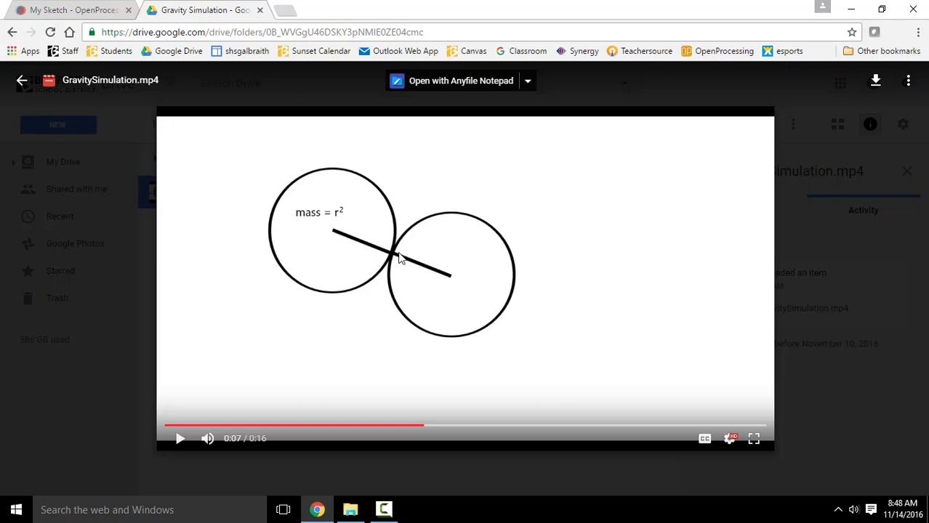
pyautogui.moveTo(357, 394)
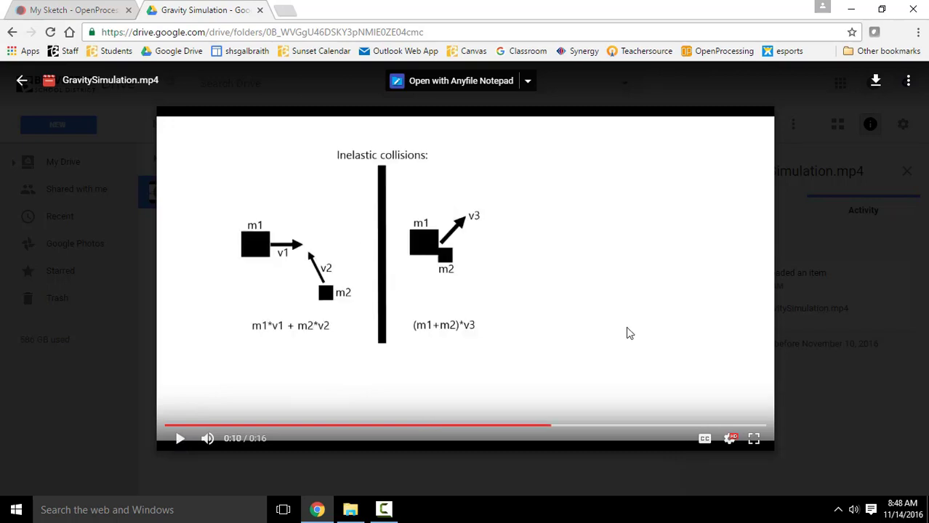
pyautogui.moveTo(555, 314)
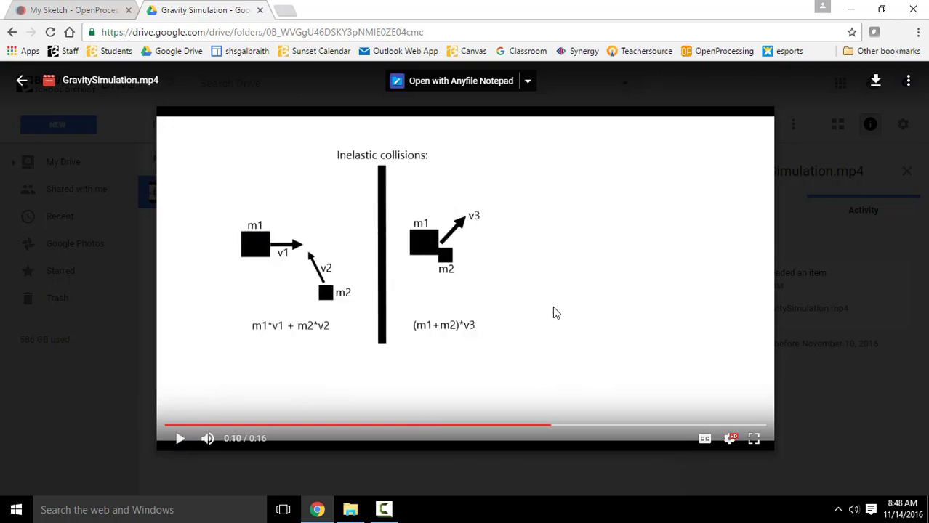
pyautogui.moveTo(546, 297)
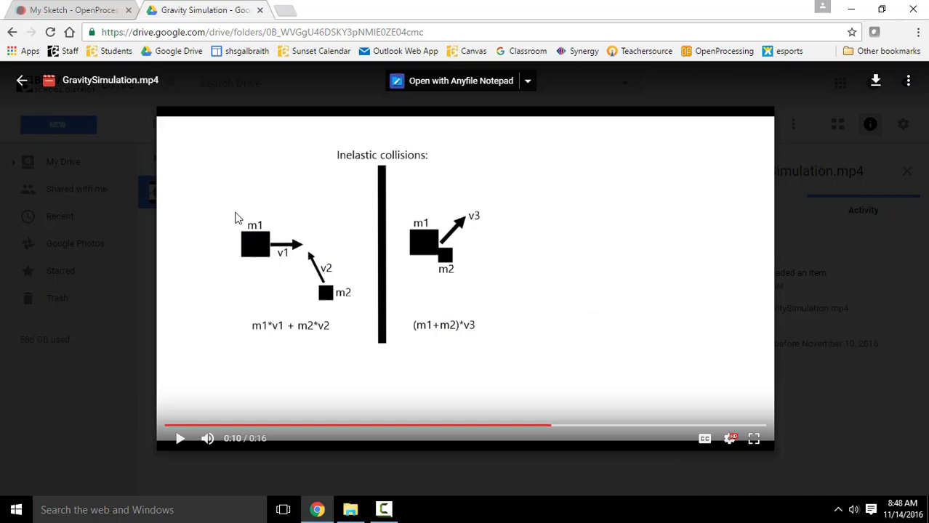
pyautogui.moveTo(274, 236)
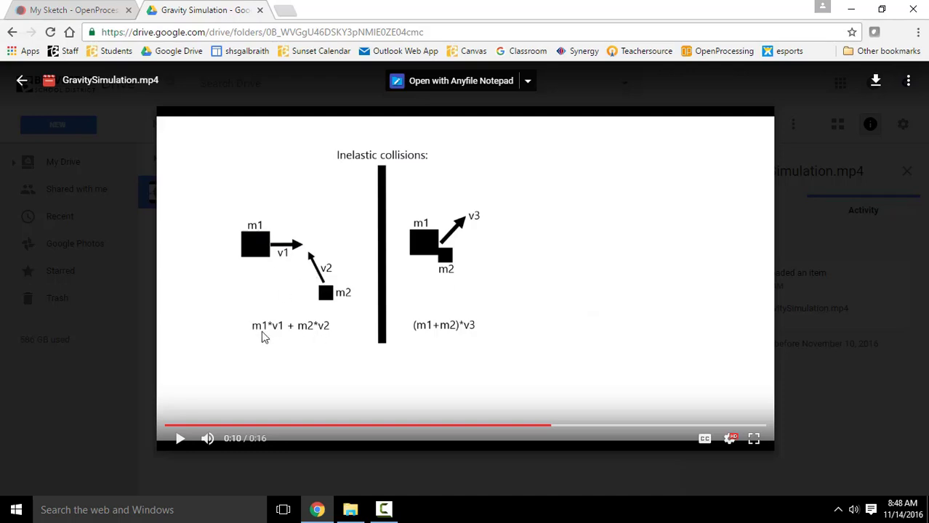
pyautogui.moveTo(288, 340)
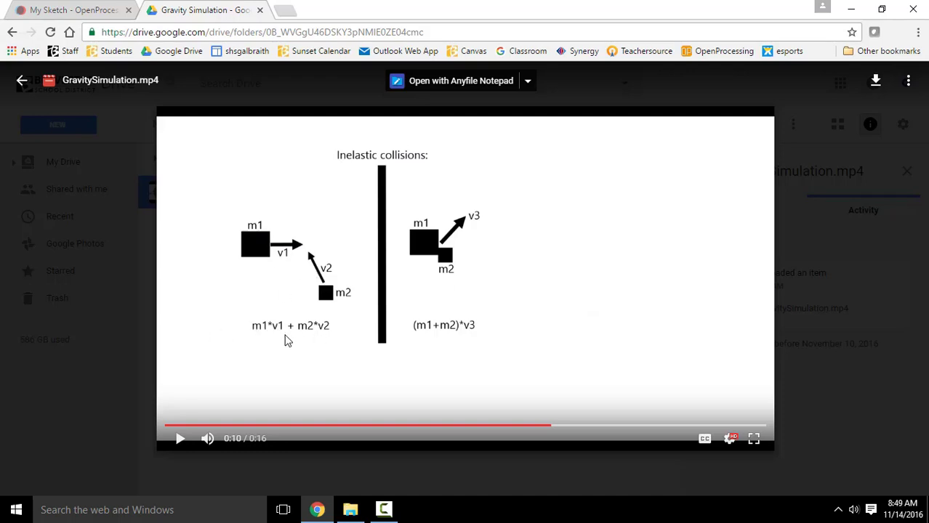
pyautogui.moveTo(477, 378)
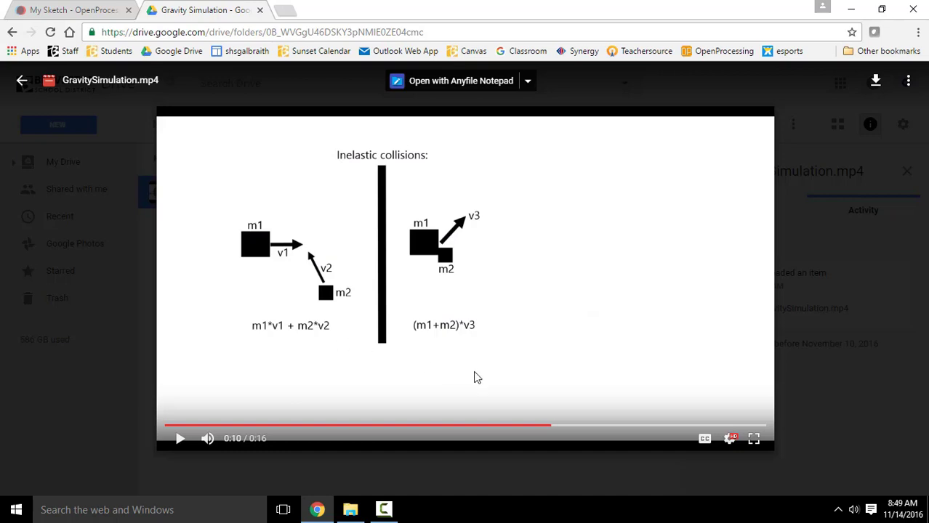
pyautogui.moveTo(410, 210)
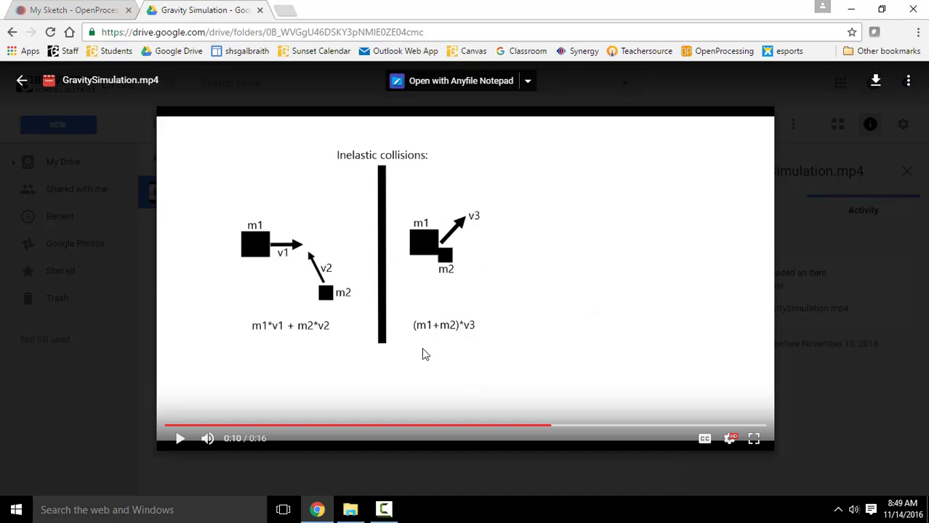
pyautogui.moveTo(444, 255)
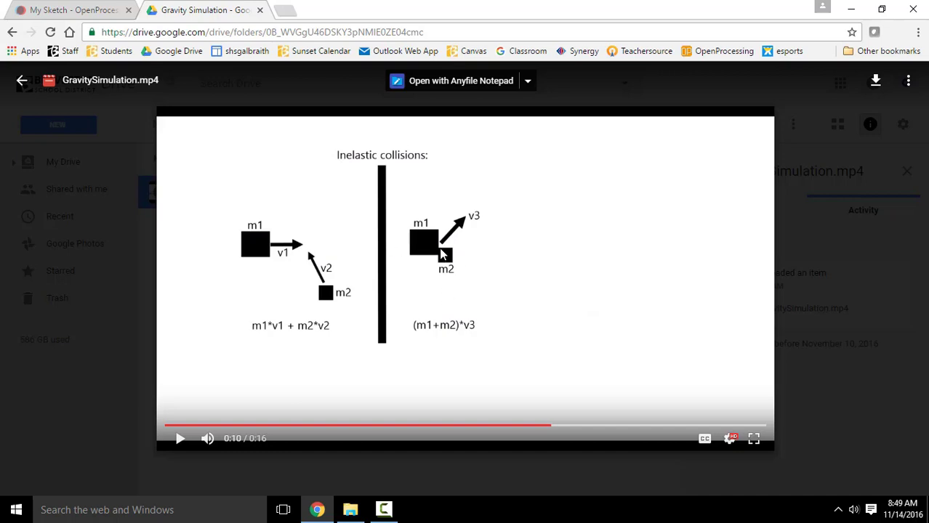
pyautogui.moveTo(487, 396)
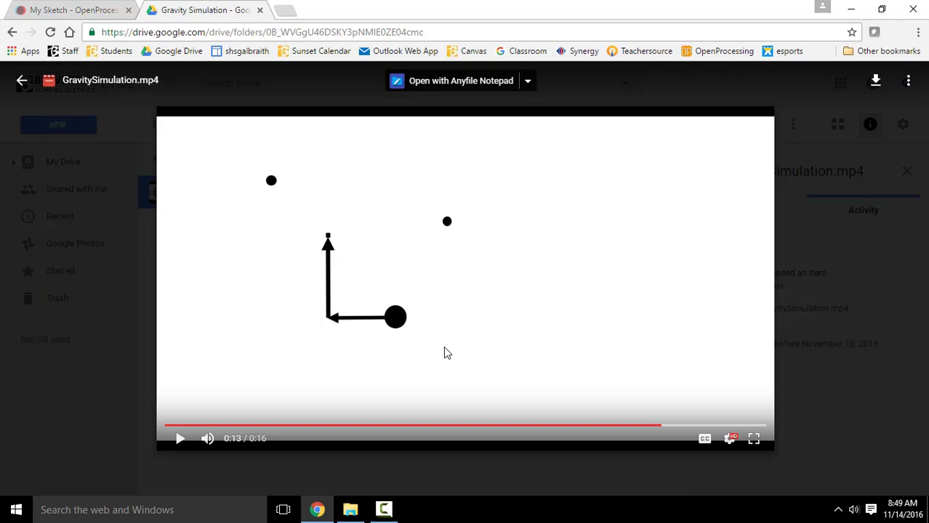
pyautogui.moveTo(399, 342)
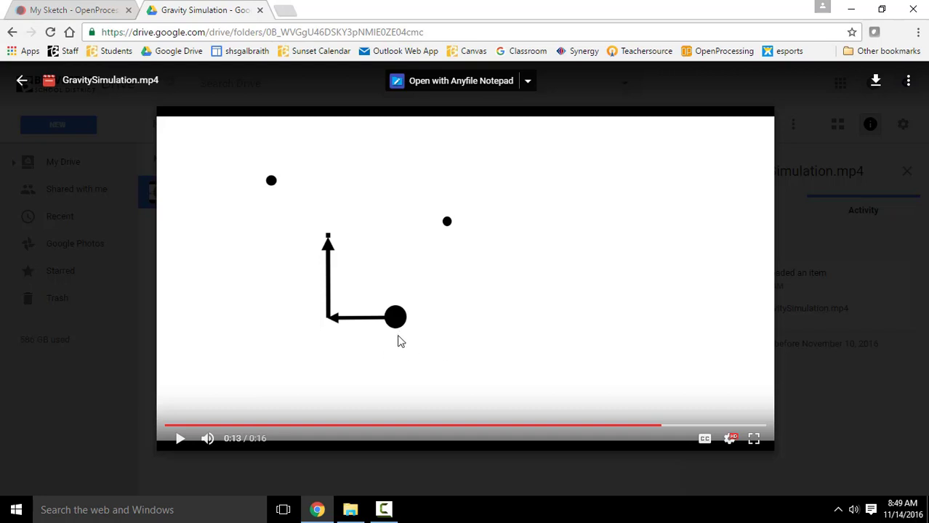
pyautogui.moveTo(395, 318)
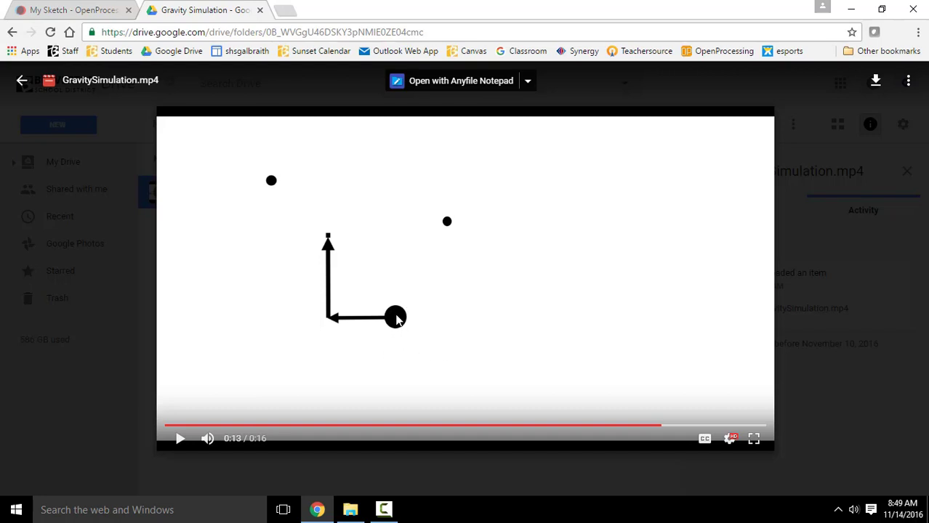
pyautogui.moveTo(338, 327)
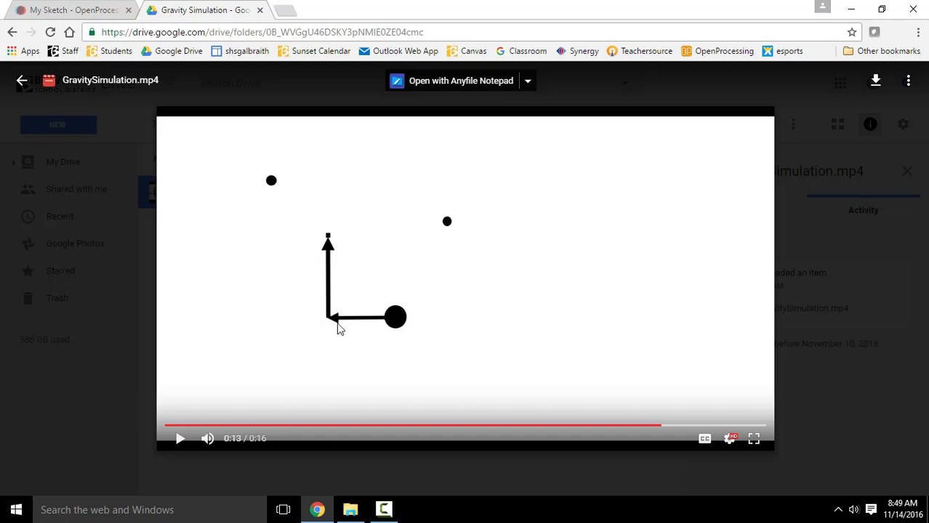
pyautogui.moveTo(354, 320)
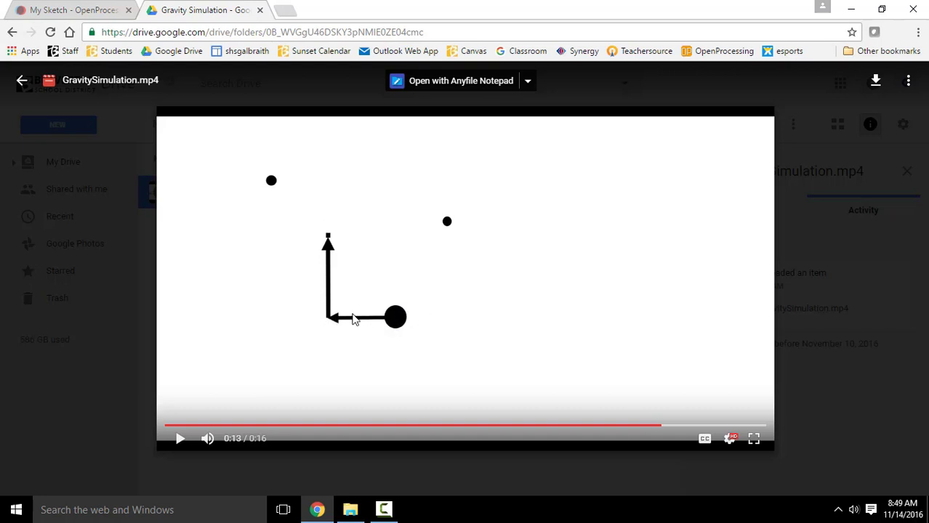
pyautogui.moveTo(399, 207)
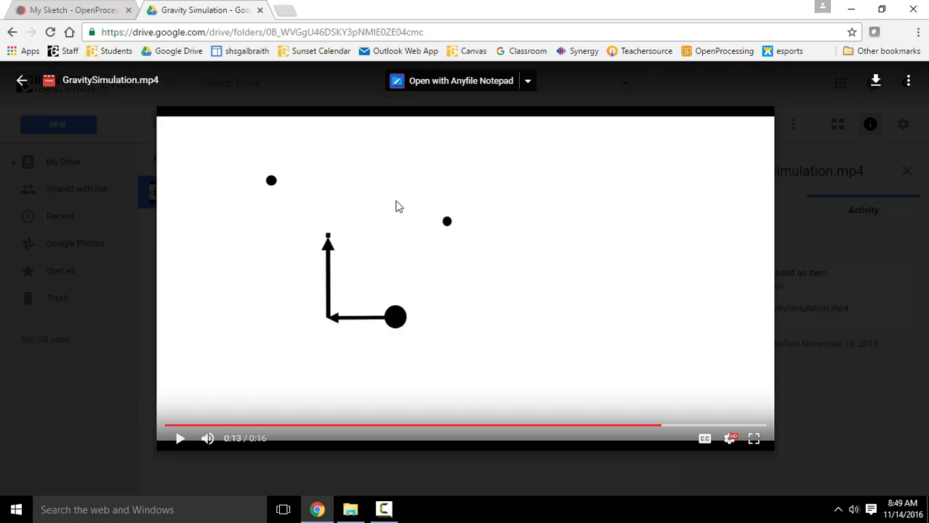
pyautogui.moveTo(410, 329)
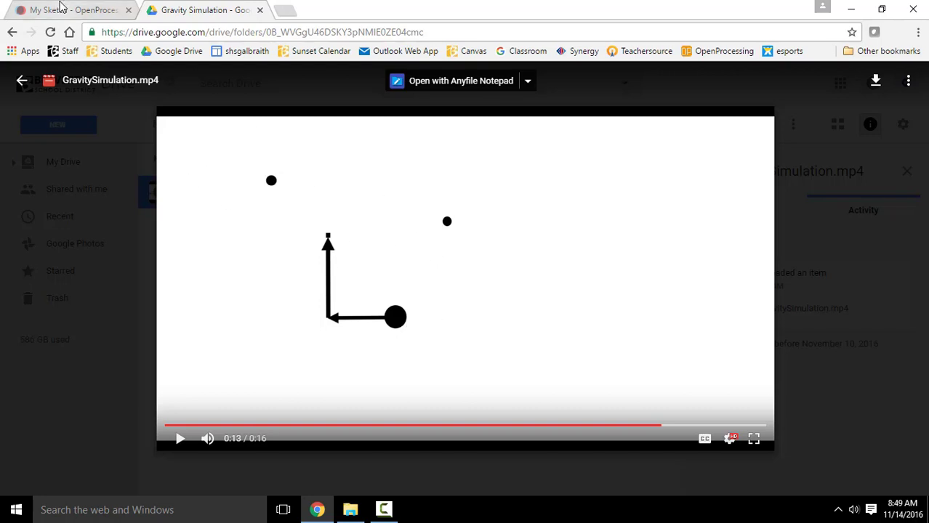
# - Return to the My Sketch - OpenProcessing tab with the void setup and draw code
pyautogui.click(73, 9)
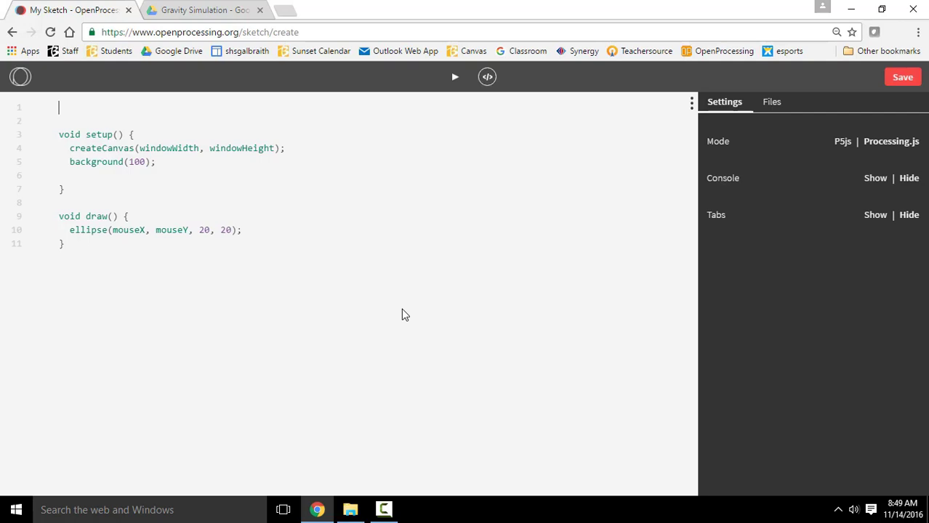
# - Declare int totalObjects = 20; on the empty first line of the sketch
pyautogui.press('f11')
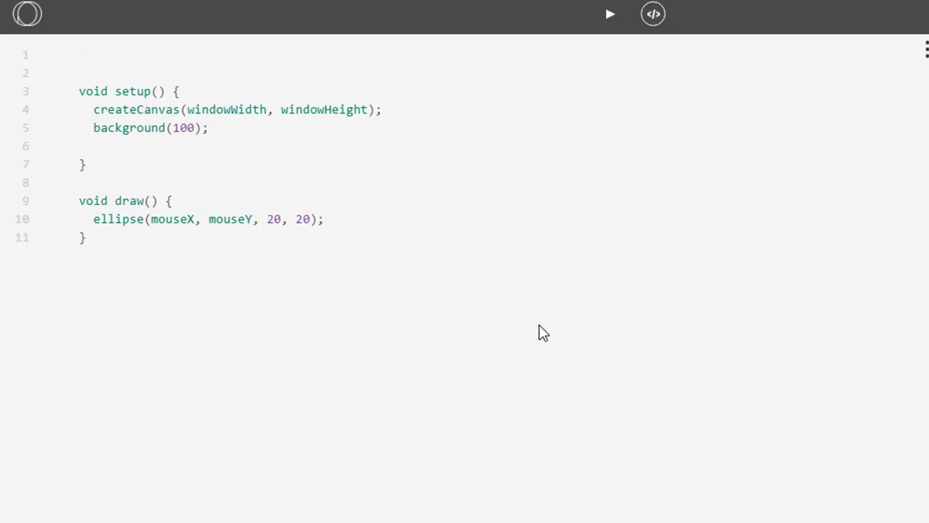
pyautogui.click(80, 55)
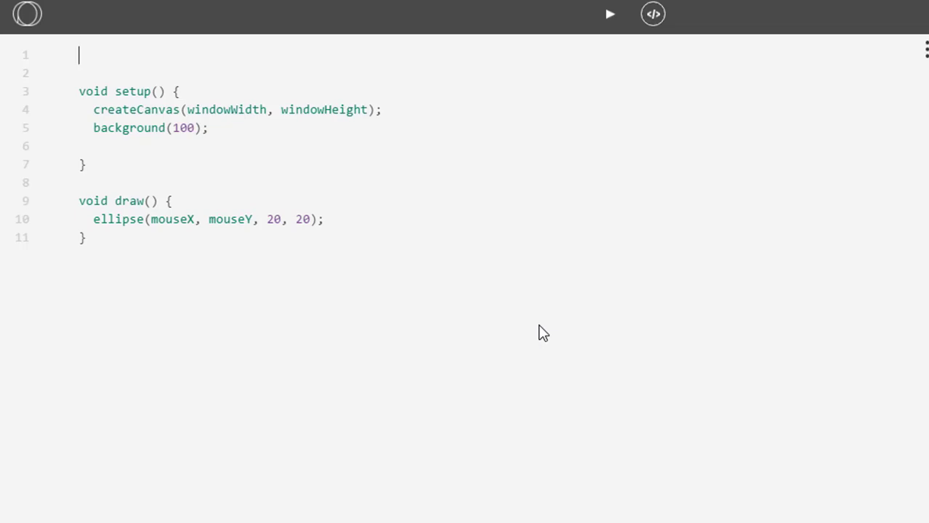
pyautogui.write('int tota')
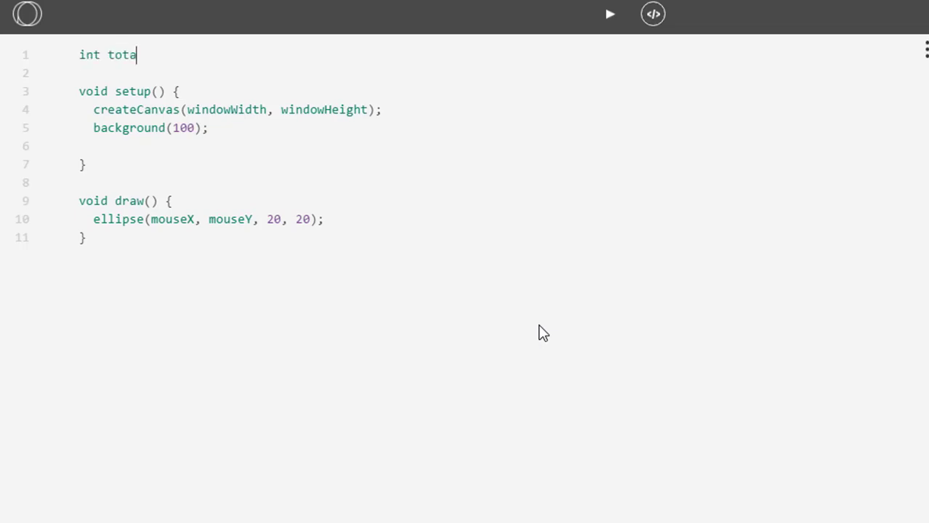
pyautogui.write('lObjects')
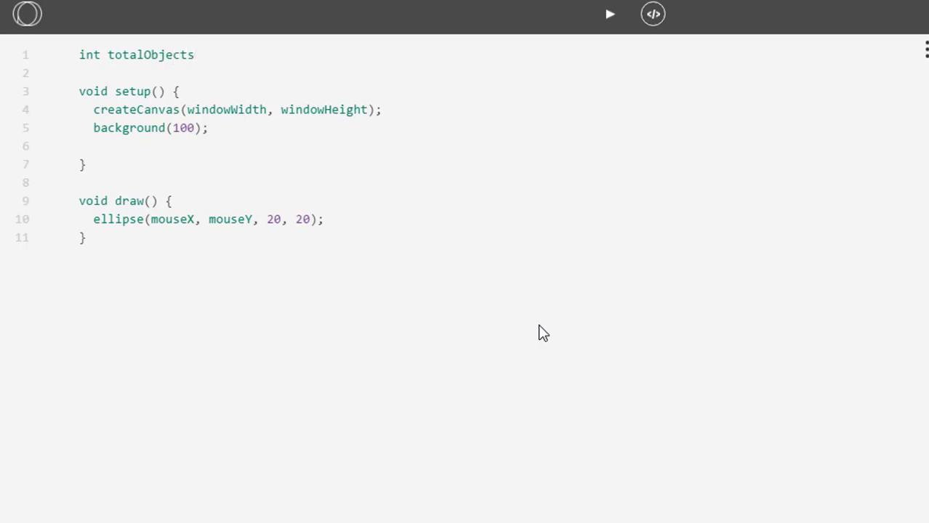
pyautogui.write('= 20;')
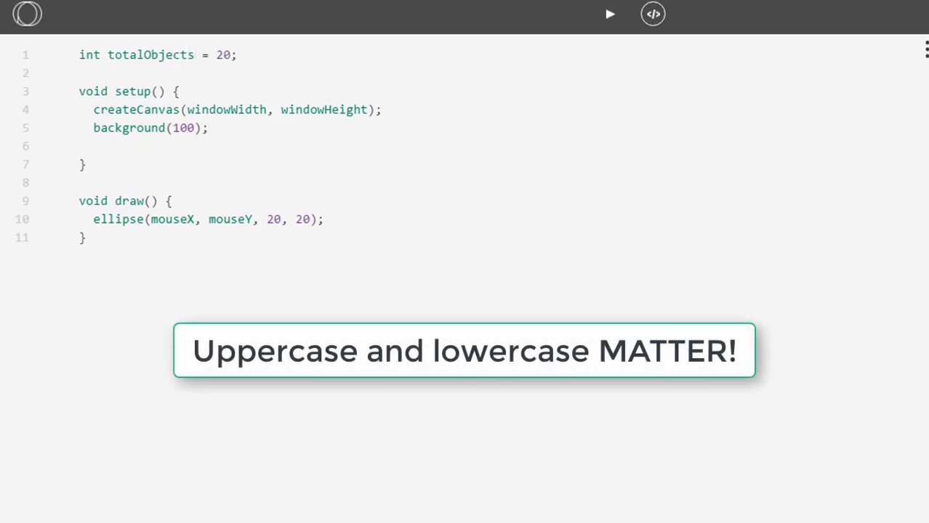
# - Highlight int and totalObjects to review the declaration, then rest at the line's end
pyautogui.doubleClick(90, 55)
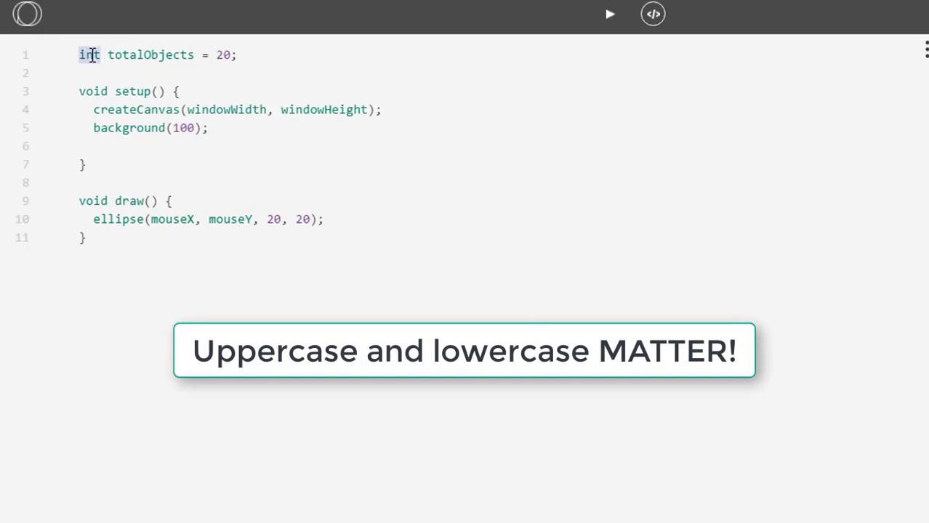
pyautogui.doubleClick(152, 55)
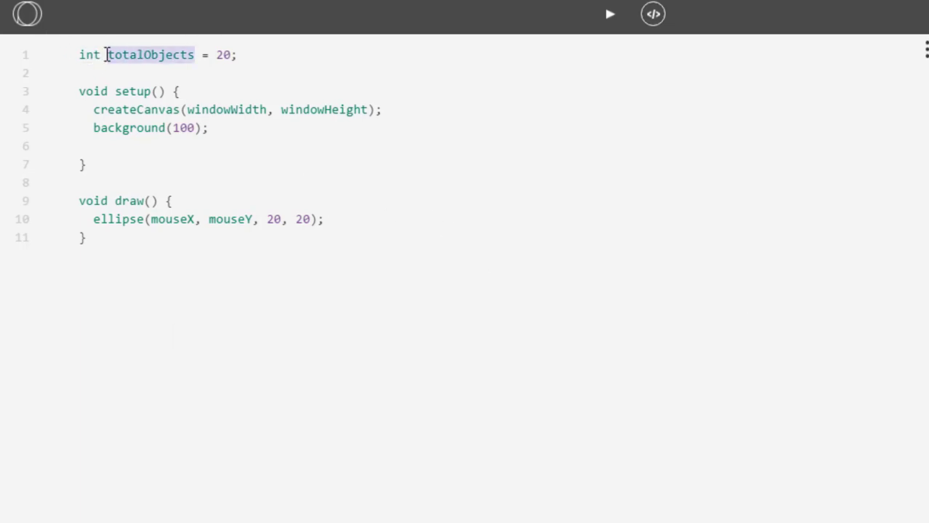
pyautogui.click(262, 72)
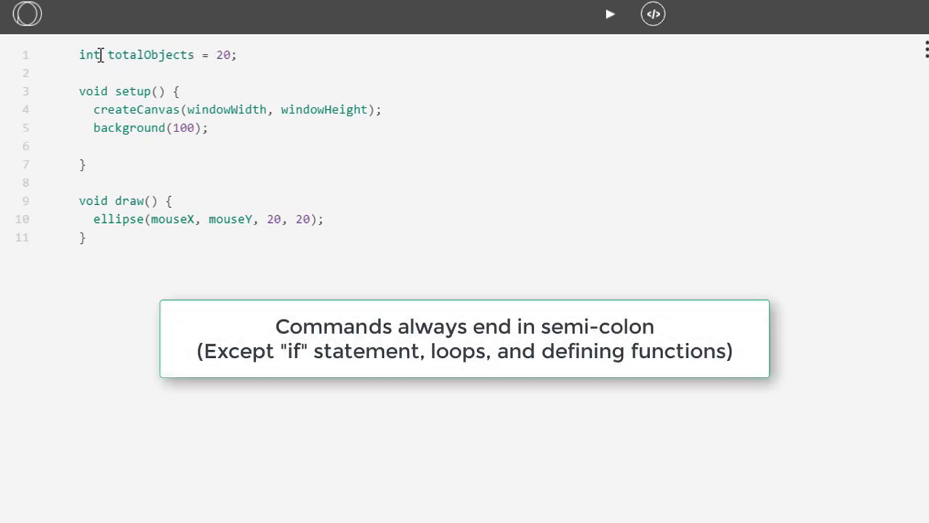
pyautogui.click(234, 55)
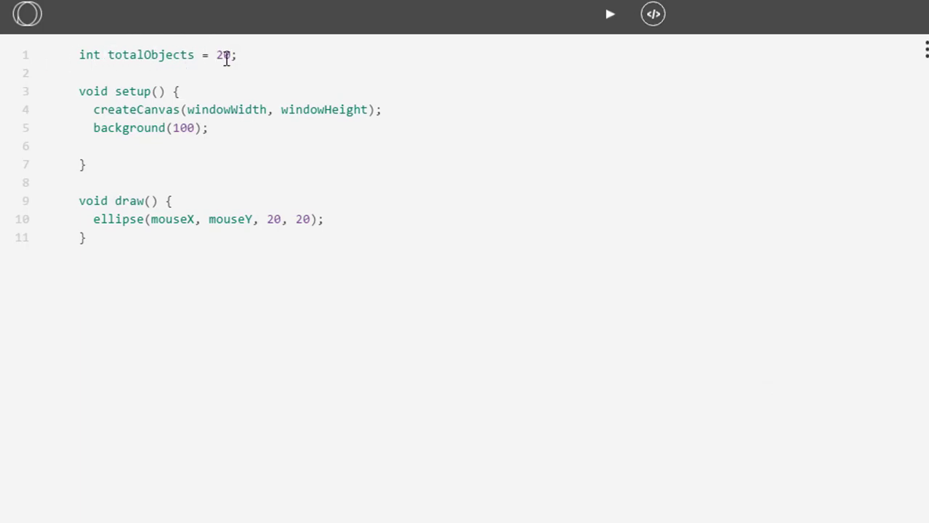
pyautogui.moveTo(291, 77)
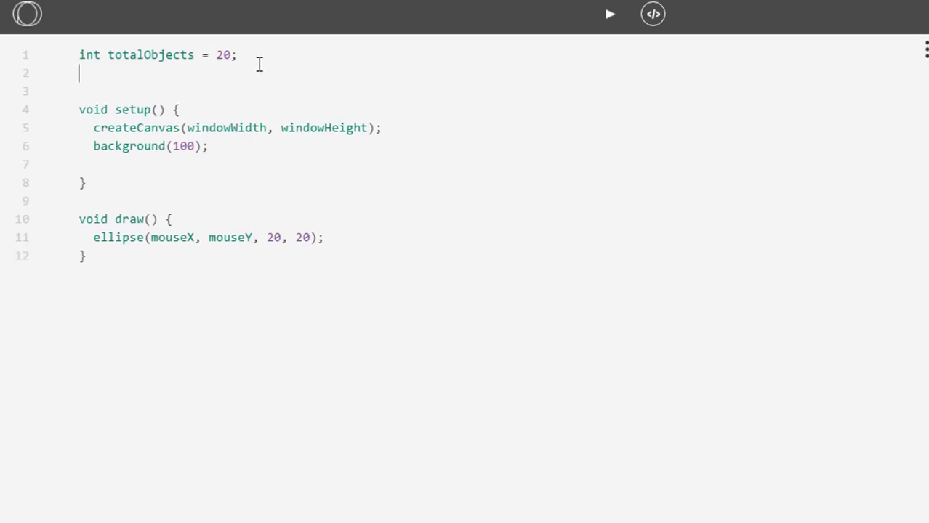
pyautogui.write('int wi')
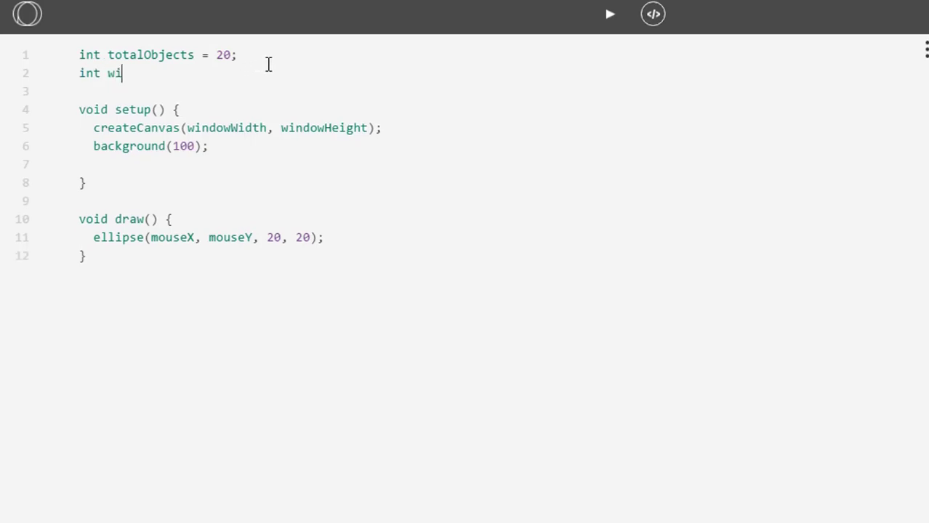
pyautogui.write('dth')
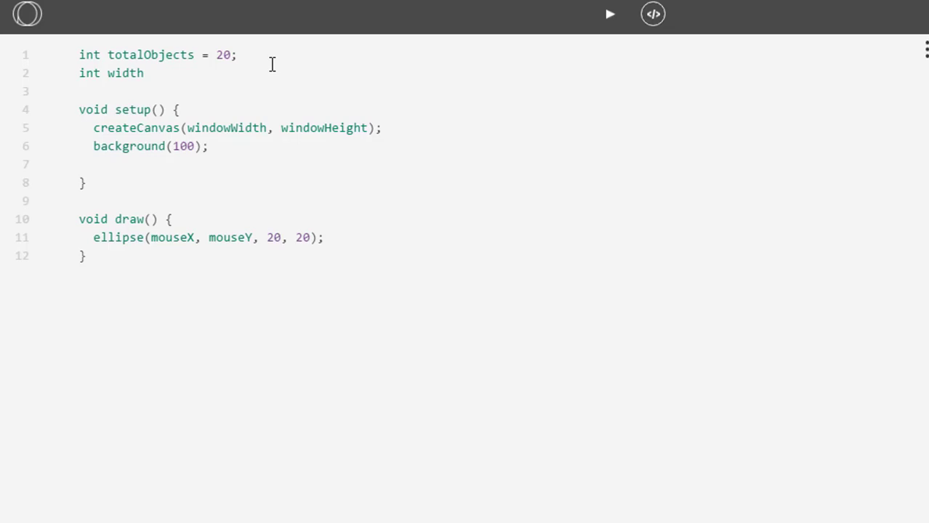
pyautogui.write('= 600;')
pyautogui.write('int h')
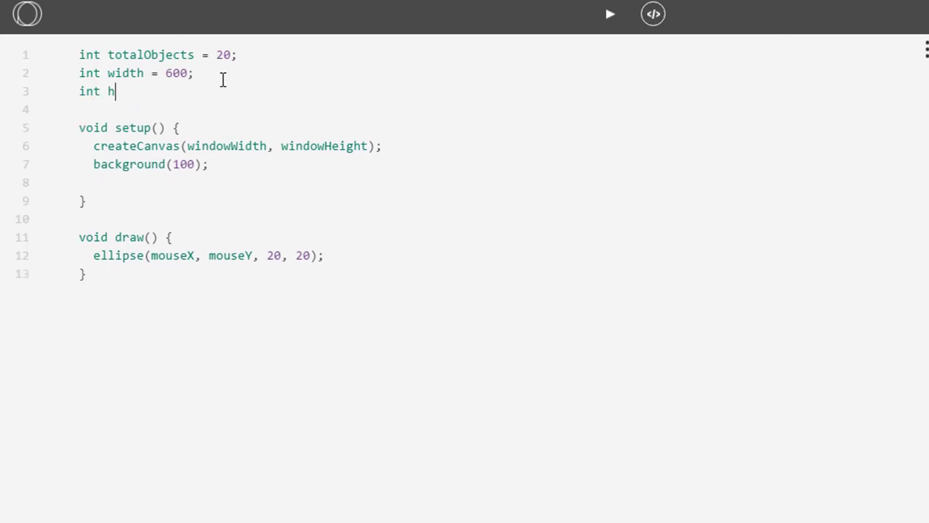
pyautogui.write('eight = 600;')
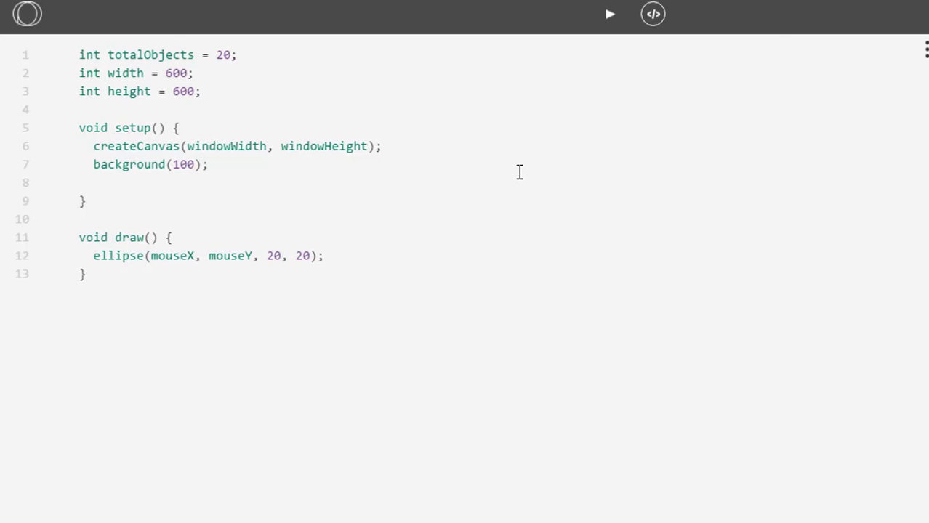
pyautogui.moveTo(555, 202)
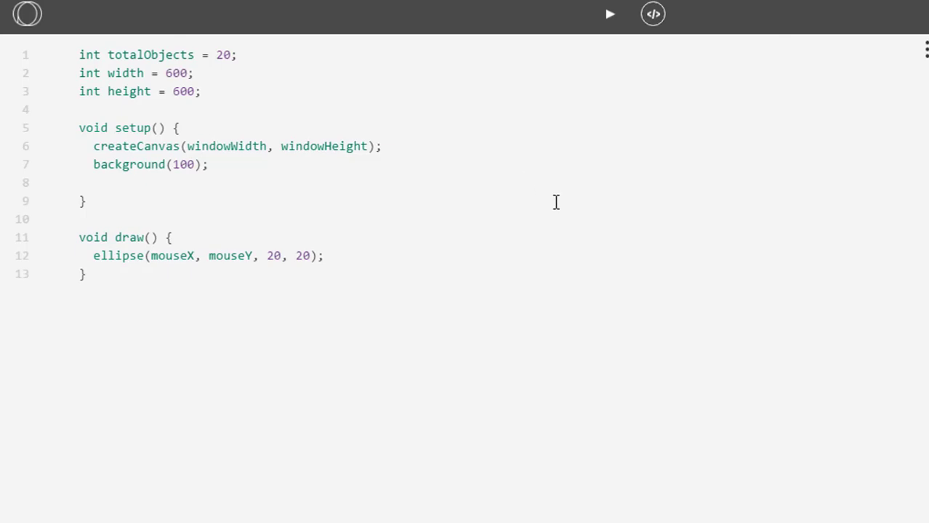
pyautogui.click(202, 90)
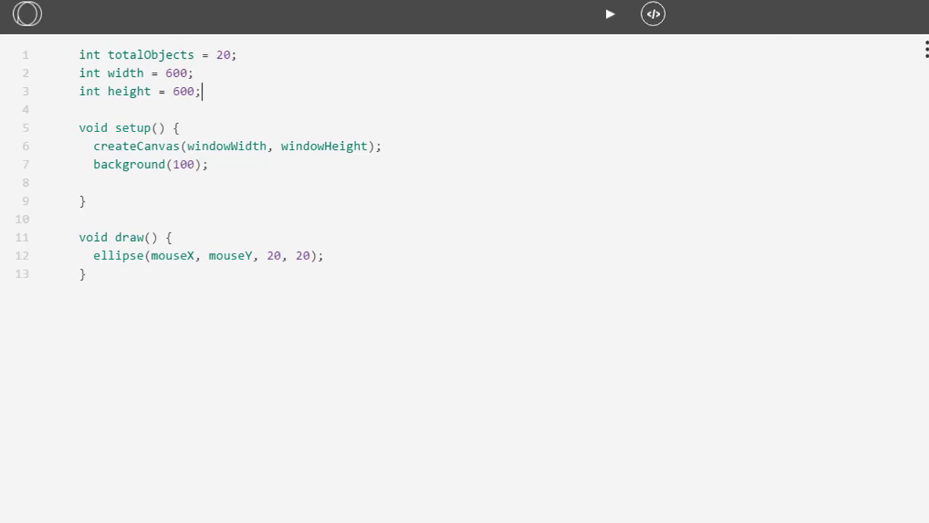
pyautogui.moveTo(590, 229)
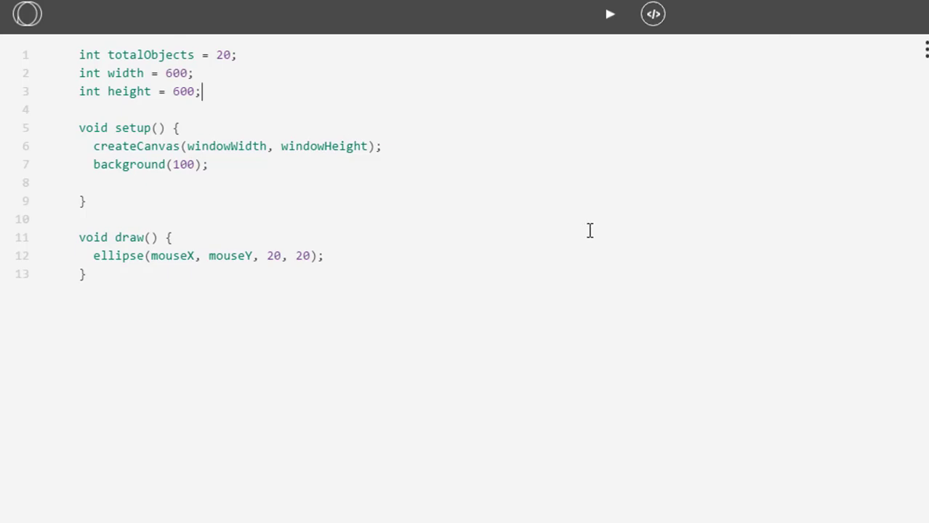
pyautogui.moveTo(215, 94)
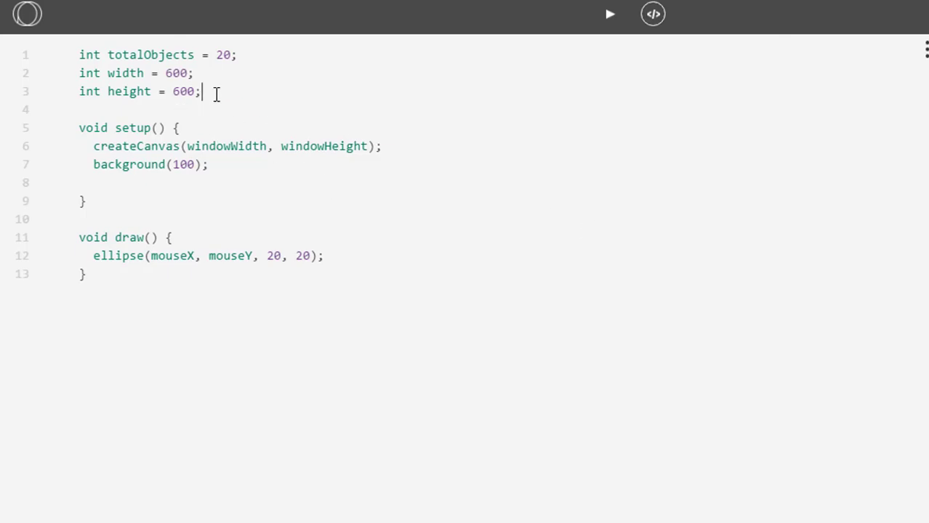
pyautogui.moveTo(305, 99)
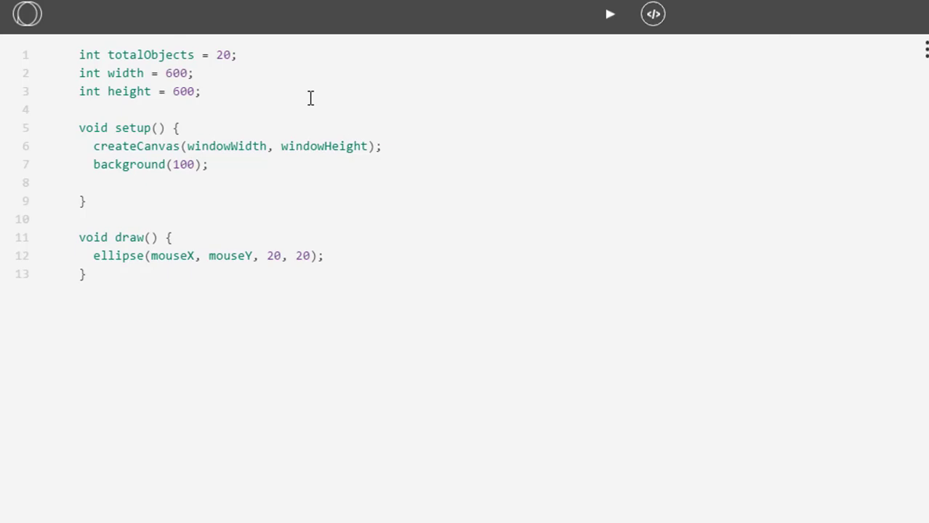
# - Declare float velocity = 1.5; below the height variable and move to the next line
pyautogui.write('float')
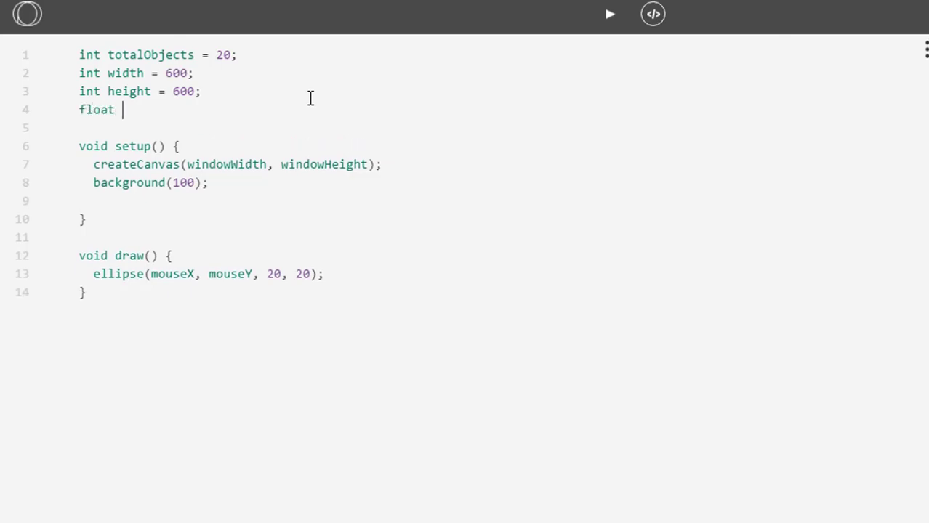
pyautogui.write('veloci')
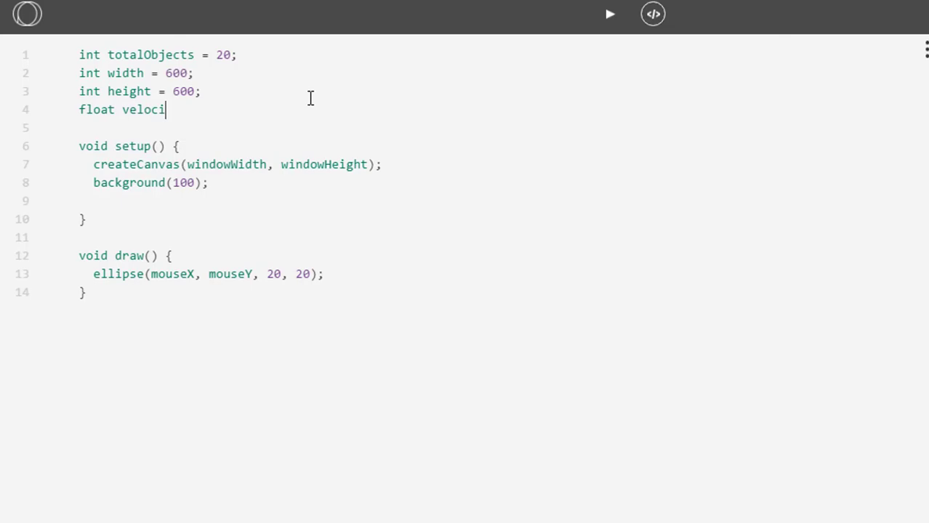
pyautogui.write('ty = 1.')
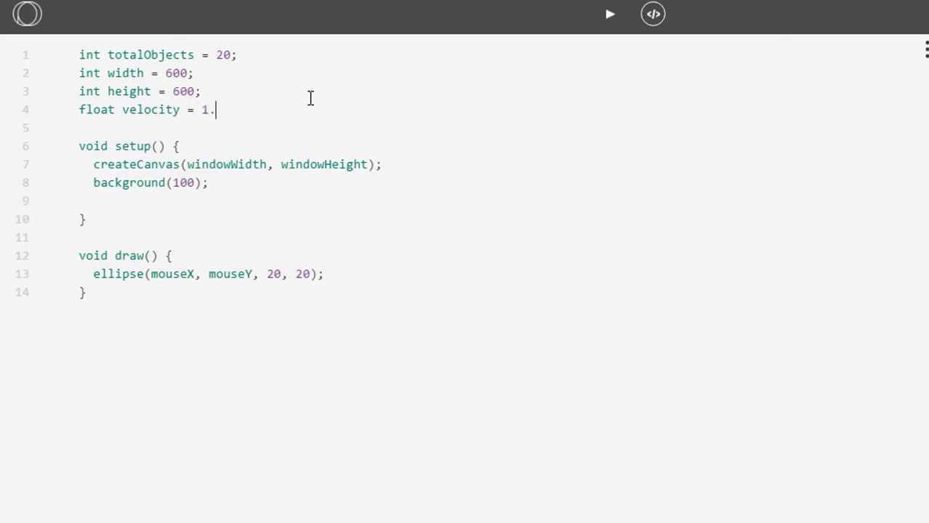
pyautogui.write('5;')
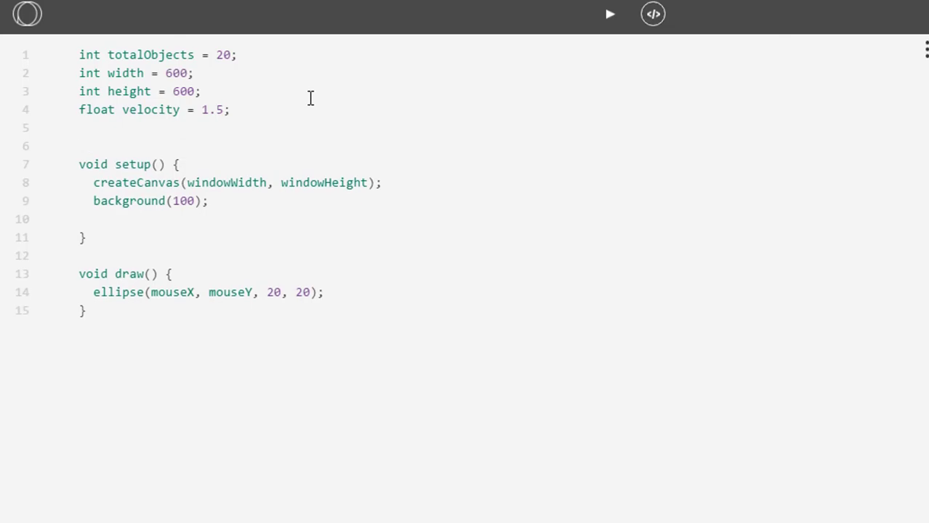
pyautogui.click(79, 128)
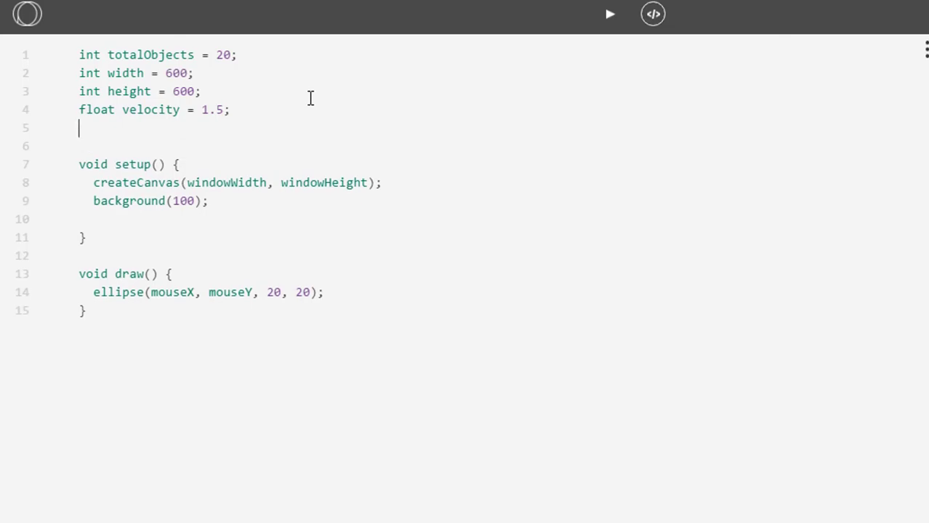
pyautogui.moveTo(227, 71)
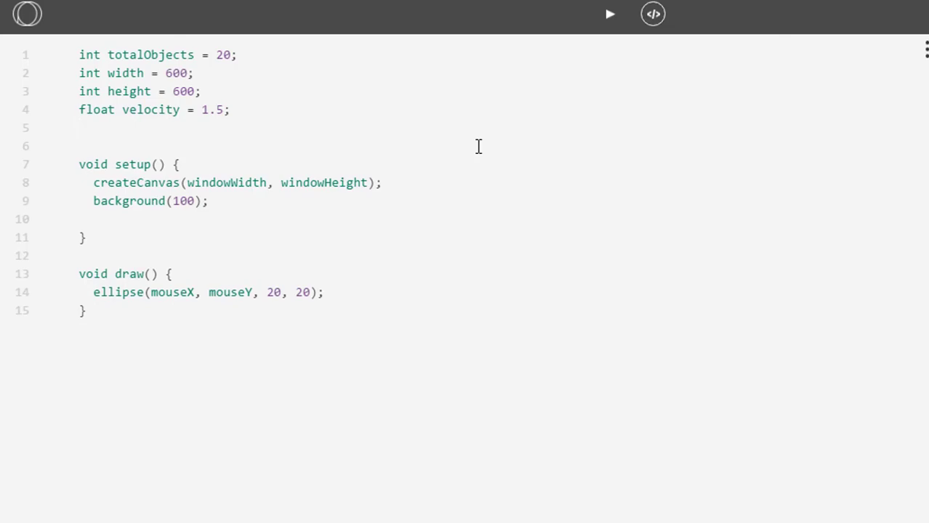
# - Declare float[] xcoord = new float[totalObjects]; and highlight totalObjects as its size
pyautogui.write('float')
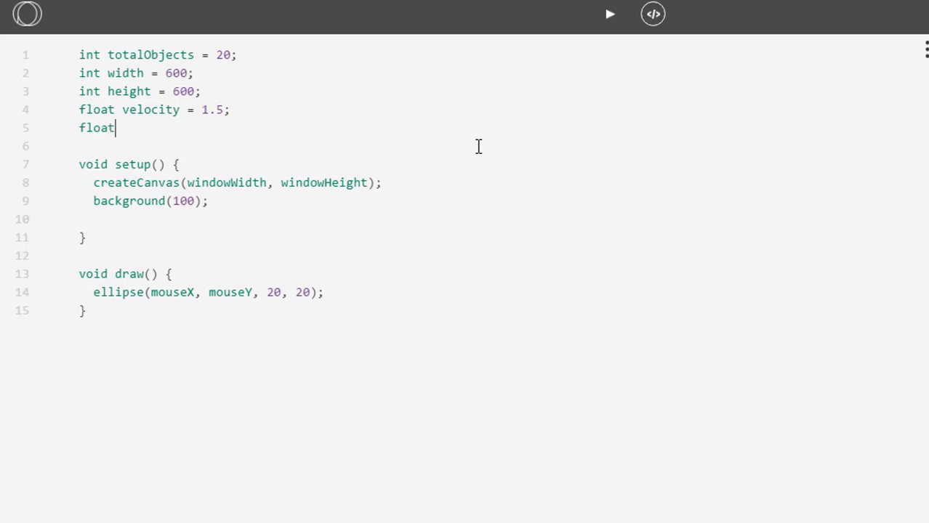
pyautogui.write('[]')
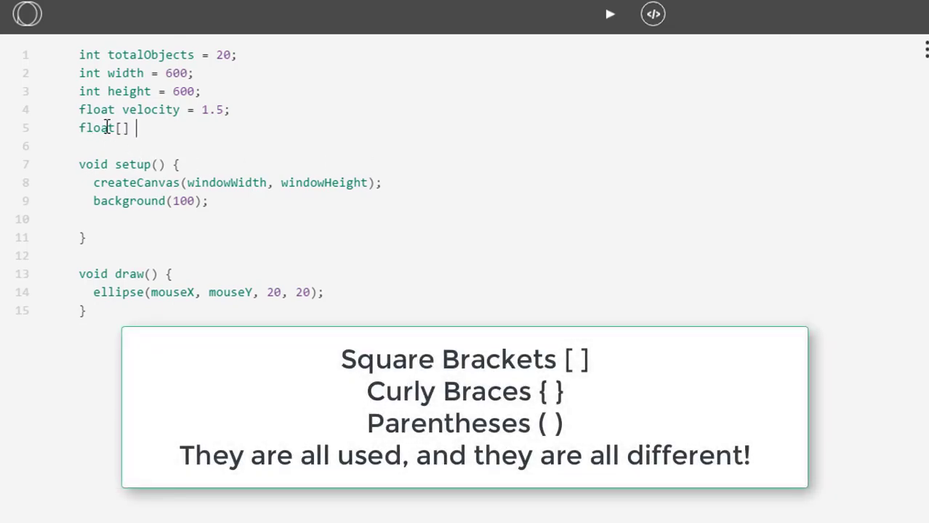
pyautogui.write('xco')
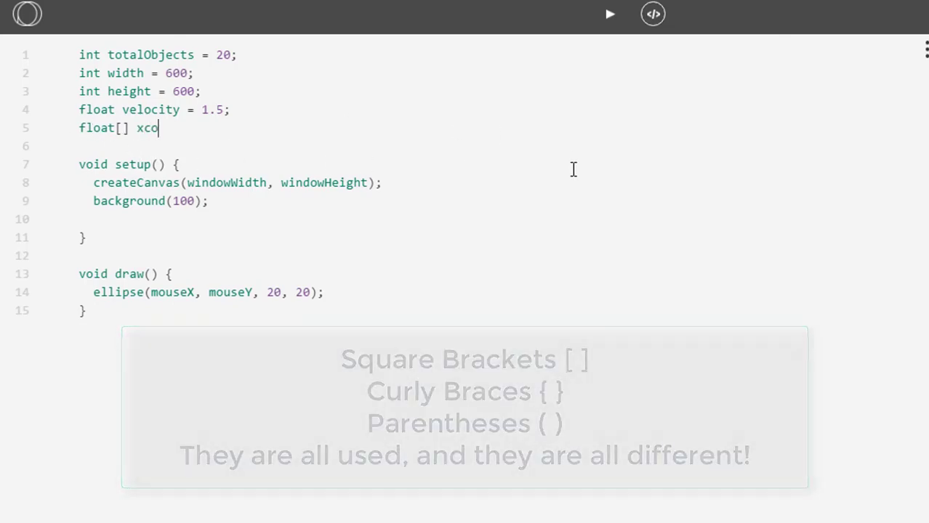
pyautogui.write('ord')
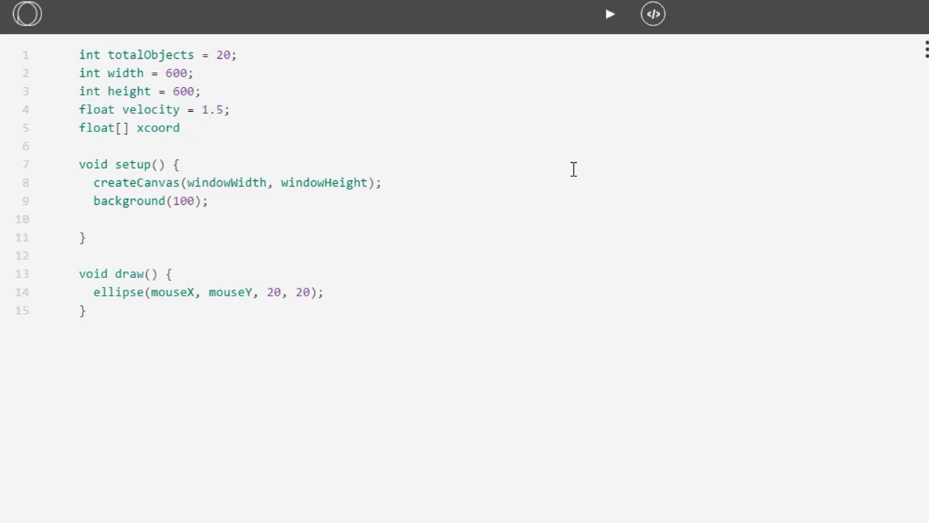
pyautogui.write('=')
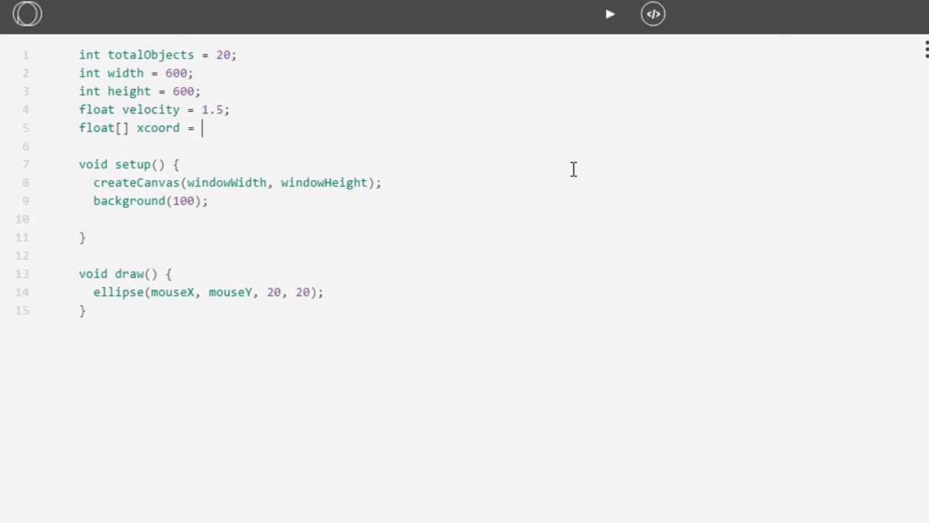
pyautogui.write('new float')
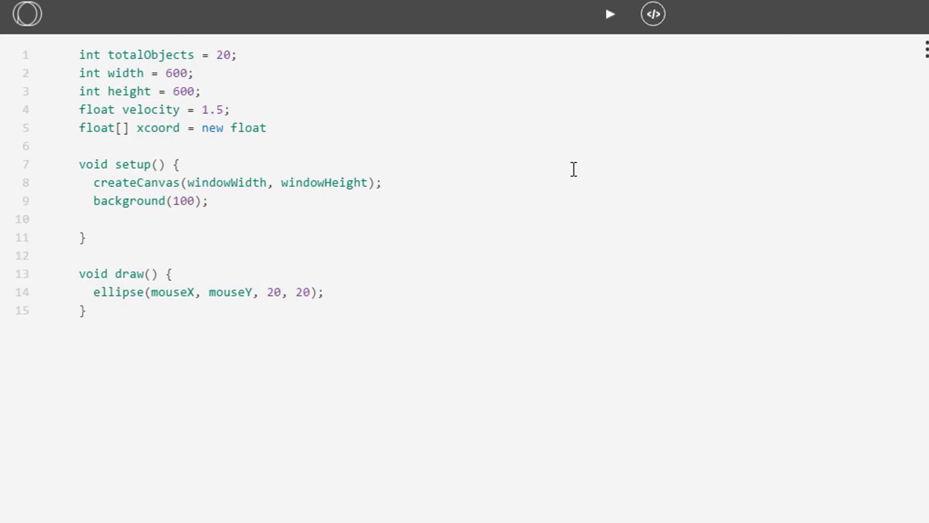
pyautogui.write('[total')
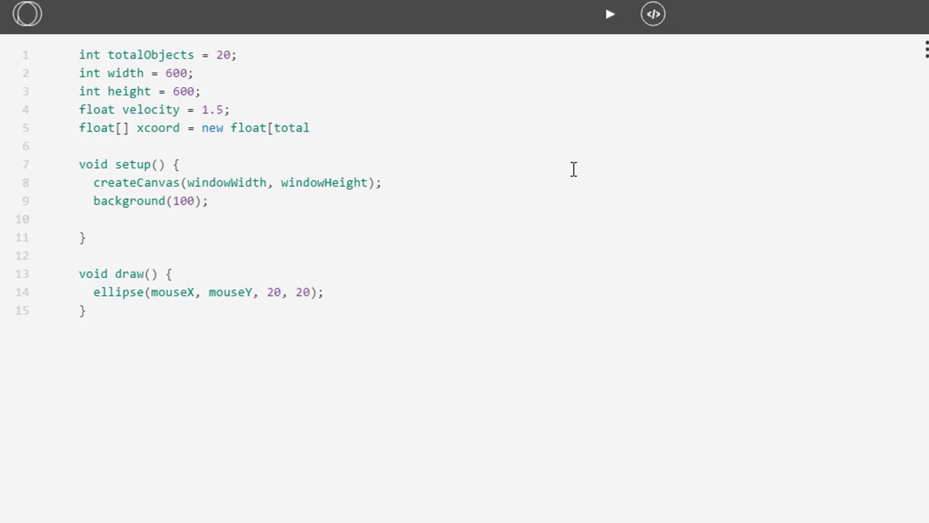
pyautogui.write('Objects]')
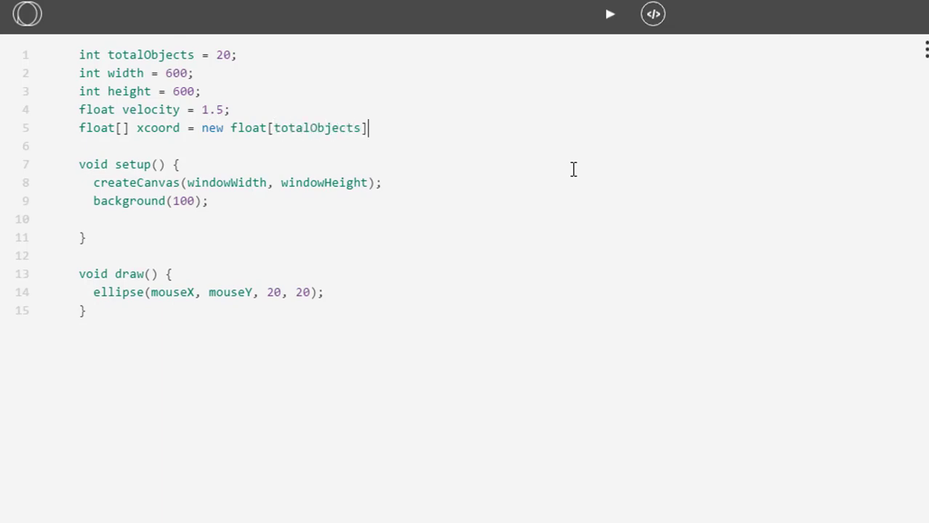
pyautogui.write(';')
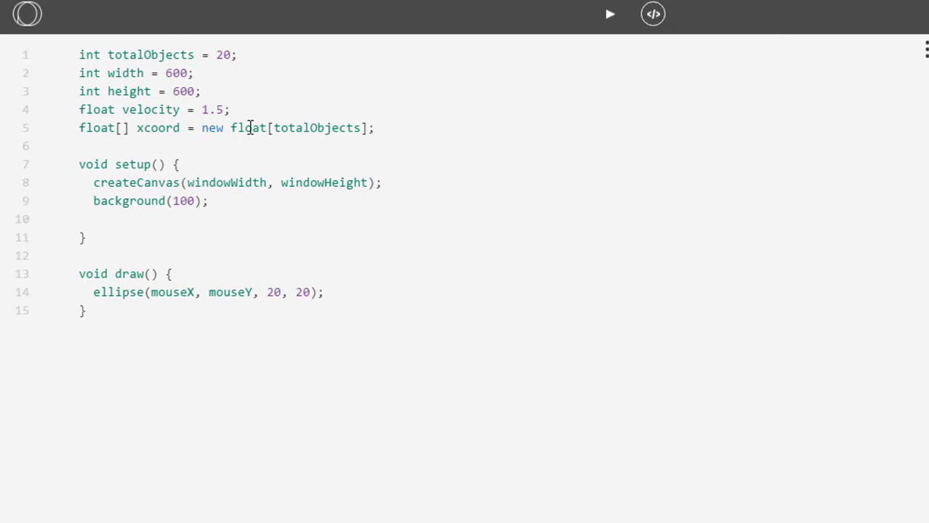
pyautogui.moveTo(317, 122)
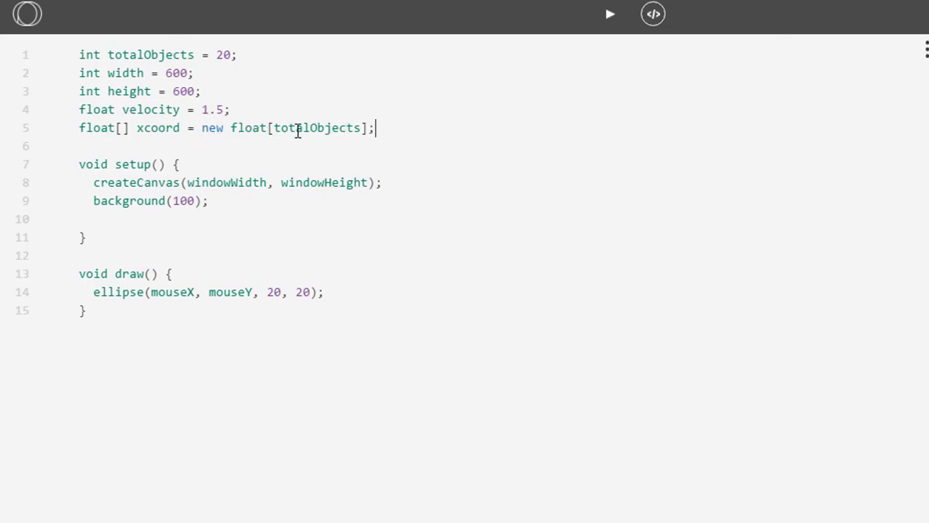
pyautogui.doubleClick(317, 128)
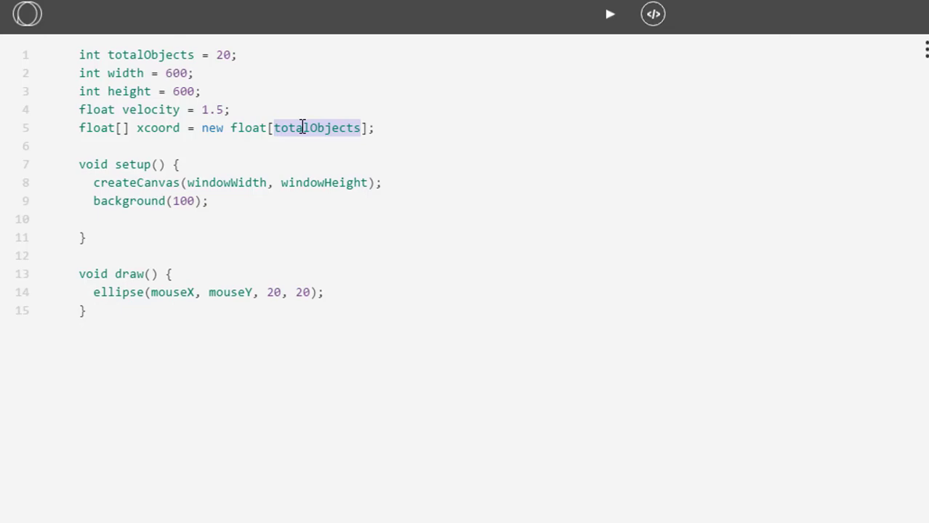
pyautogui.click(375, 128)
pyautogui.write('float')
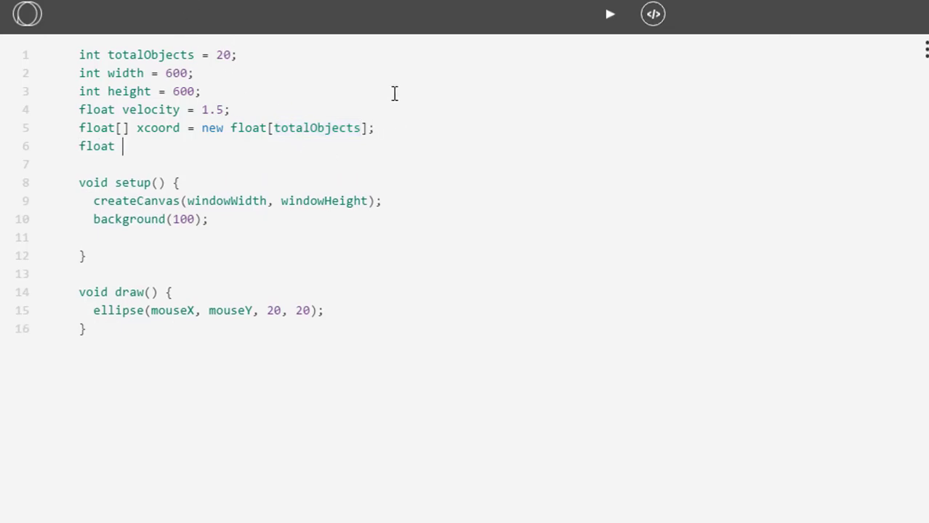
# - Declare float[] ycoord = new float[totalObjects]; below xcoord
pyautogui.write('[] y')
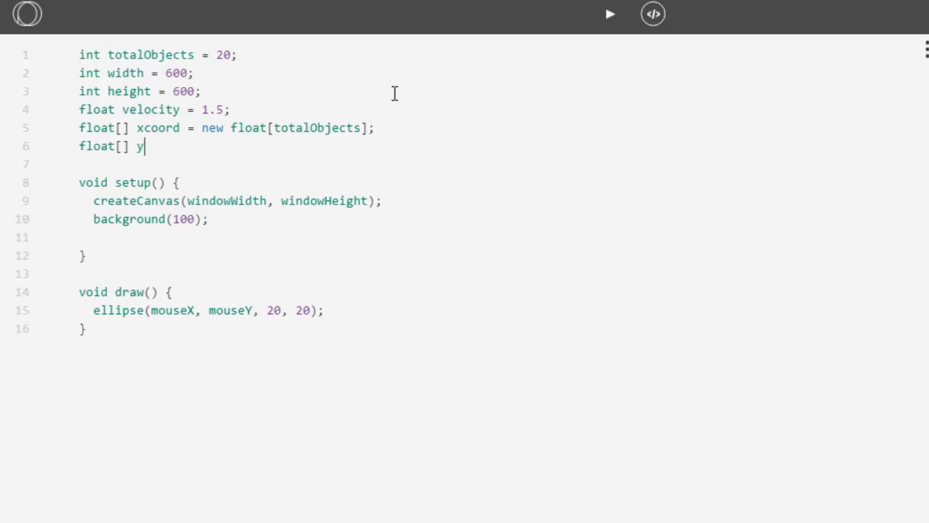
pyautogui.write('coord = new')
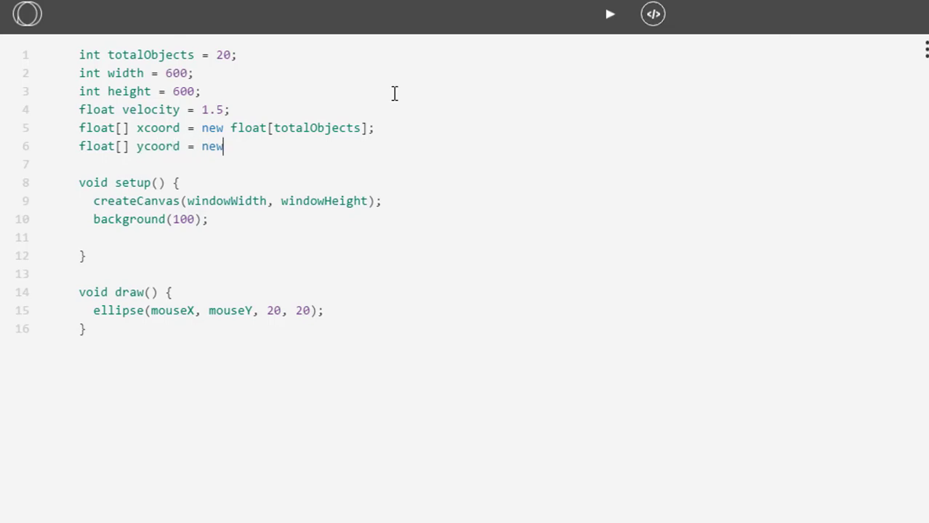
pyautogui.write('float[')
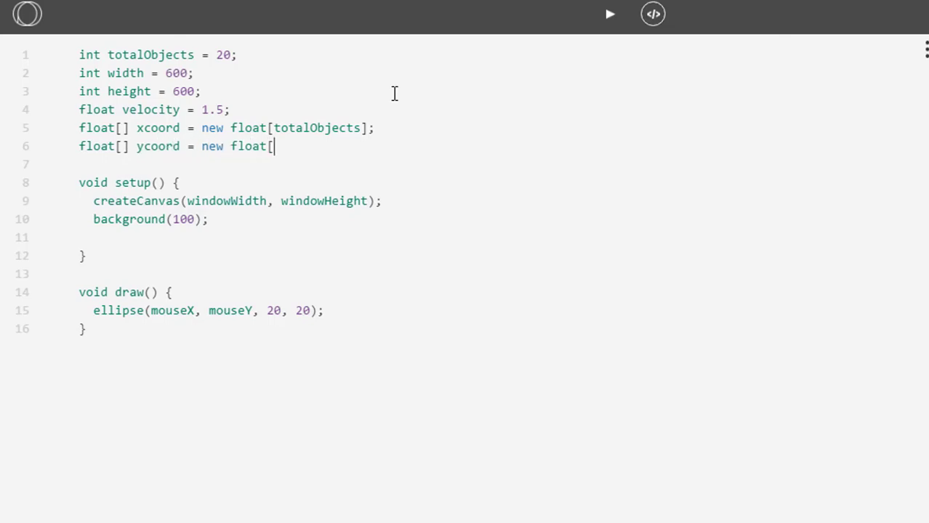
pyautogui.write('totalObject')
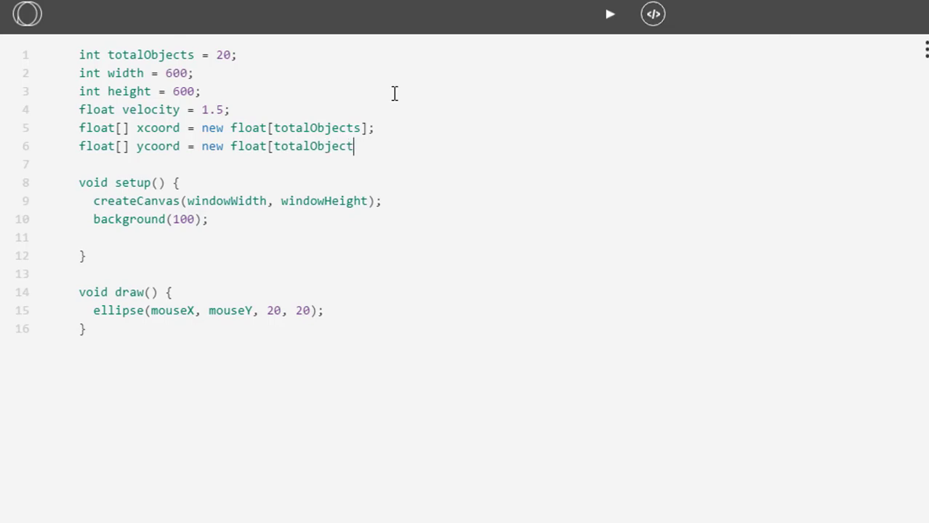
pyautogui.write('s];')
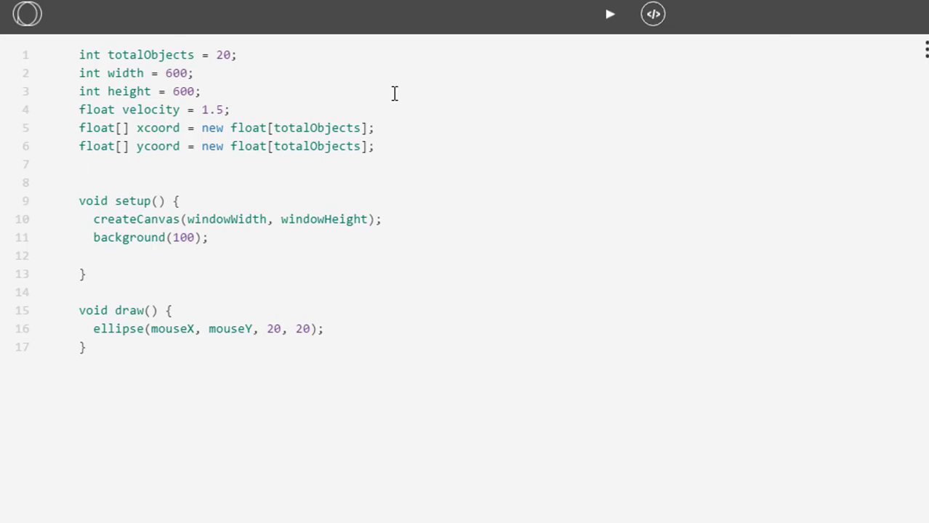
# - Declare float arrays xvel and yvel, each new float[totalObjects]
pyautogui.write('flaot')
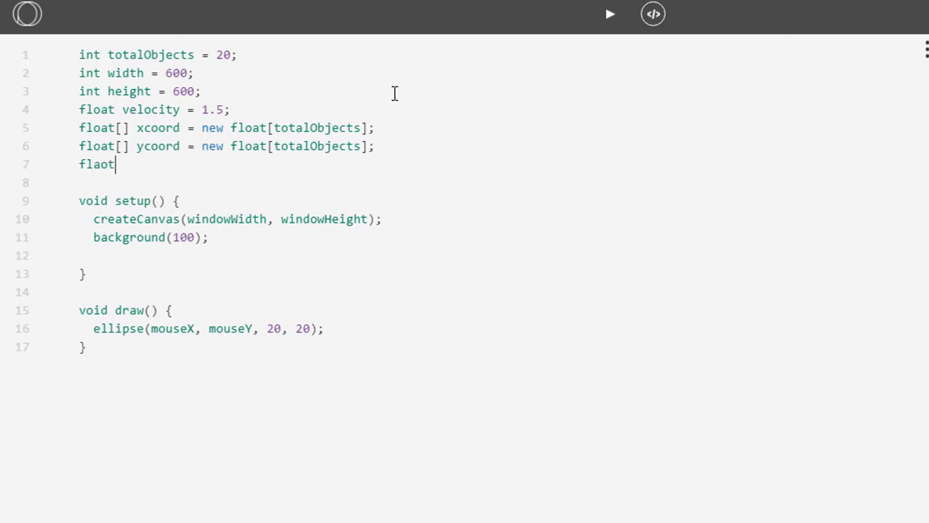
pyautogui.write('float[] x')
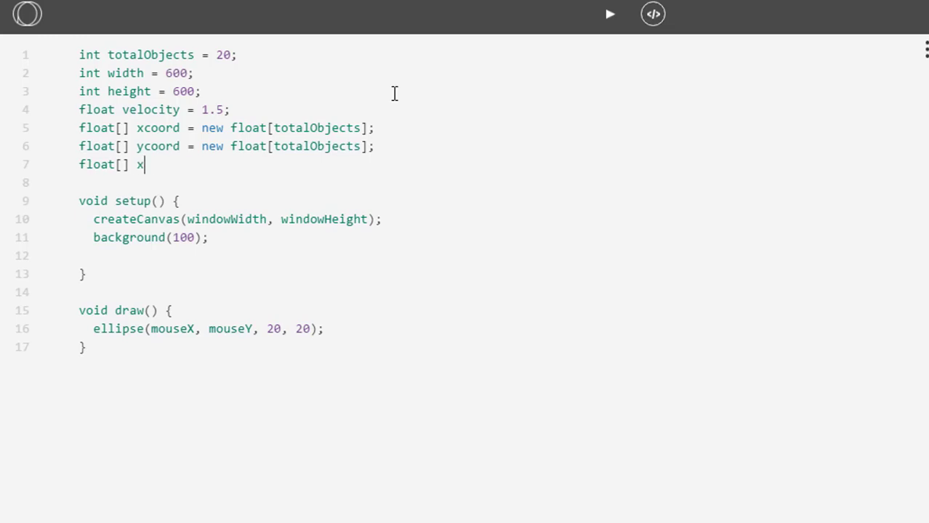
pyautogui.write('vel =')
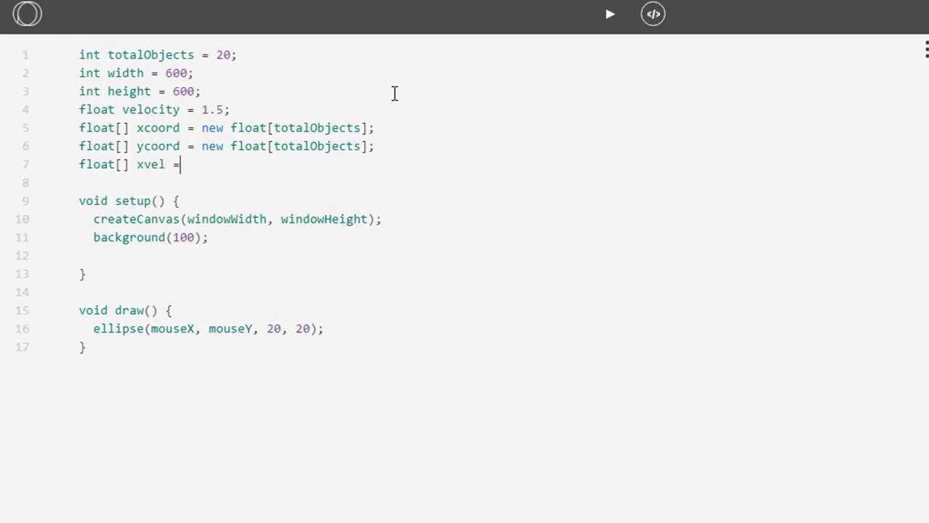
pyautogui.write('new float[')
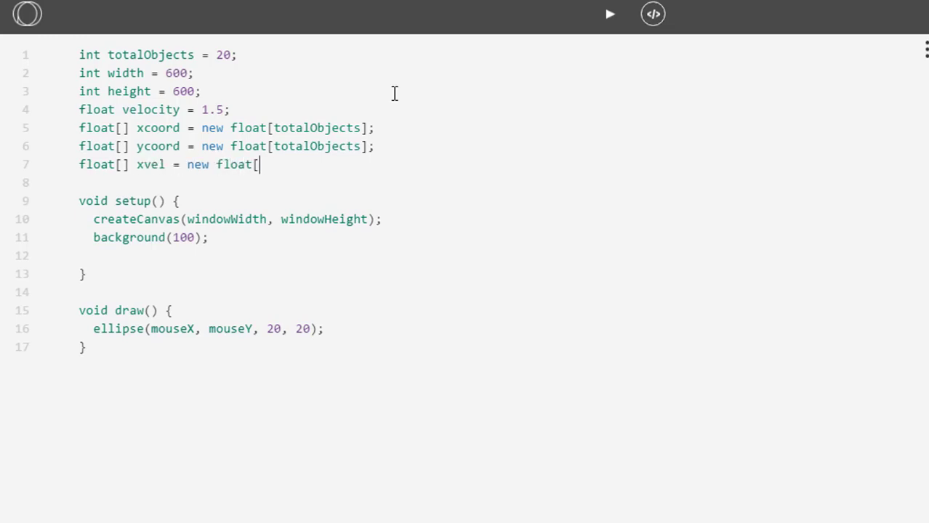
pyautogui.write('totalObje')
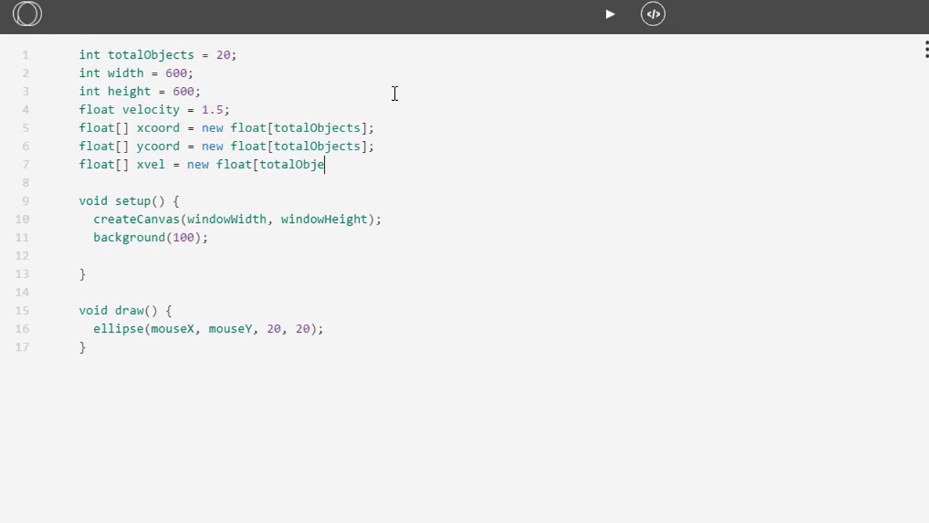
pyautogui.write('cts];')
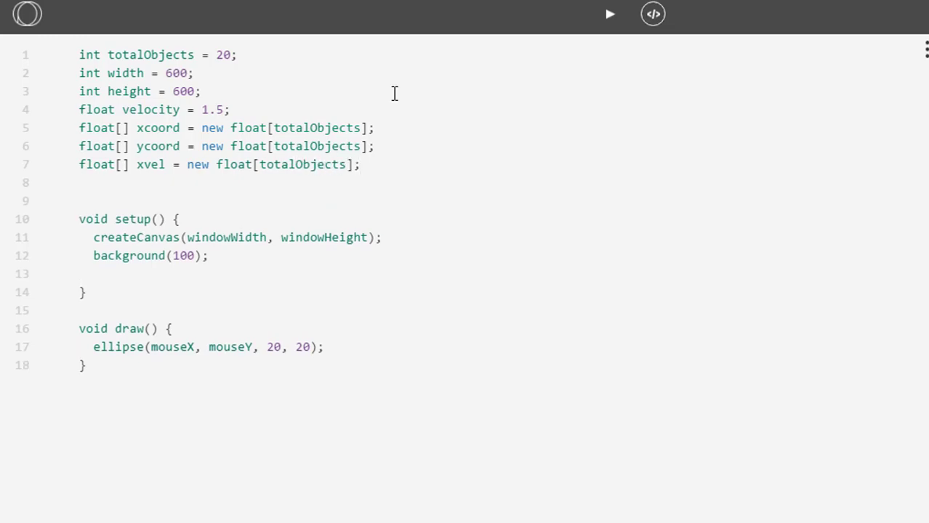
pyautogui.write('float[yve')
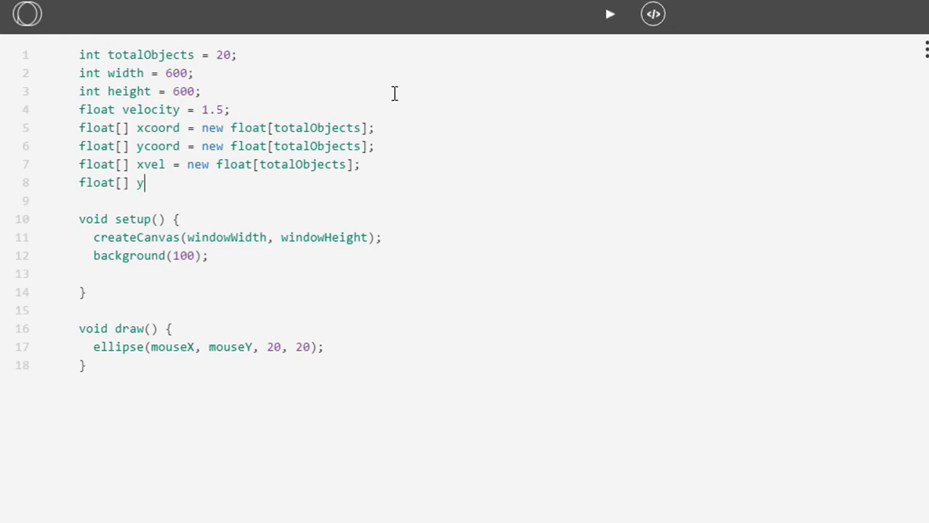
pyautogui.write('vel = new floa')
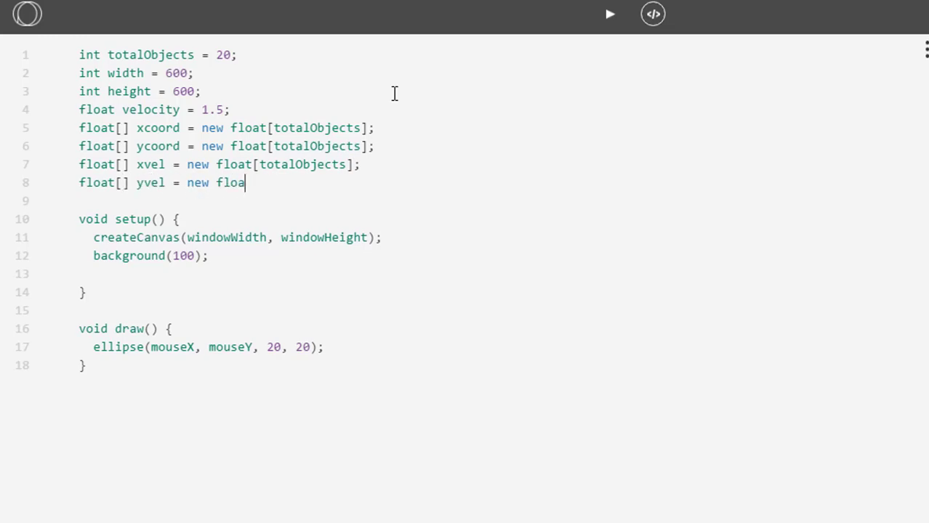
pyautogui.write('[totalOjbe')
pyautogui.click(254, 201)
pyautogui.write('flo')
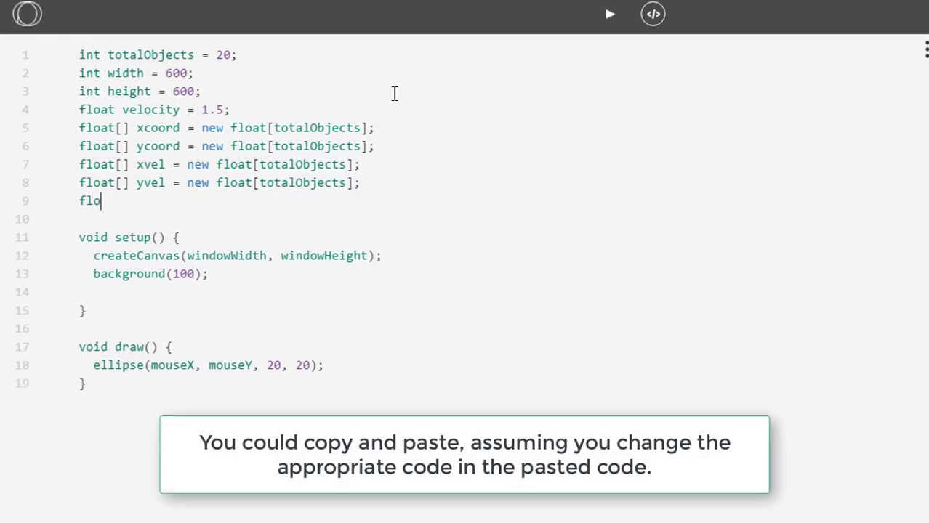
# - Declare float arrays xacc and yacc, each new float[totalObjects]
pyautogui.write('at[x')
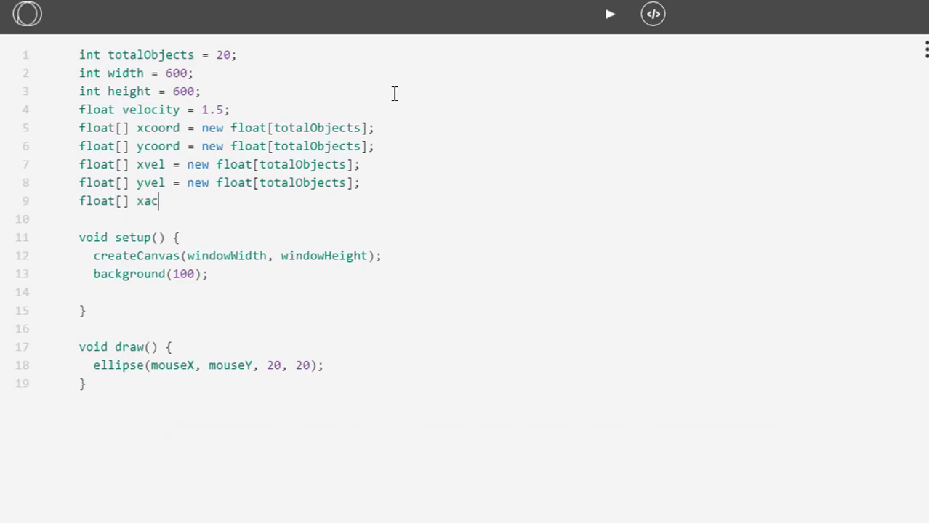
pyautogui.write('c = new float[totalOb')
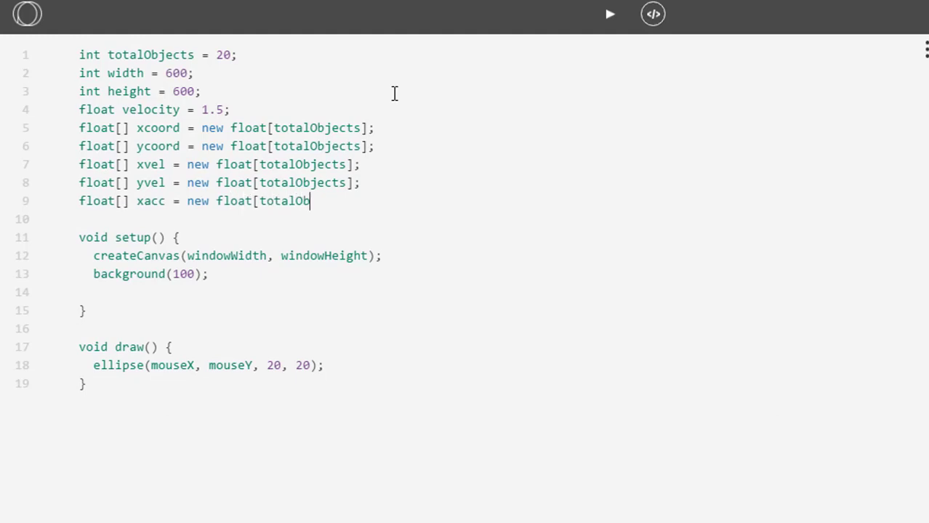
pyautogui.write('jects];')
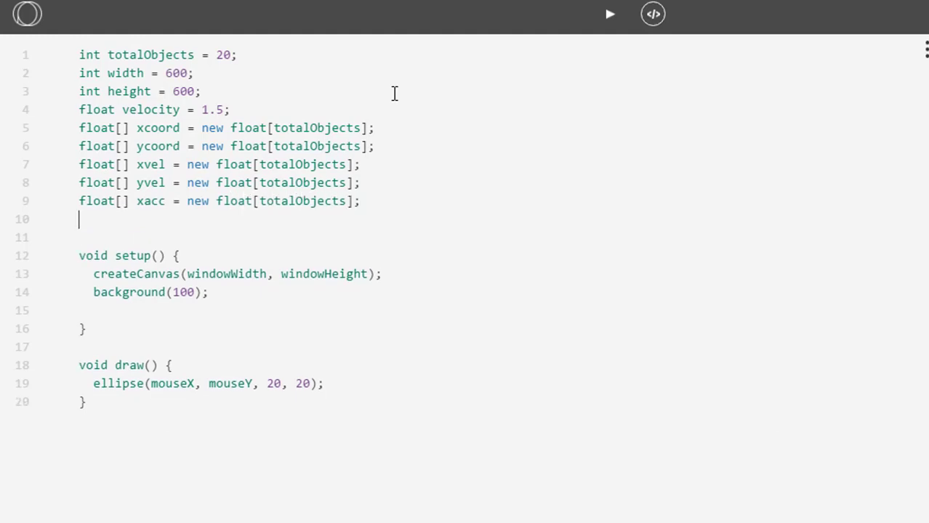
pyautogui.write('float[]')
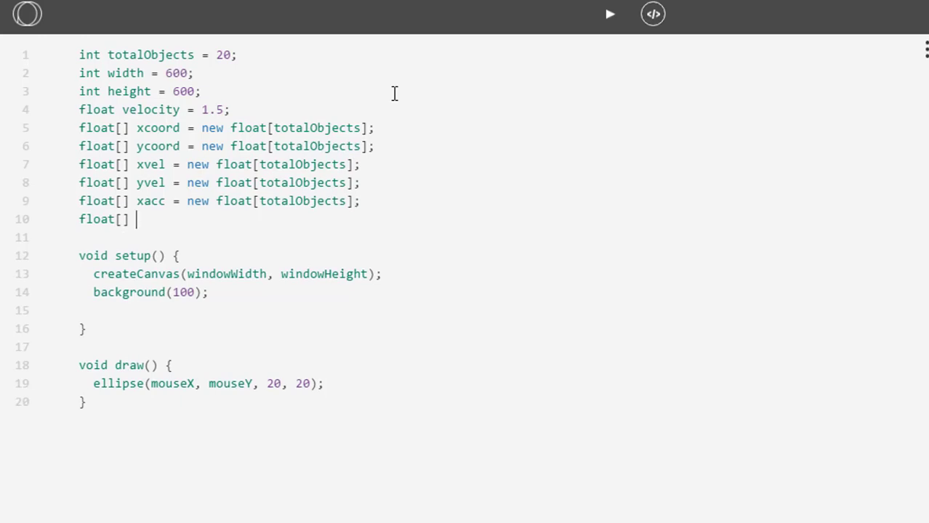
pyautogui.write('yacc = new')
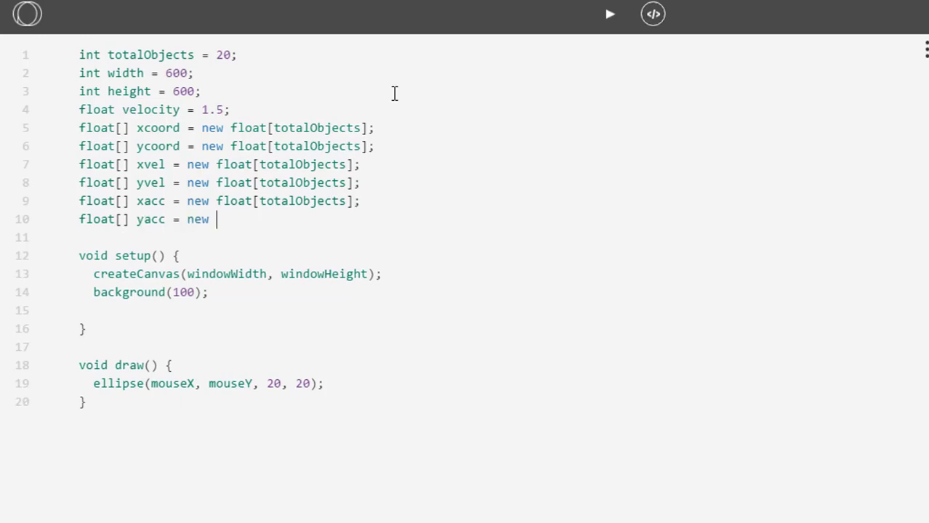
pyautogui.write('float[totalO')
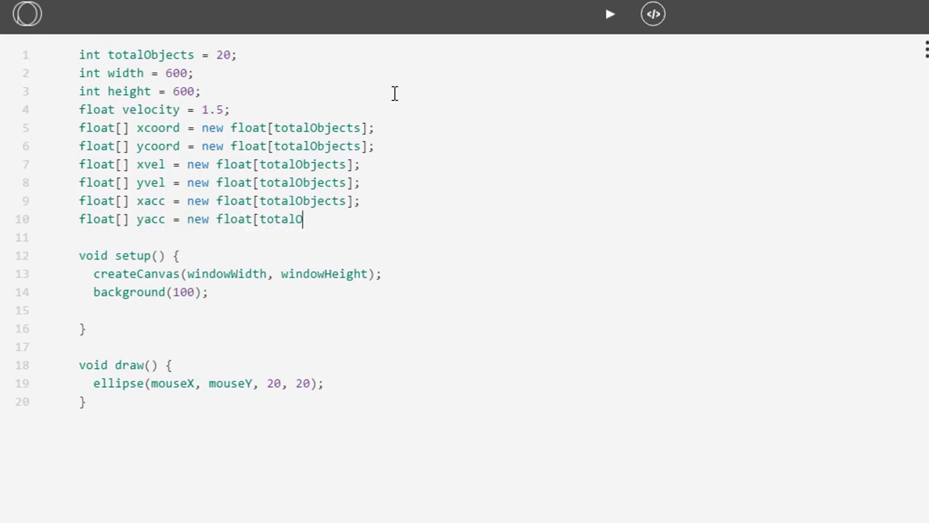
pyautogui.write('bjects];')
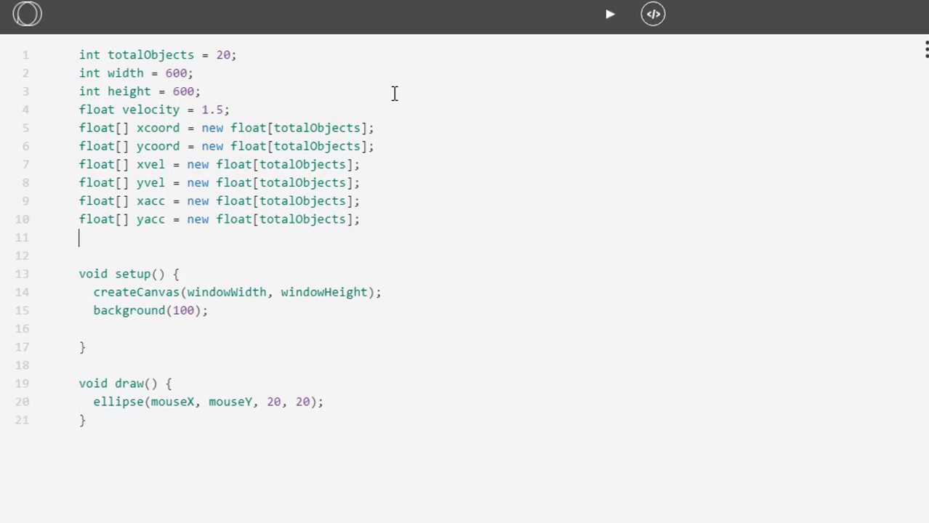
# - Declare float[] mass = new float[totalObjects]; as the last array
pyautogui.write('float[')
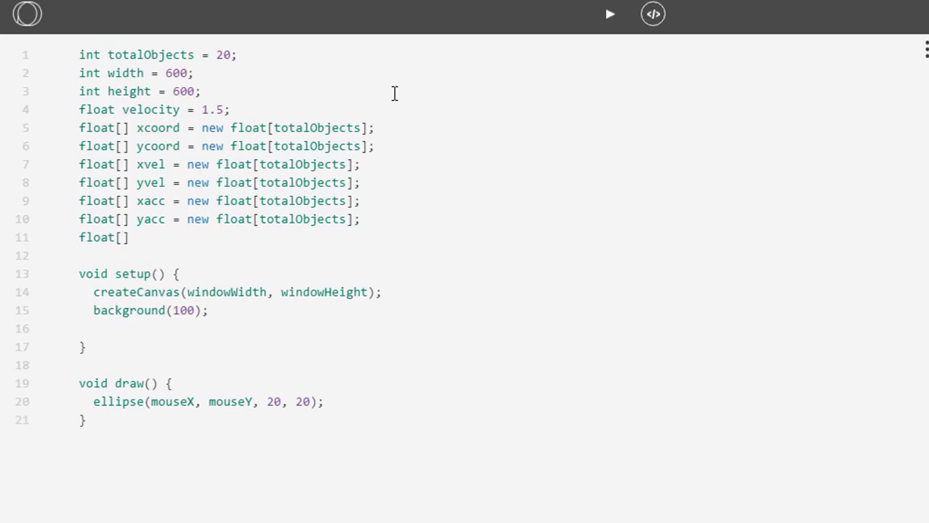
pyautogui.write('mass = new')
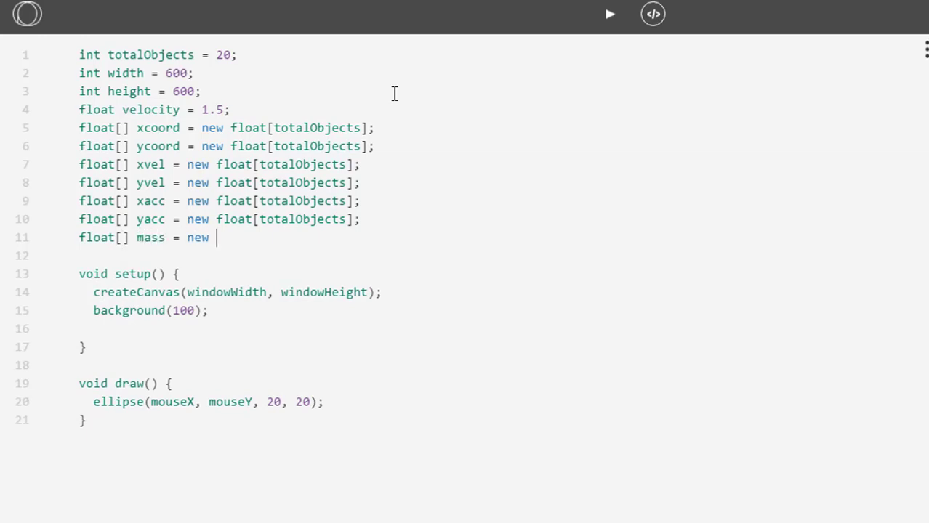
pyautogui.write('float[to')
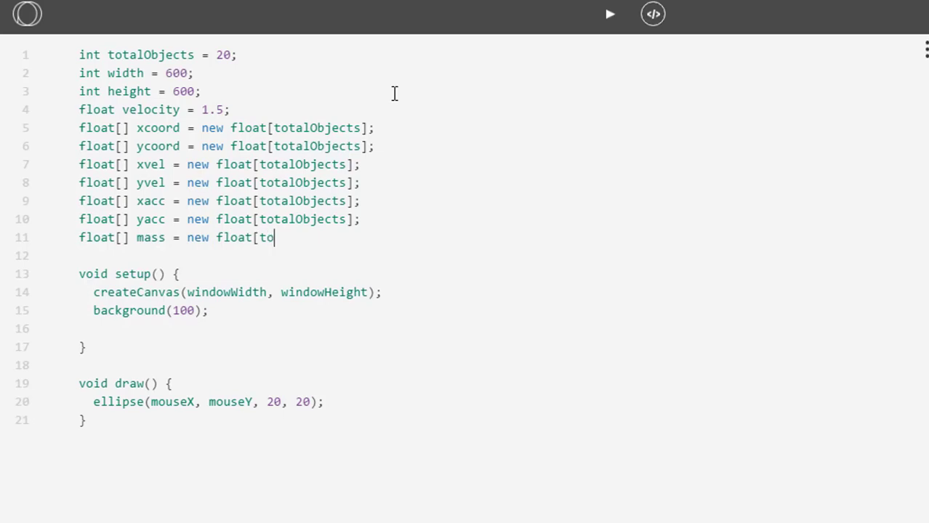
pyautogui.write('talObjects')
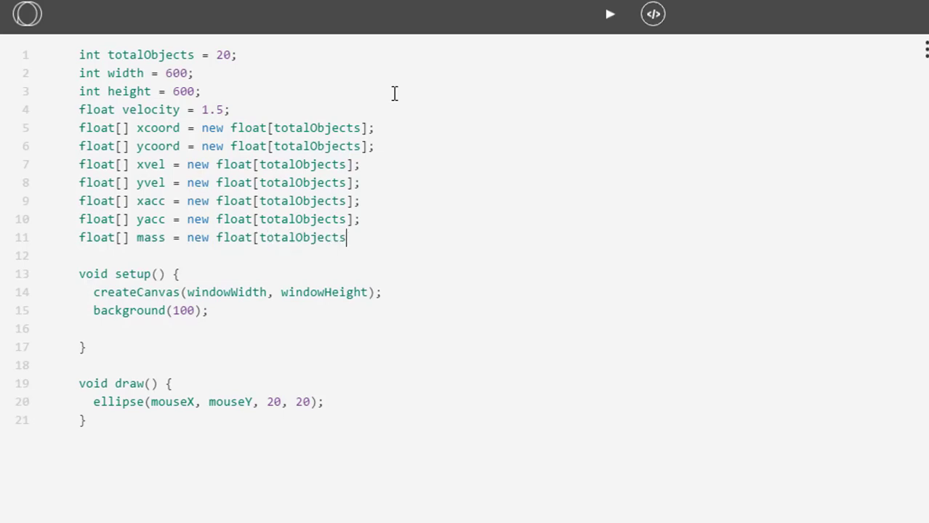
pyautogui.write('];')
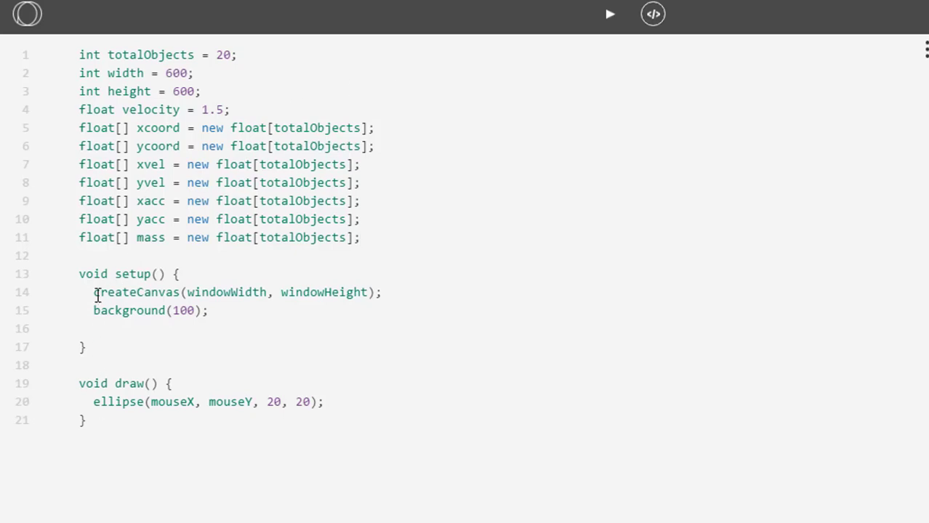
pyautogui.moveTo(103, 311)
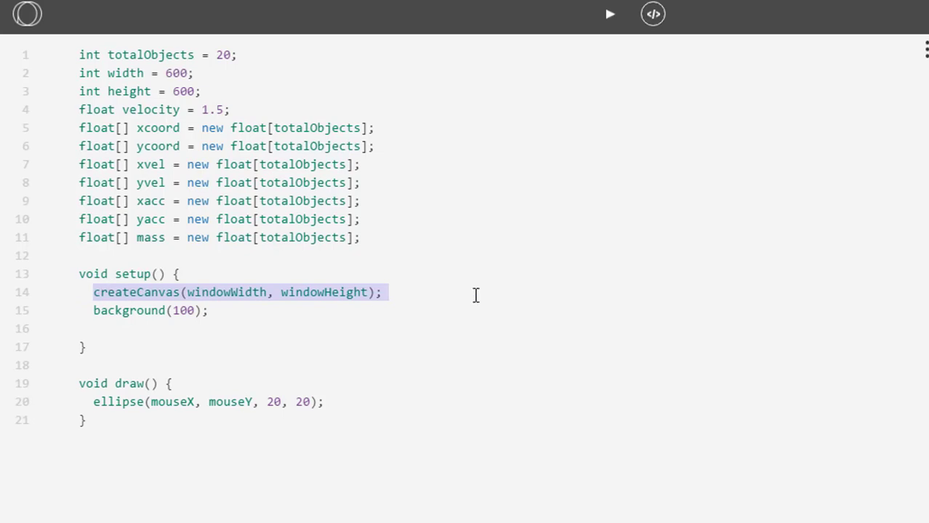
# - Replace createCanvas and background with size(600, 600); in setup
pyautogui.write('size')
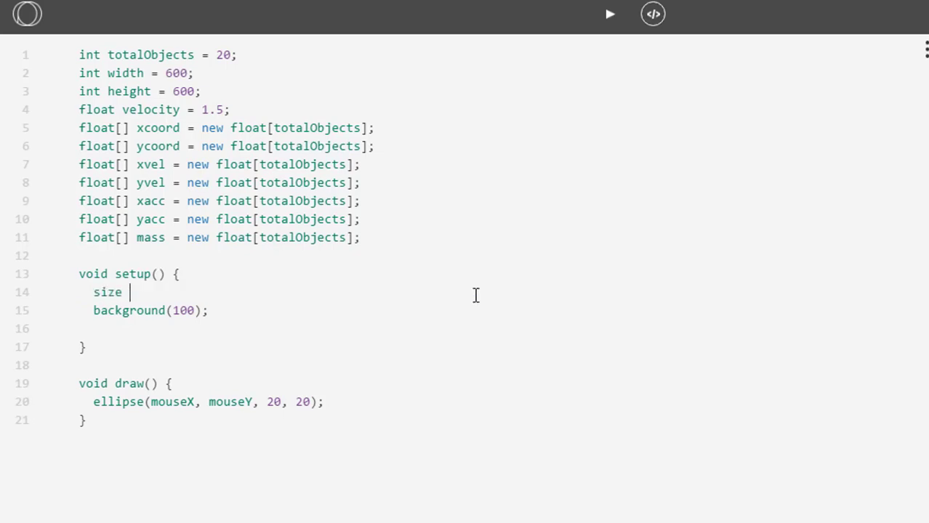
pyautogui.write('(')
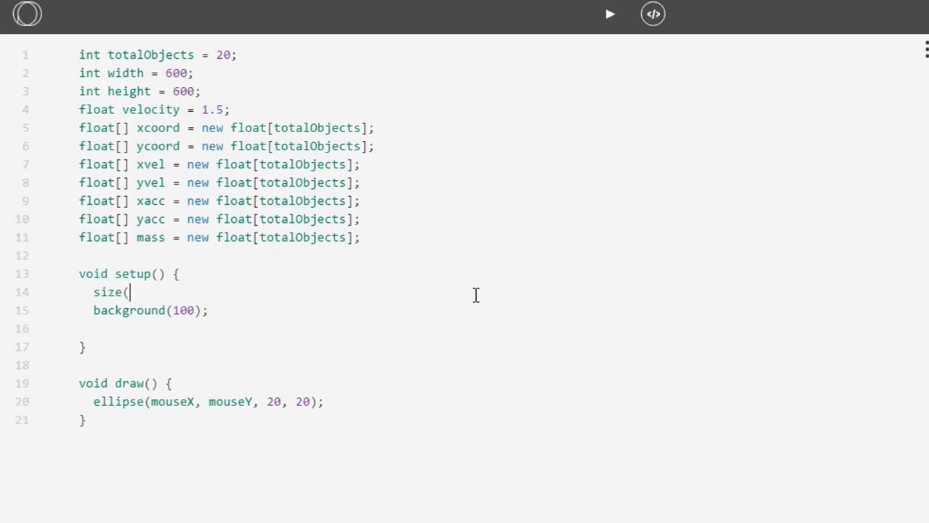
pyautogui.write('600, 600);')
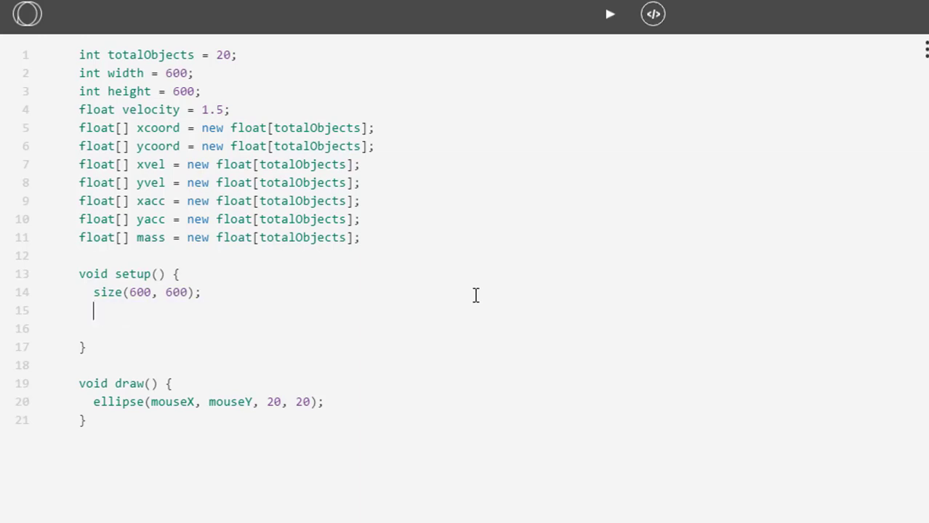
# - Add the //create all my objects comment in setup and comment out draw with /* */
pyautogui.write('//')
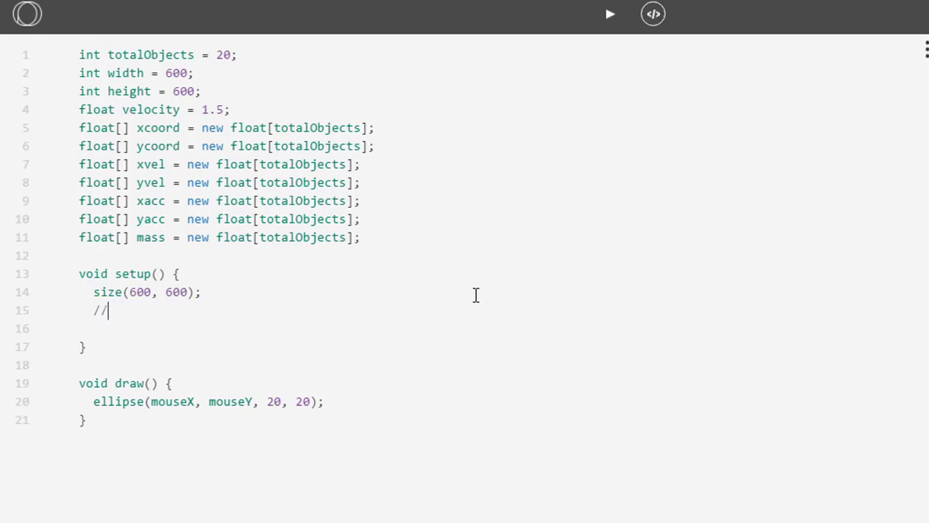
pyautogui.write('create all my o')
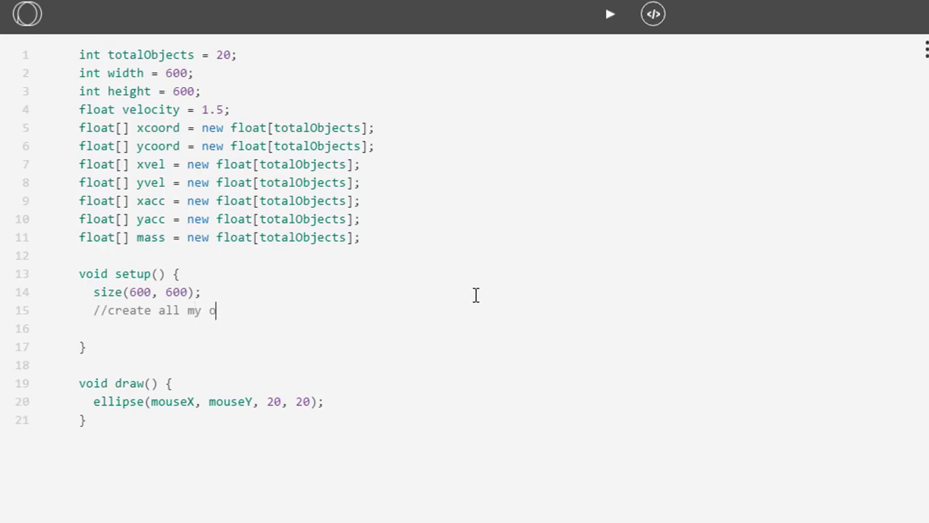
pyautogui.write('bjects')
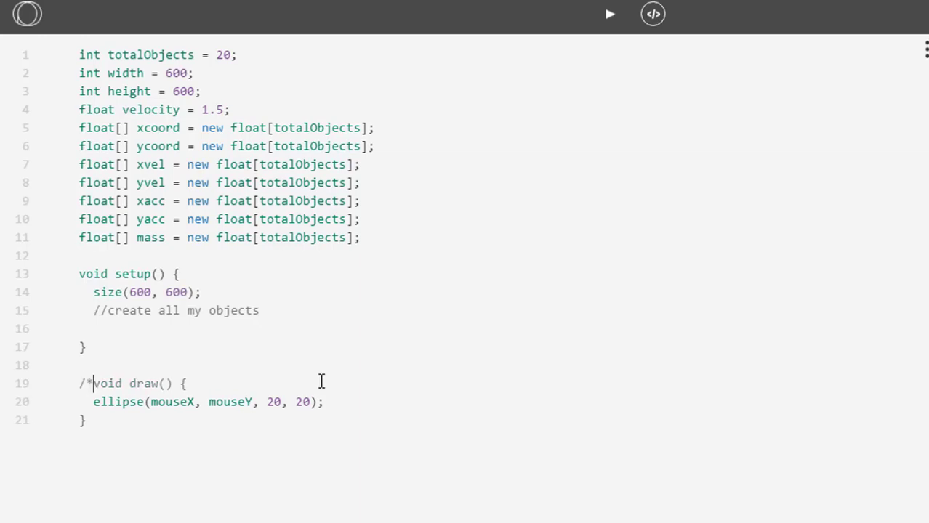
pyautogui.write('*/')
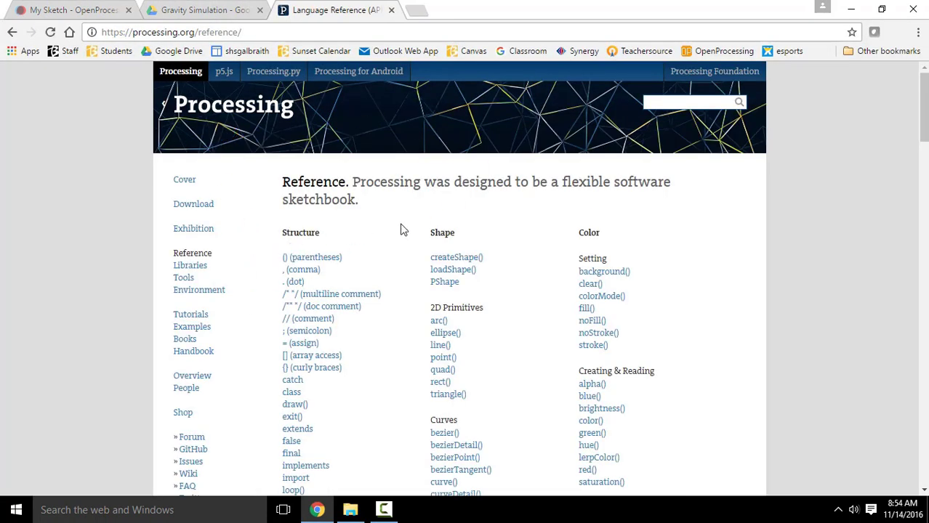
# - Scroll the Processing reference and read the draw() entry
pyautogui.scroll(-3)
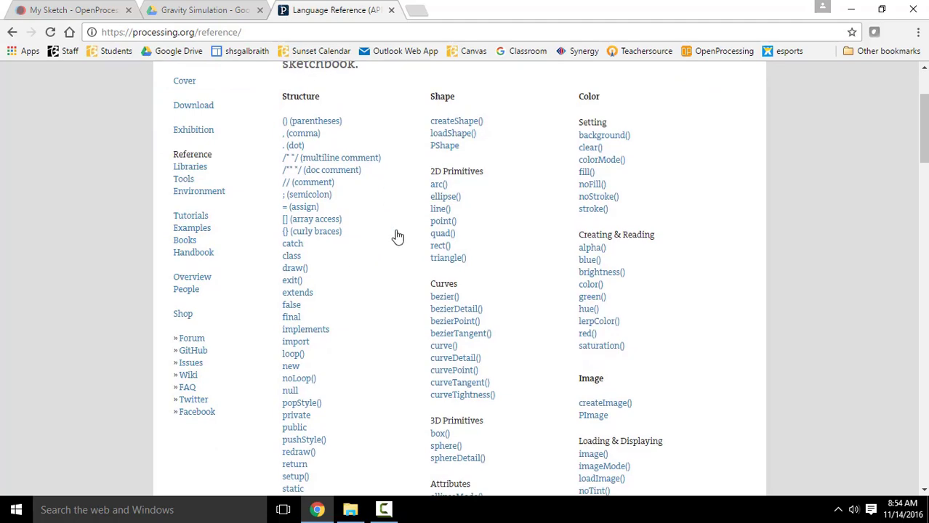
pyautogui.scroll(-3)
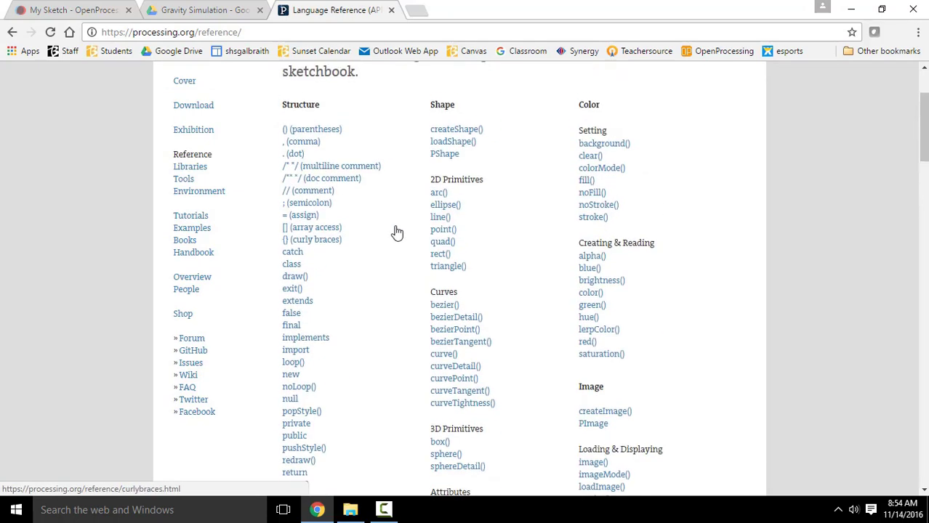
pyautogui.scroll(-3)
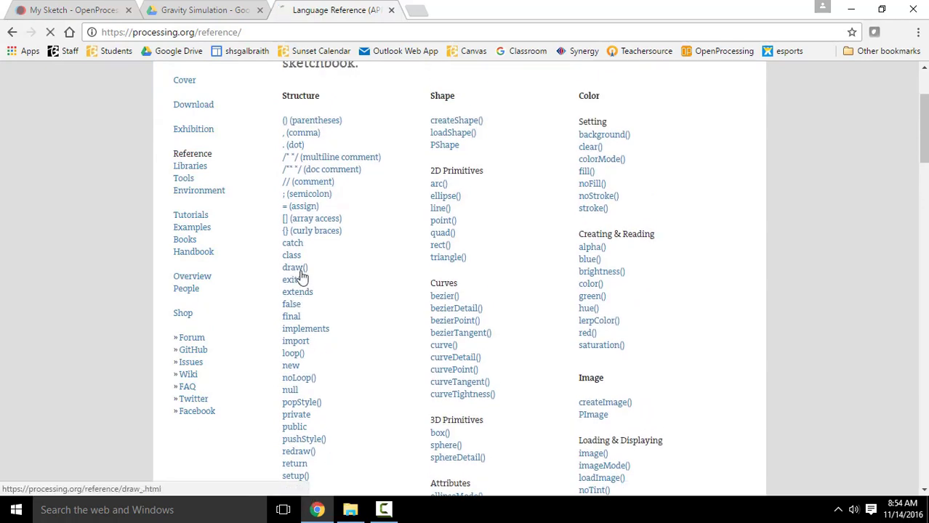
pyautogui.click(294, 268)
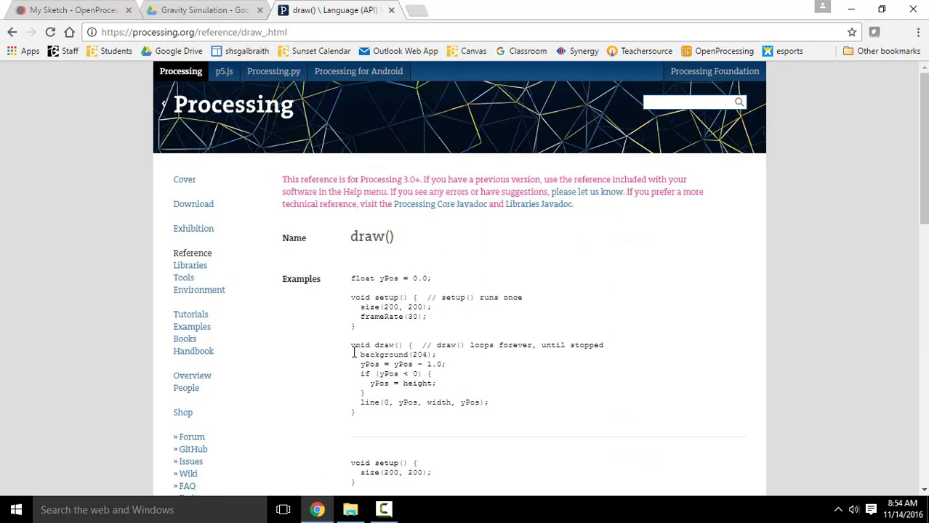
pyautogui.scroll(-3)
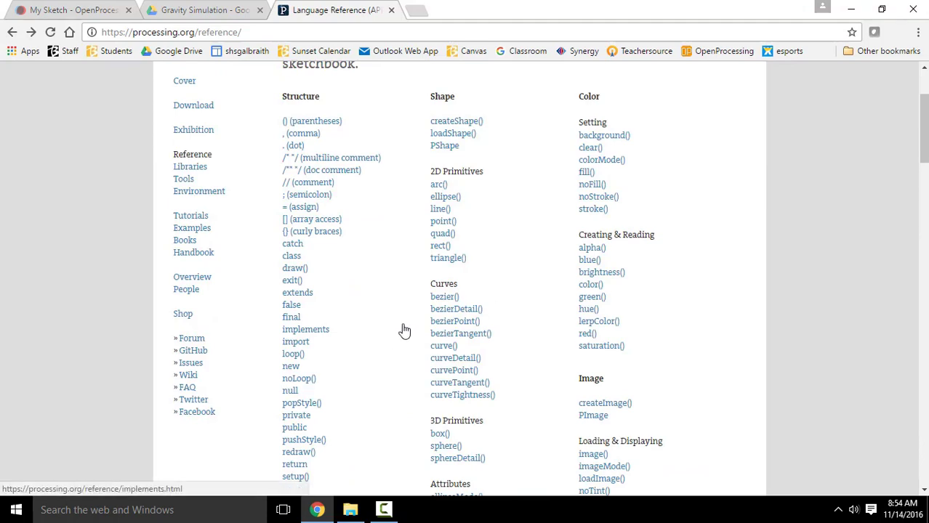
pyautogui.scroll(-3)
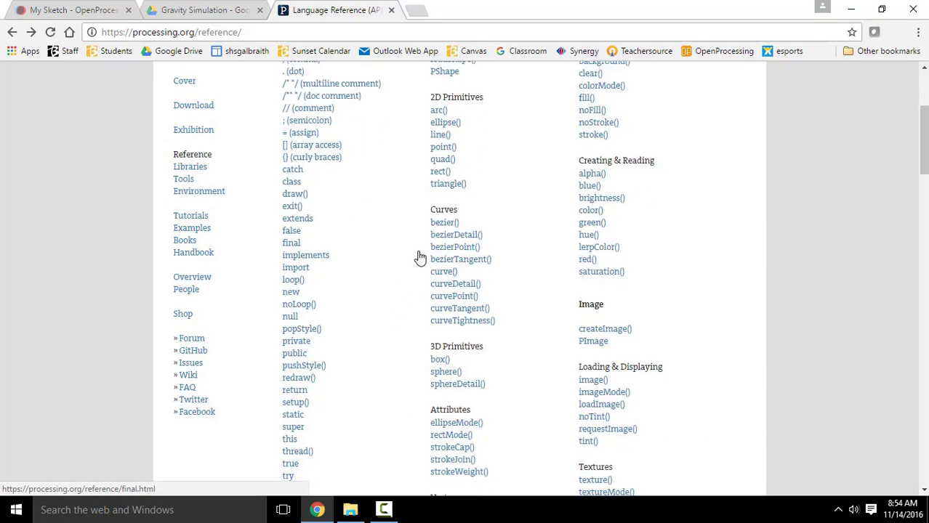
pyautogui.scroll(-3)
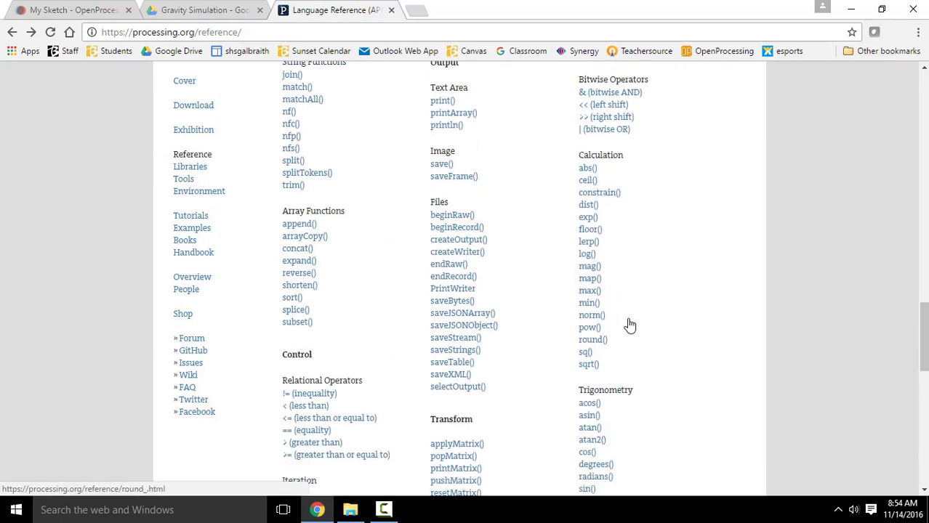
# - Scroll to Environment and read the size() reference entry
pyautogui.scroll(-3)
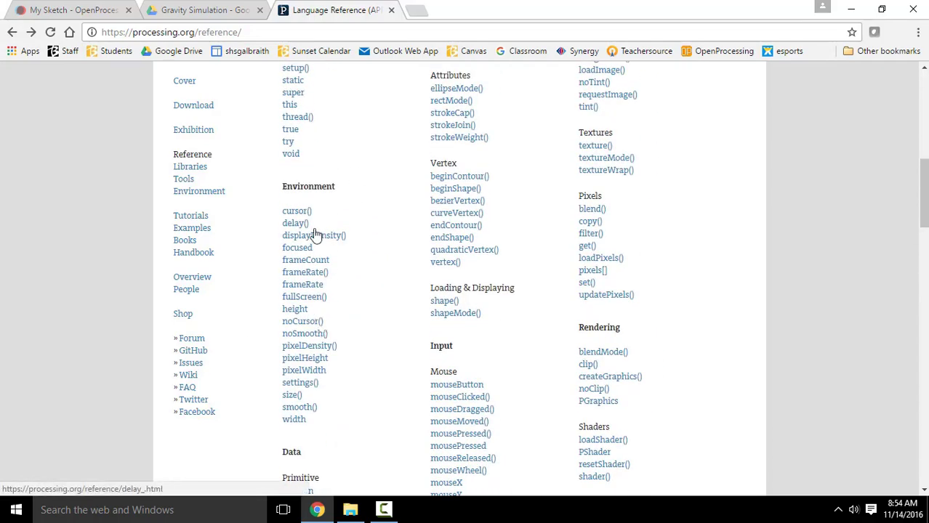
pyautogui.scroll(-3)
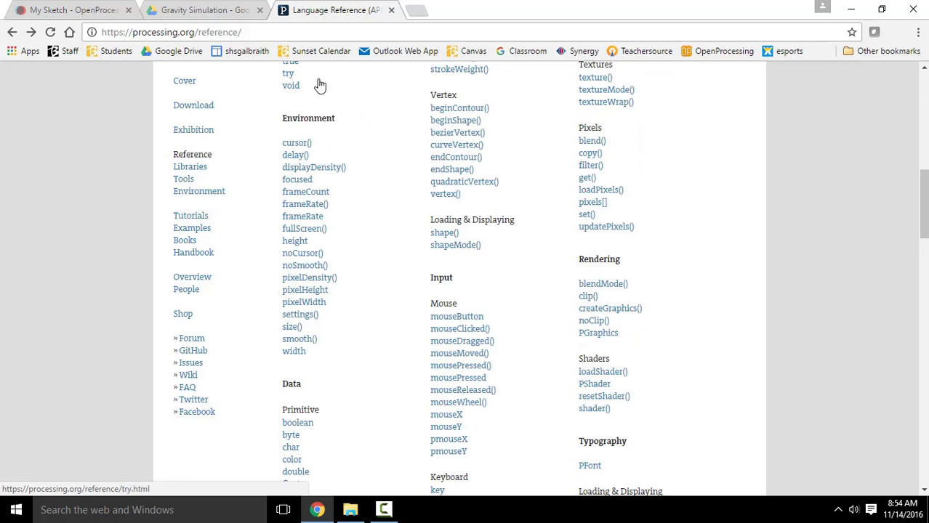
pyautogui.moveTo(291, 325)
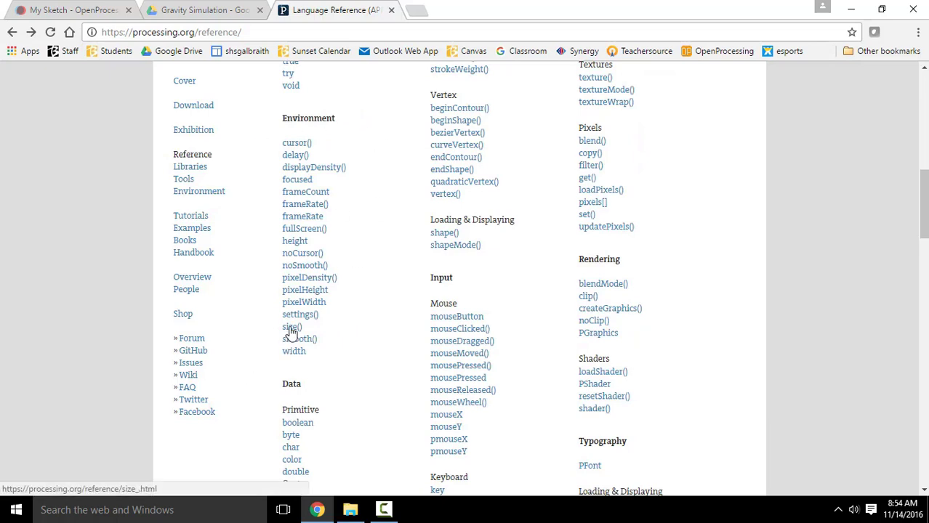
pyautogui.click(291, 325)
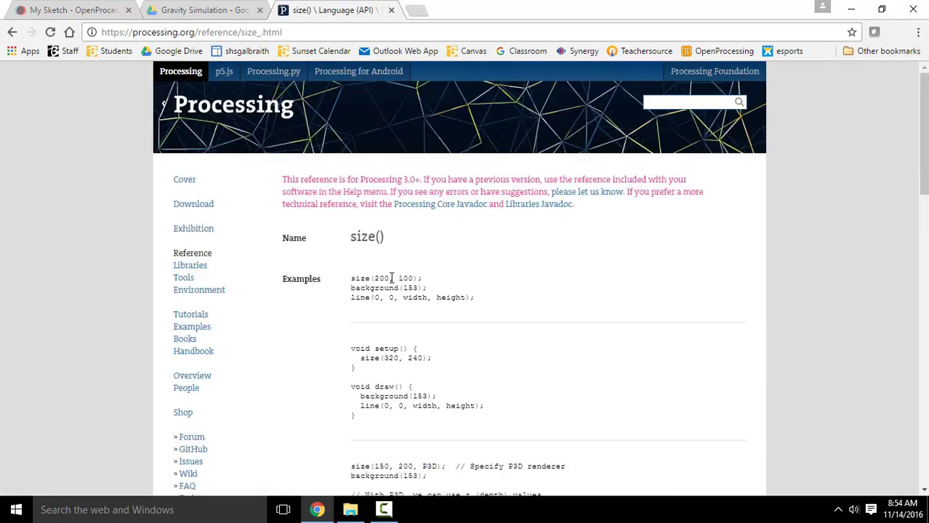
pyautogui.scroll(-3)
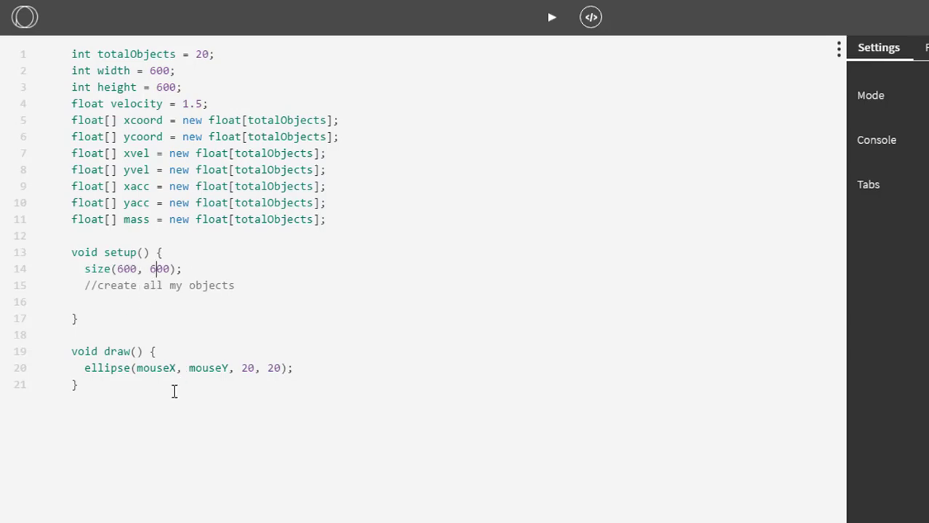
# - Highlight mouseX and mouseY in the ellipse(mouseX, mouseY, 20, 20) call in draw()
pyautogui.doubleClick(154, 367)
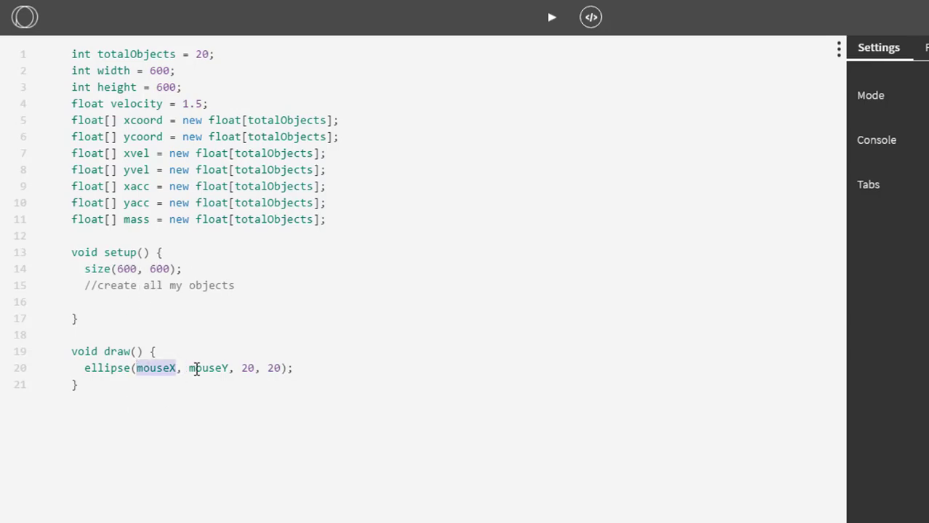
pyautogui.doubleClick(209, 368)
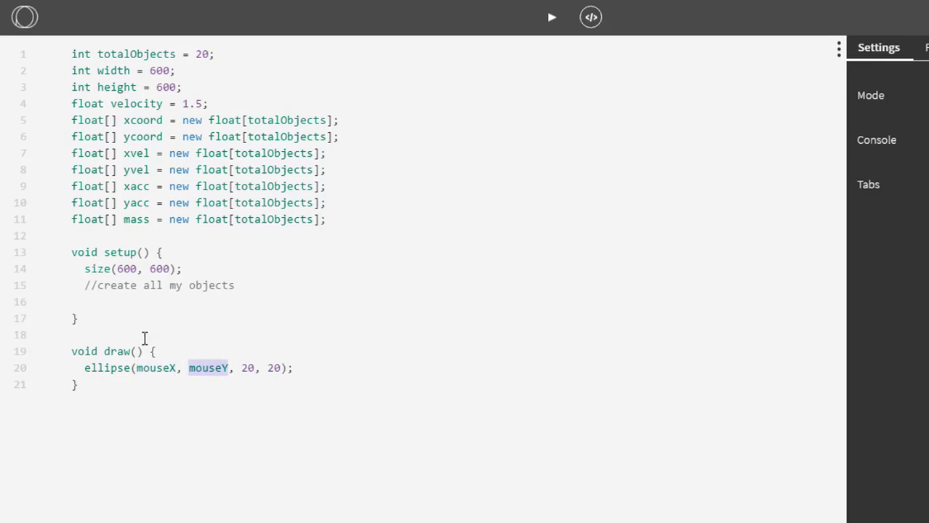
pyautogui.moveTo(139, 308)
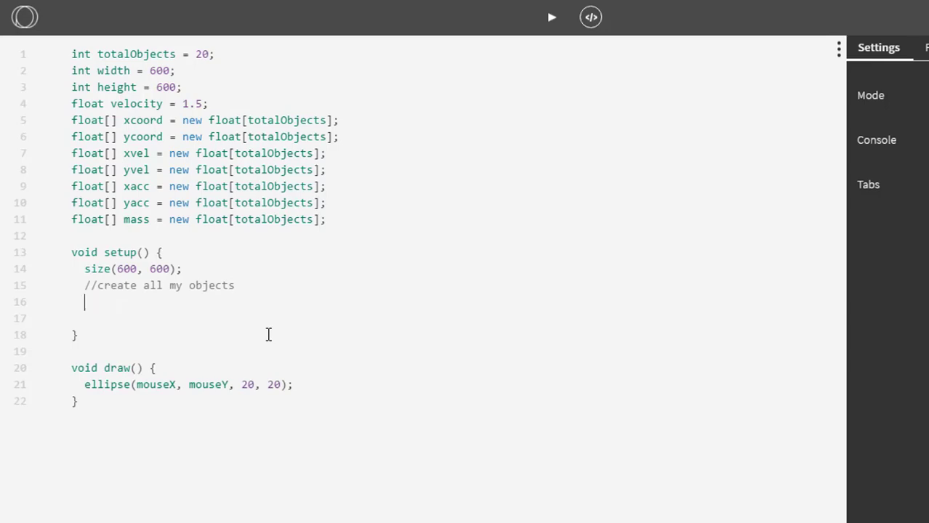
pyautogui.moveTo(196, 32)
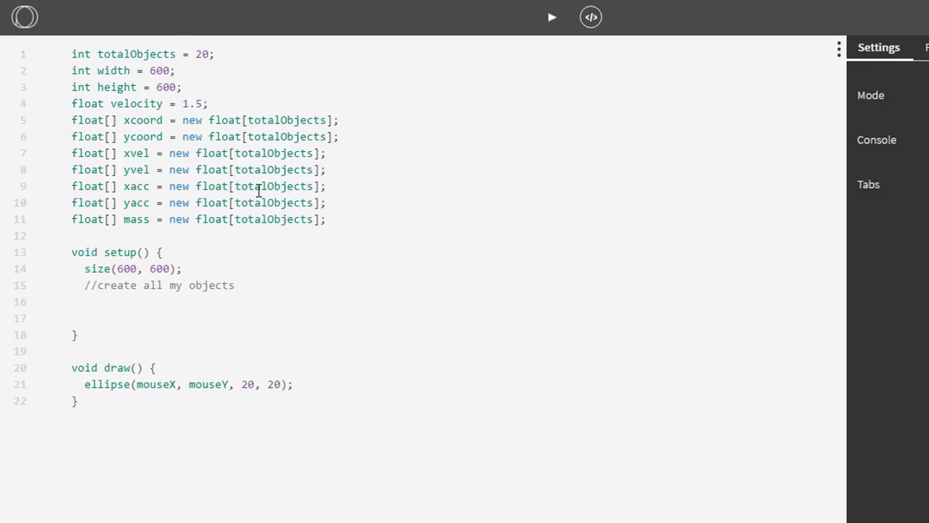
pyautogui.moveTo(163, 321)
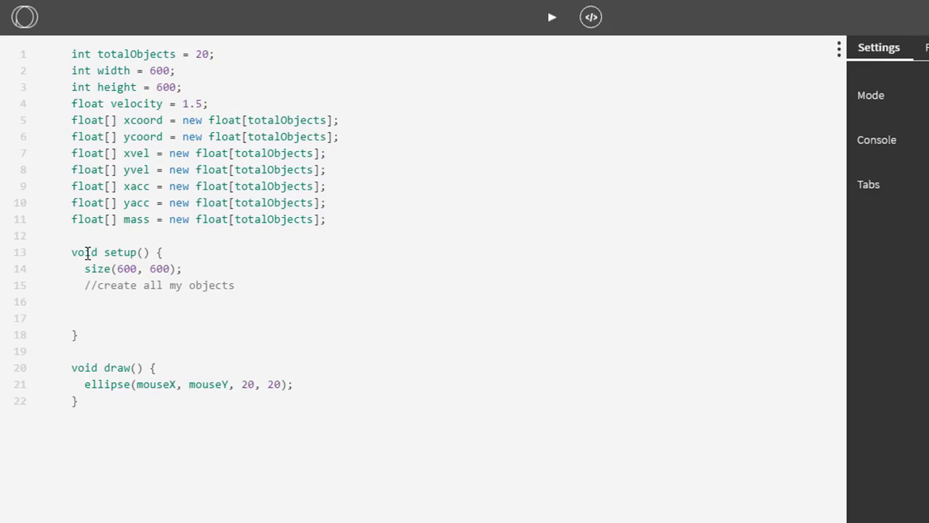
pyautogui.moveTo(128, 110)
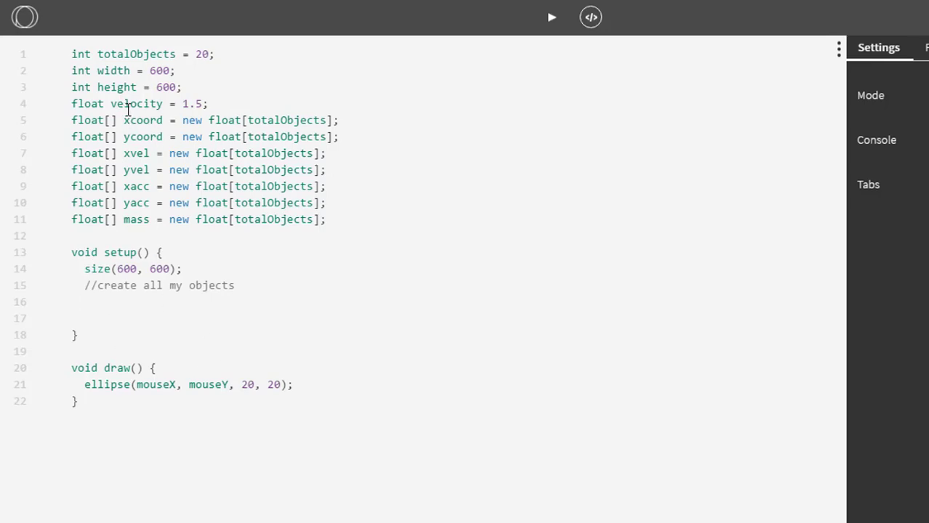
pyautogui.moveTo(140, 175)
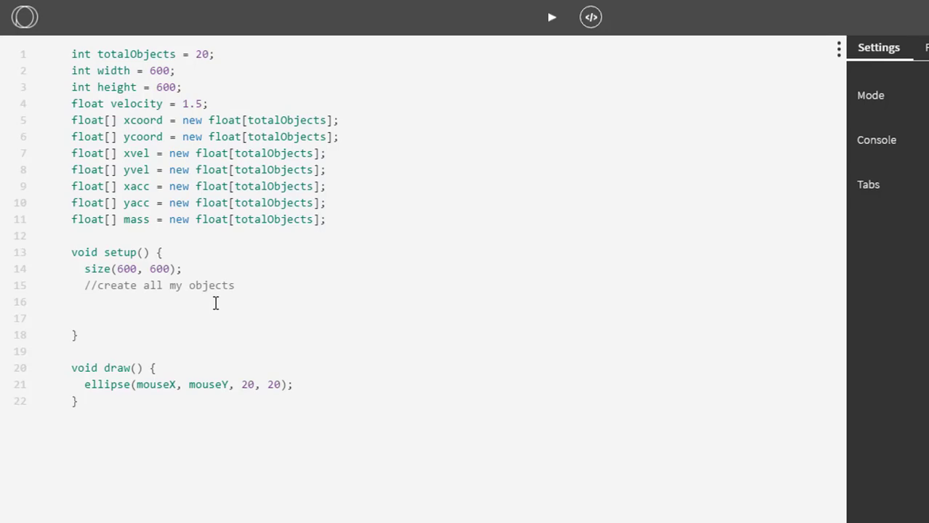
# - Write the loop header for (int a = 0; a < totalObjects; a++) and open its brace
pyautogui.write('for (int a = 0')
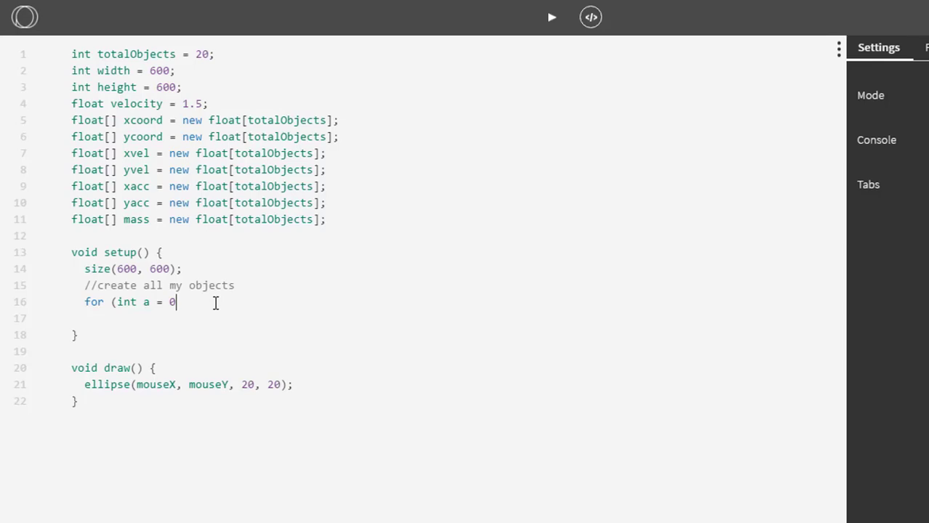
pyautogui.write('"; "')
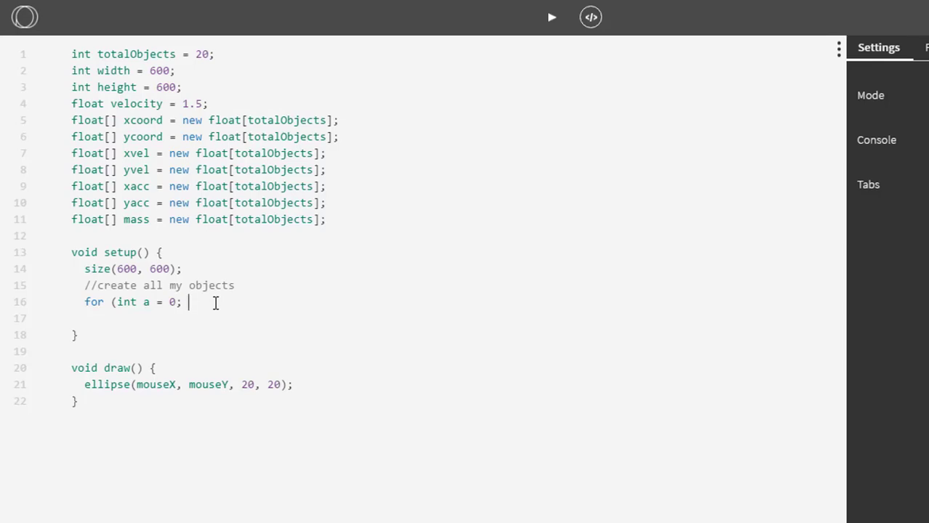
pyautogui.write('a < totalOb')
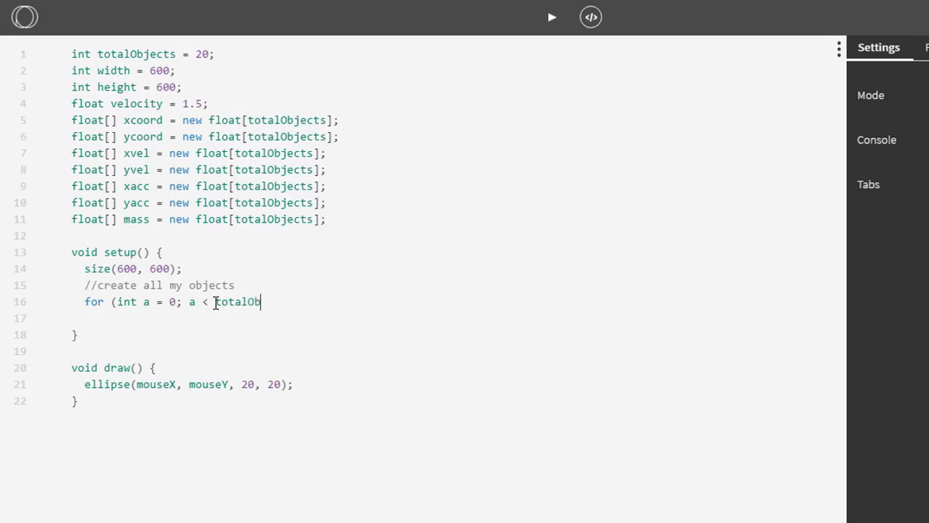
pyautogui.write('jects;')
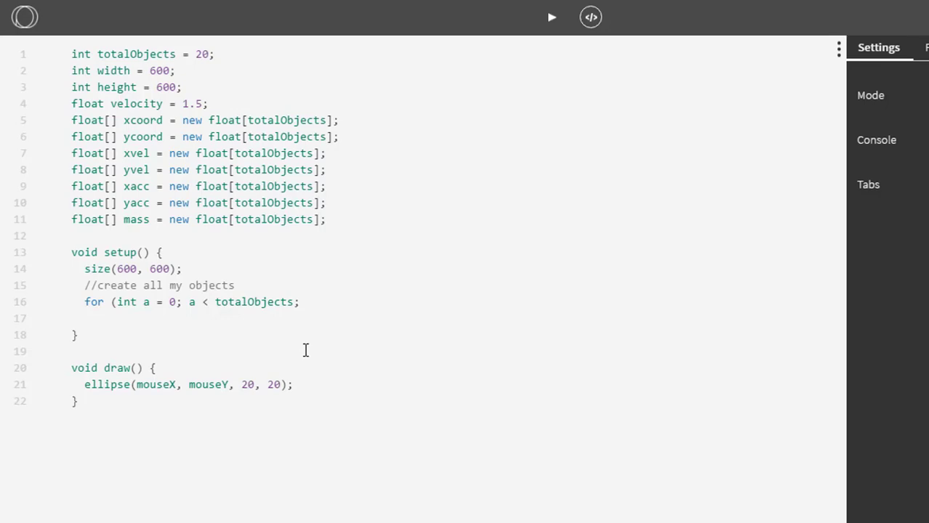
pyautogui.write('a')
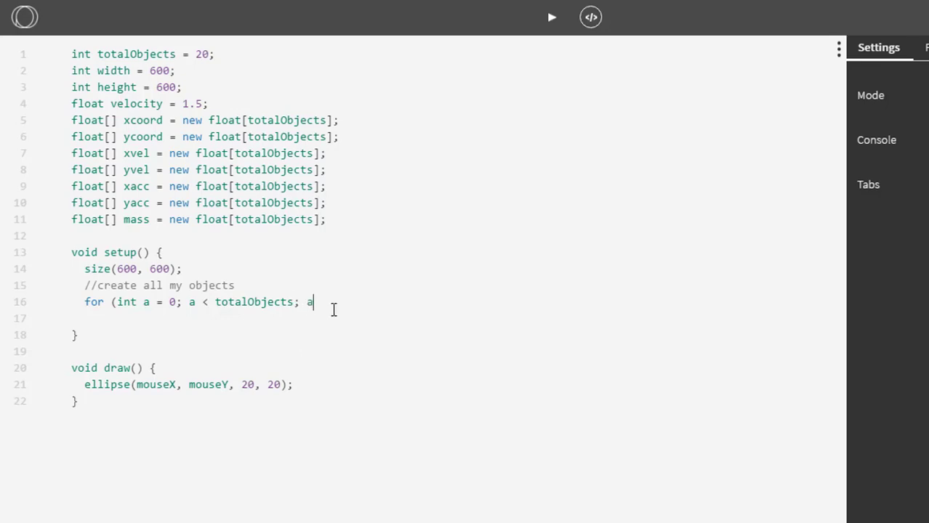
pyautogui.write('++')
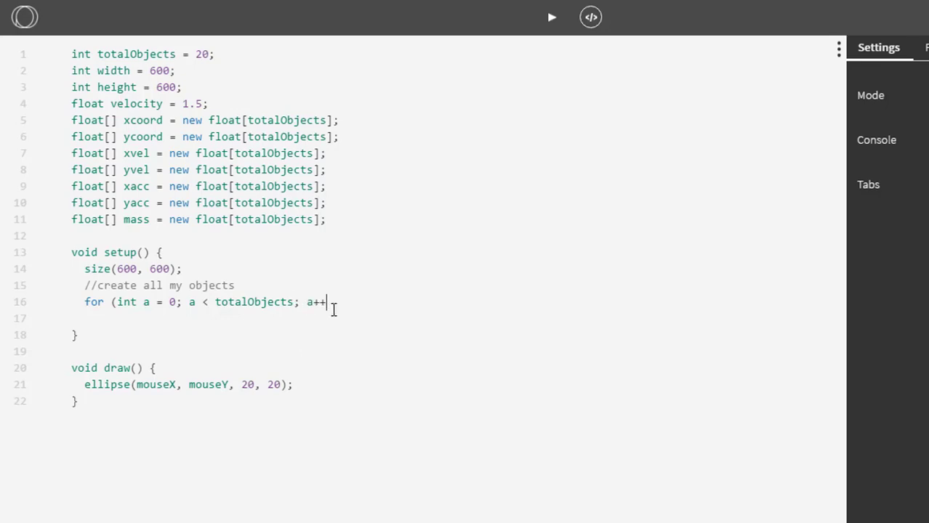
pyautogui.write(')')
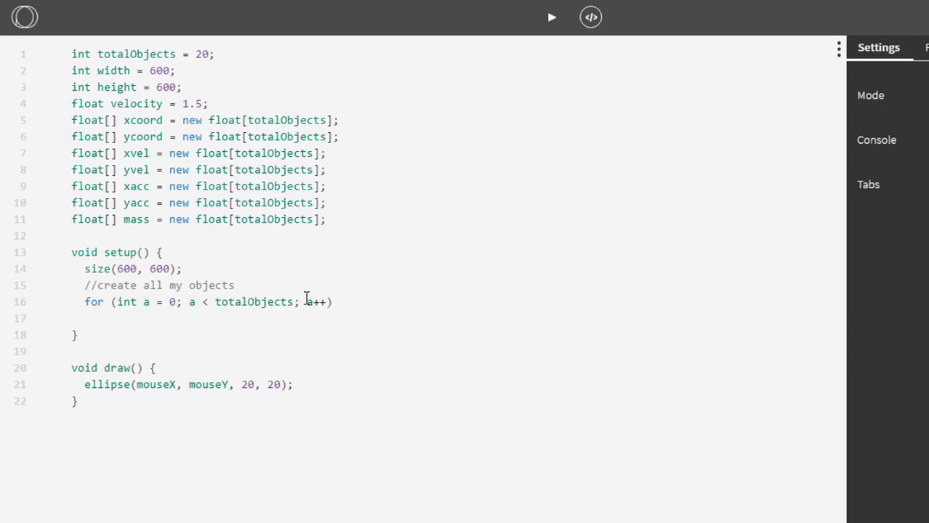
pyautogui.doubleClick(315, 301)
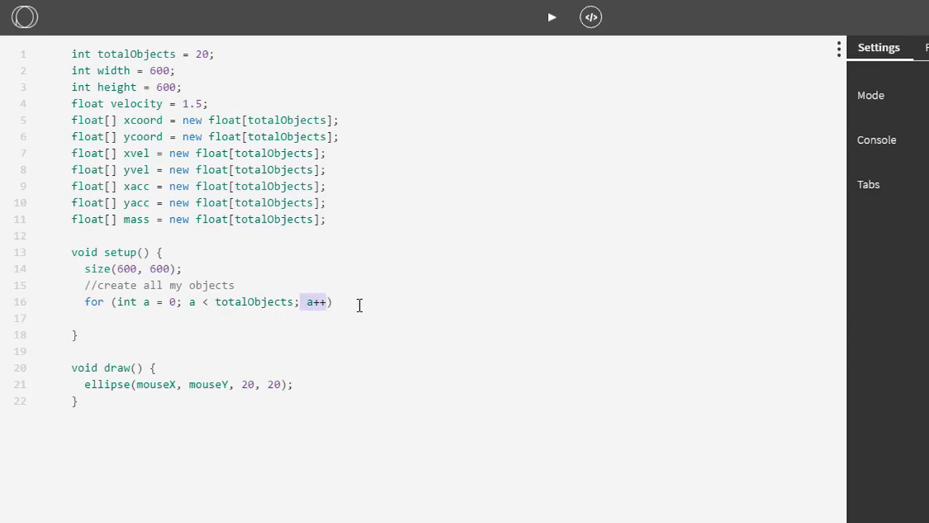
pyautogui.write('{')
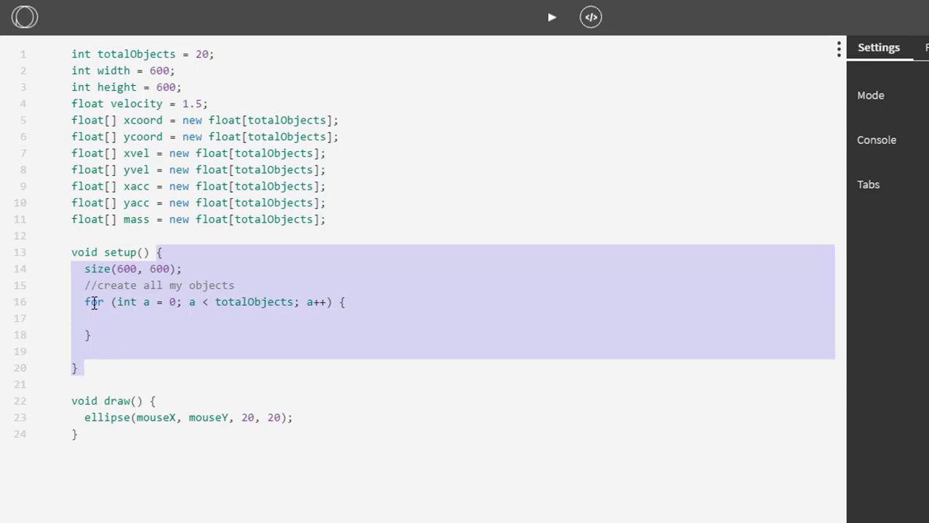
pyautogui.moveTo(151, 414)
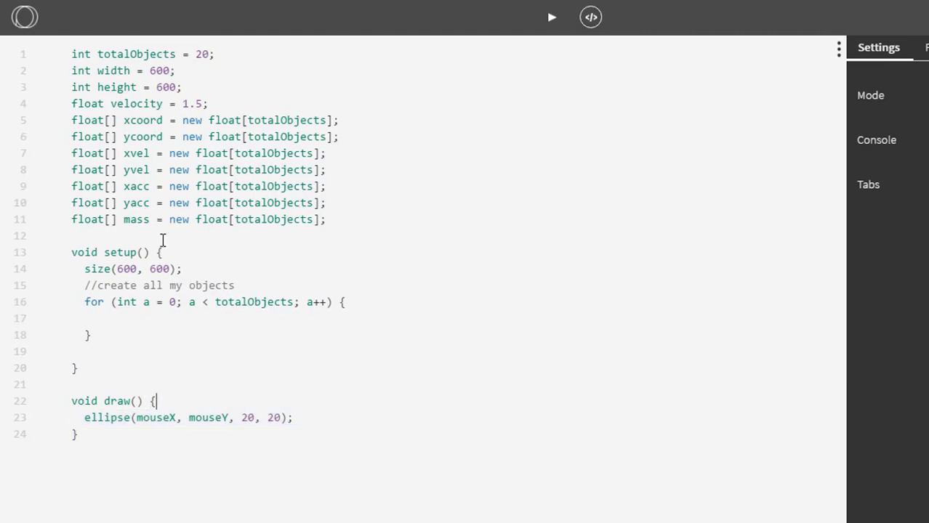
# - Place the cursor on the blank line inside the loop's braces
pyautogui.click(105, 319)
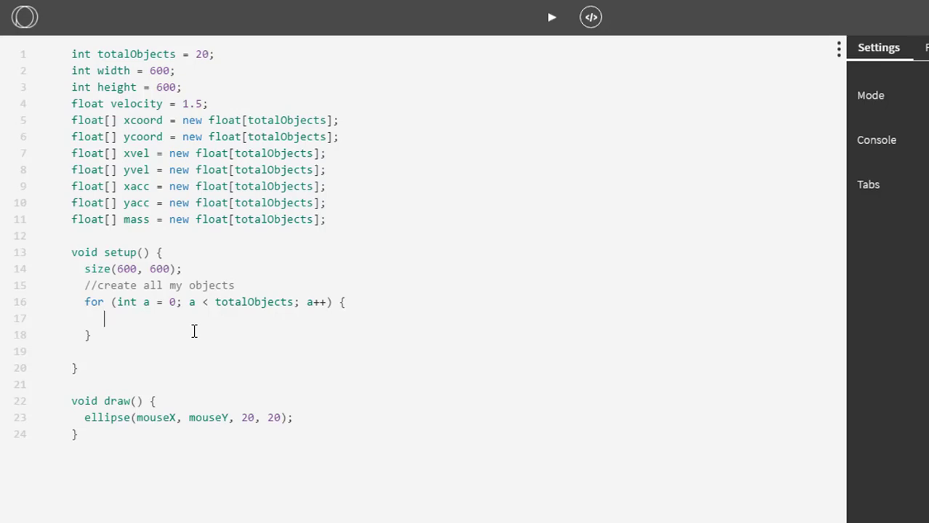
# - Assign xcoord[a] = random(width); as the first line of the loop body
pyautogui.write('xcoord')
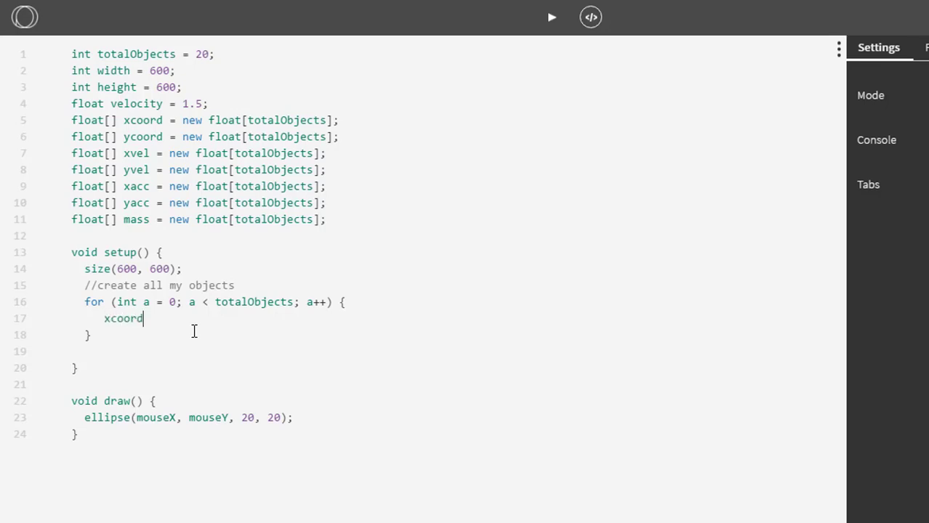
pyautogui.write('[a]')
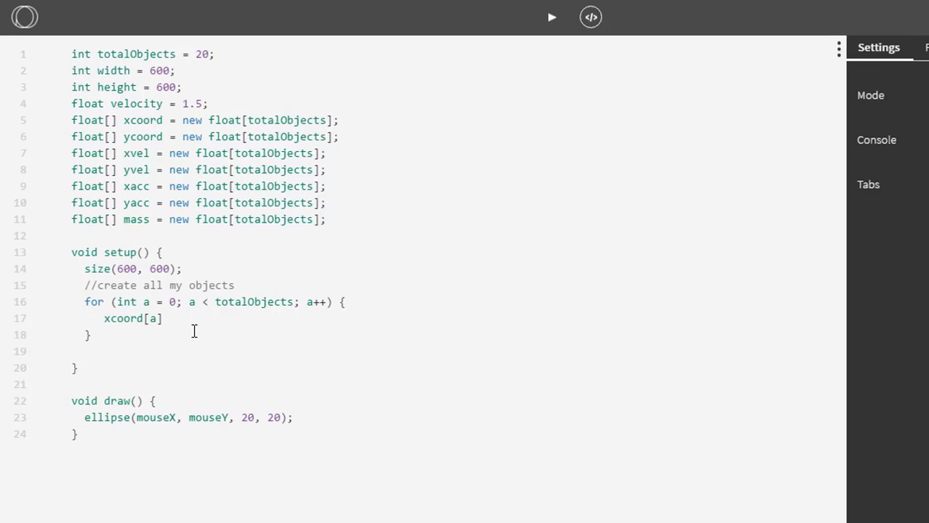
pyautogui.write('= random')
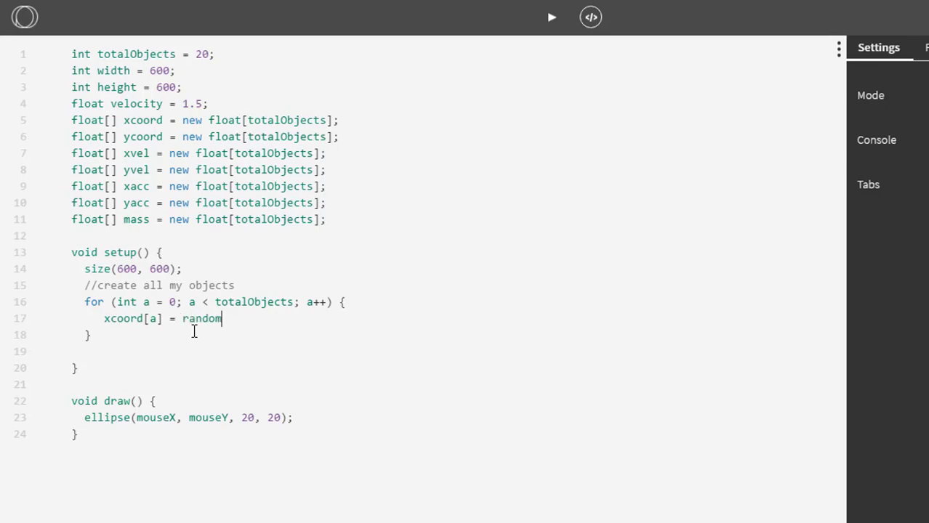
pyautogui.write('(')
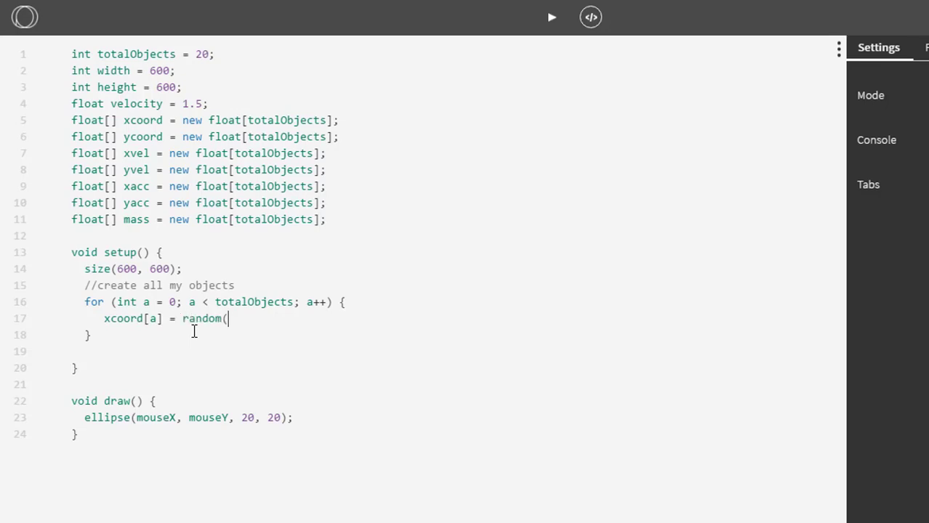
pyautogui.write('width);')
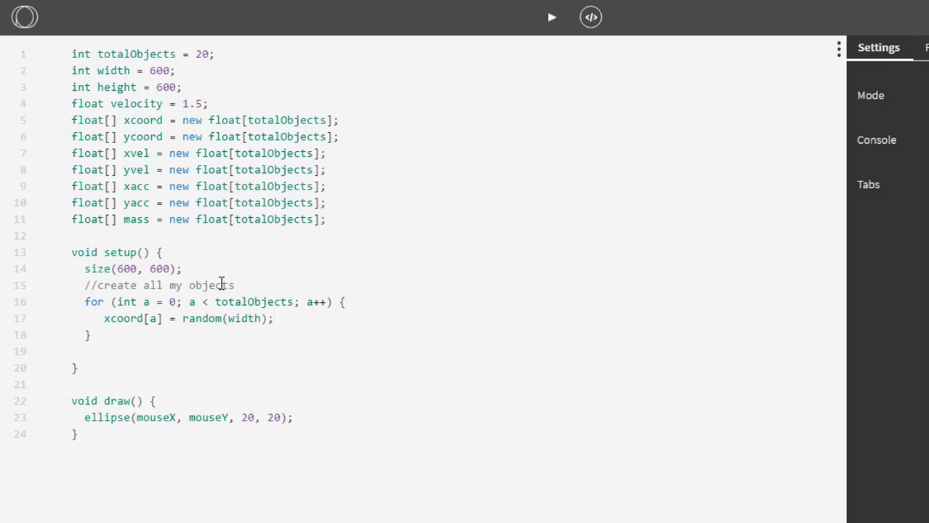
pyautogui.doubleClick(244, 318)
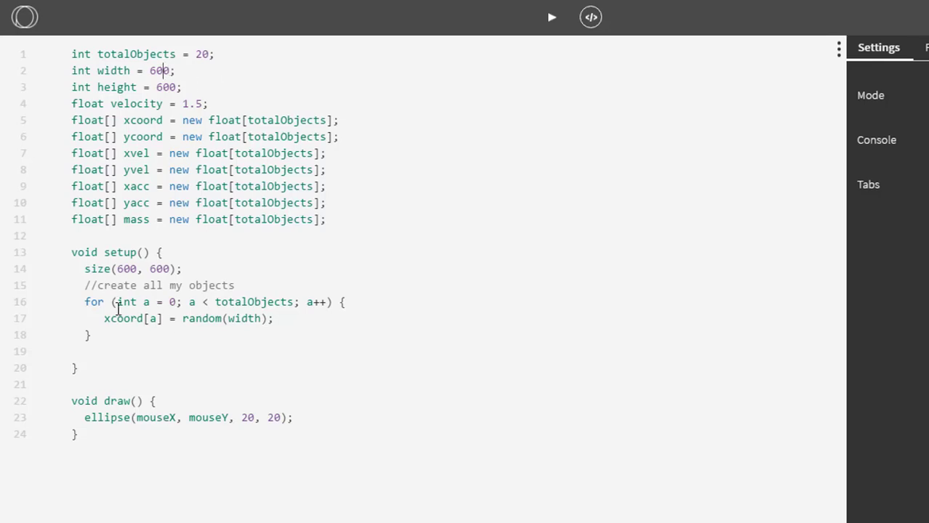
pyautogui.press('Enter')
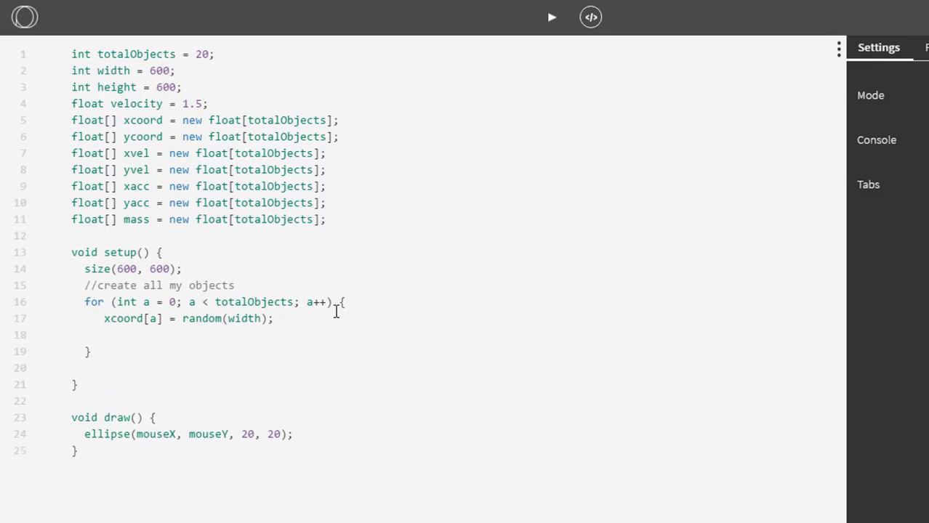
# - Assign ycoord[a] = random(height) and begin xvel[a] = random
pyautogui.write('ycoord')
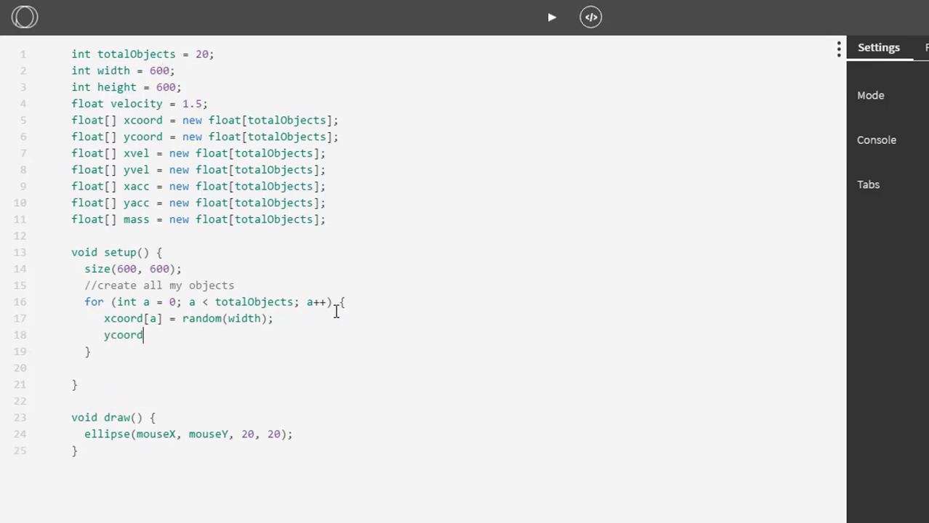
pyautogui.write('[a]')
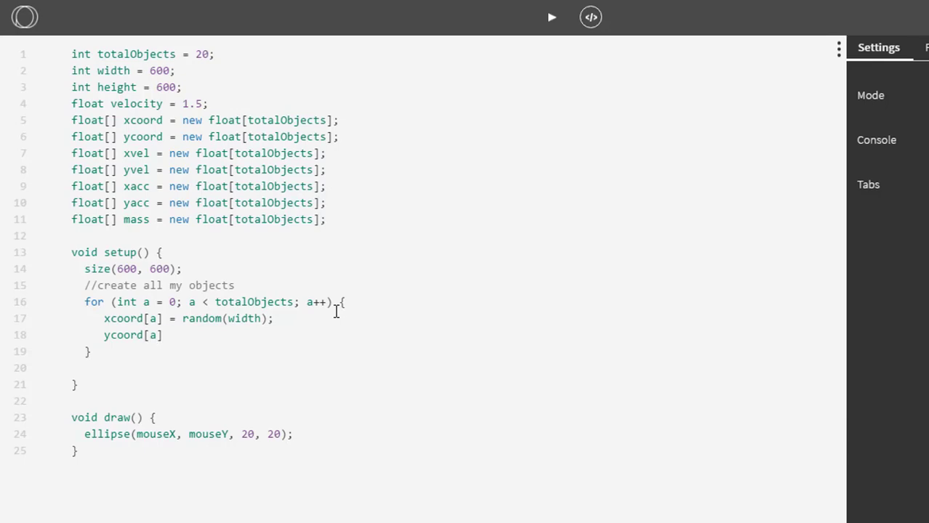
pyautogui.write('= random(h')
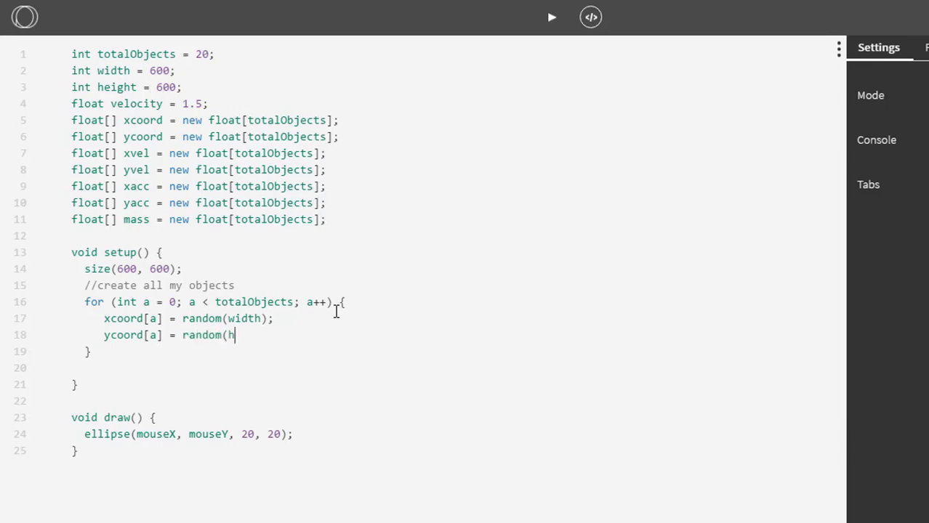
pyautogui.write('eight);')
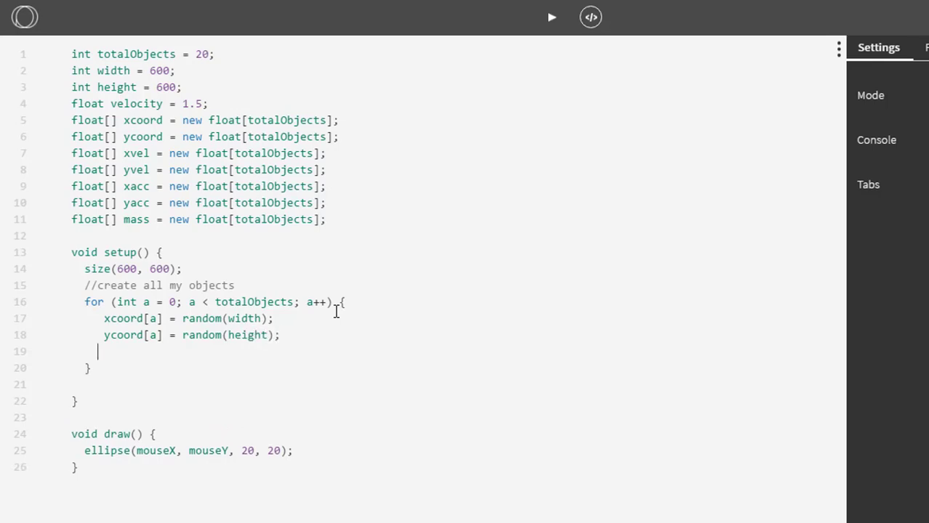
pyautogui.write('xvel[a]')
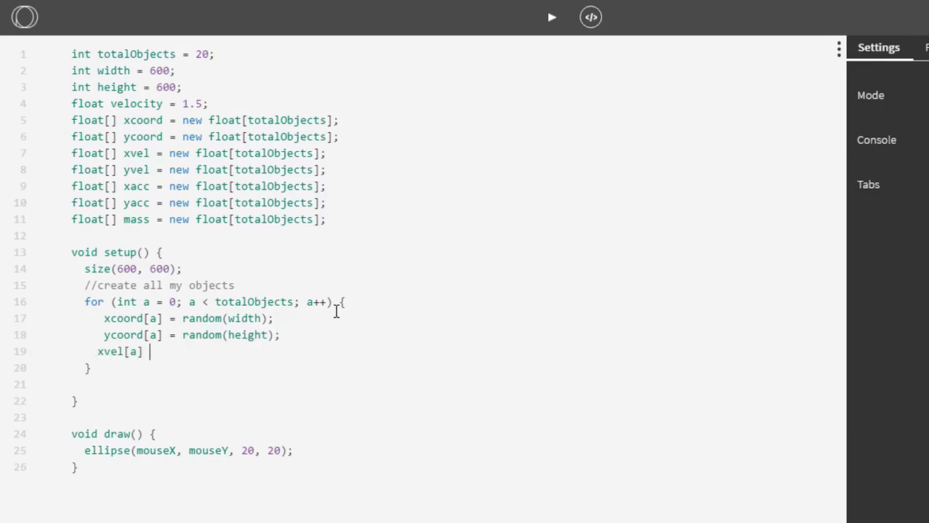
pyautogui.write('= random(')
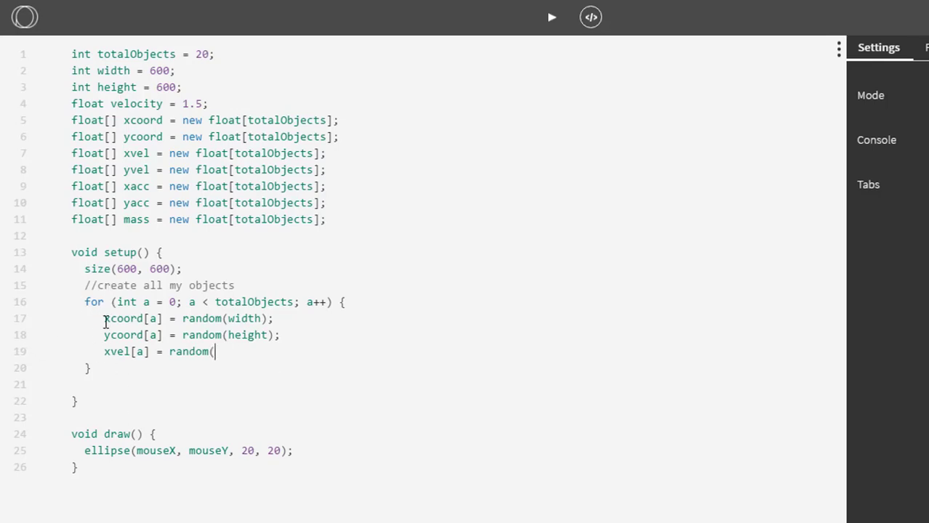
pyautogui.moveTo(104, 308)
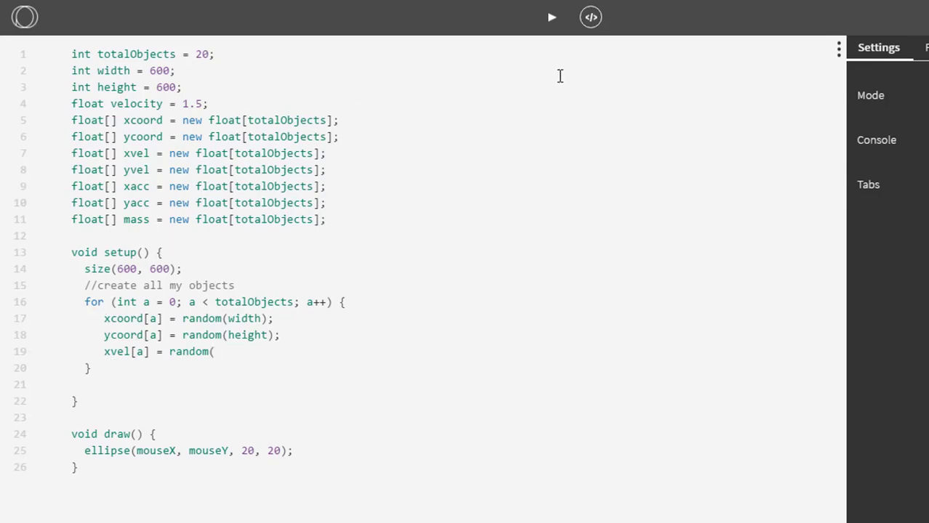
pyautogui.moveTo(213, 375)
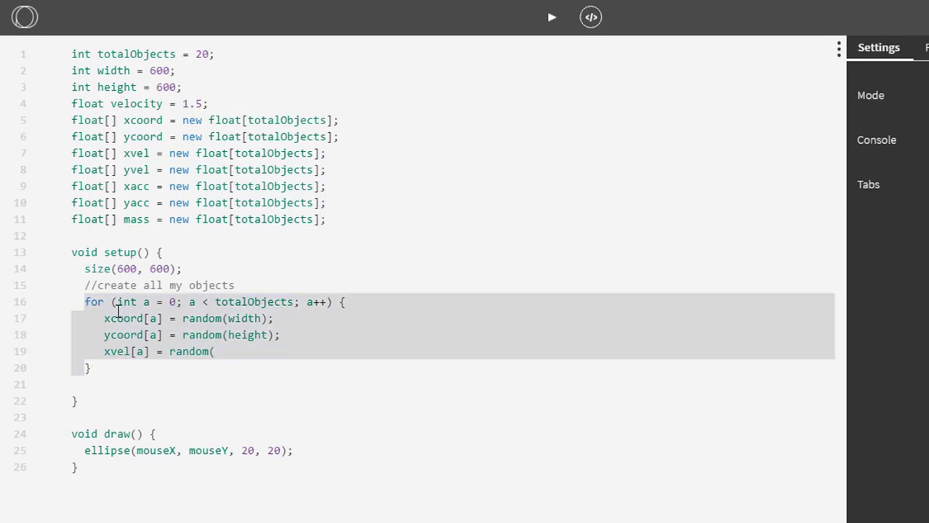
# - Complete xvel[a] = random(-velocity, velocity);
pyautogui.click(256, 353)
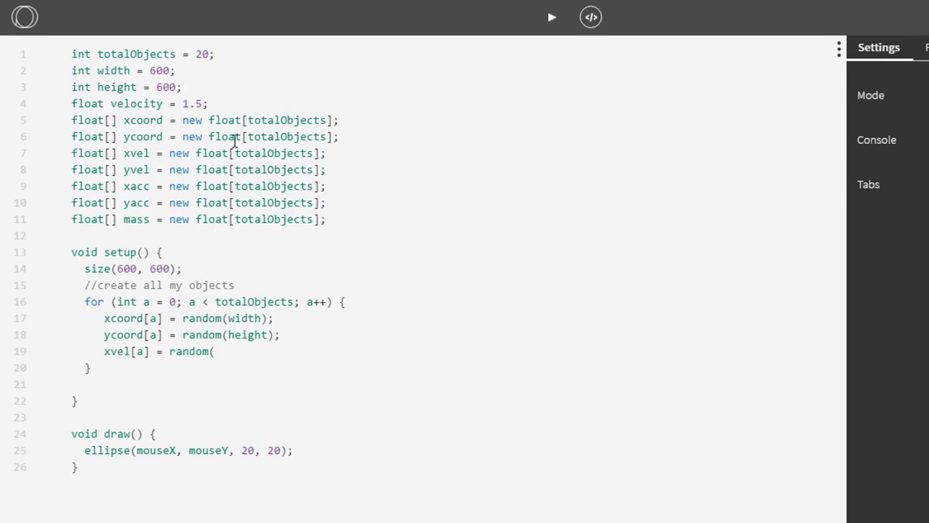
pyautogui.write('-')
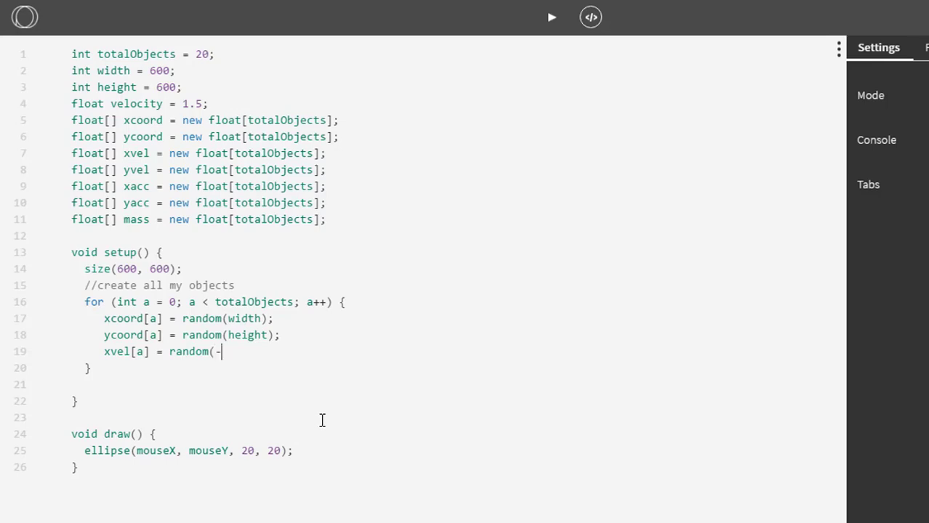
pyautogui.write('velocit')
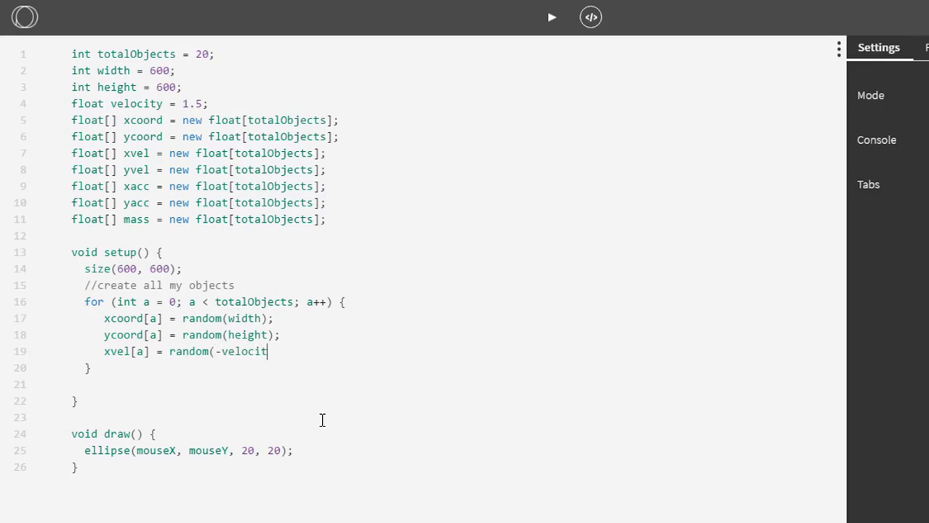
pyautogui.write('y, velocity)')
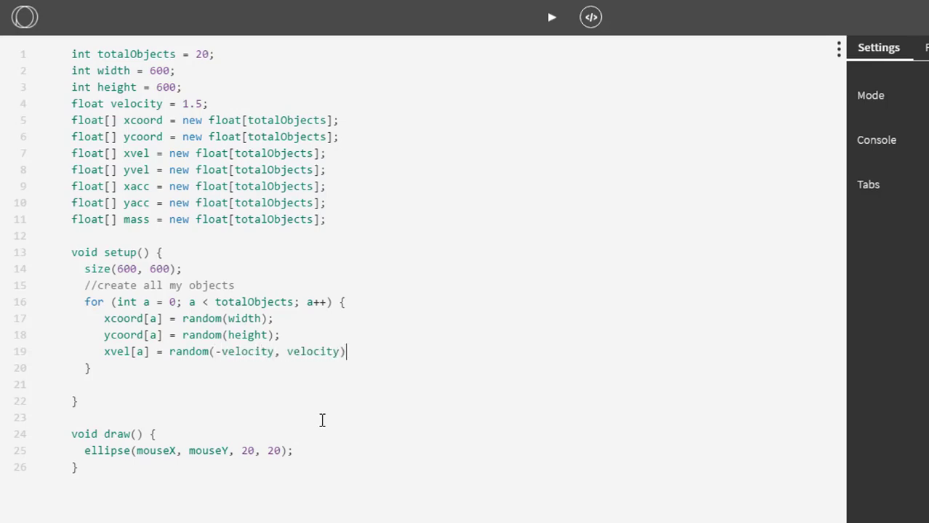
pyautogui.write(';')
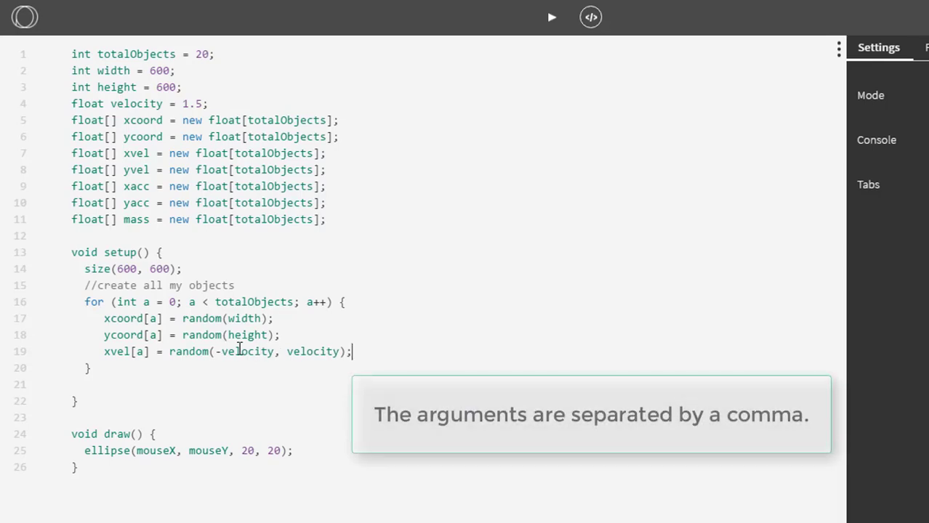
pyautogui.doubleClick(244, 350)
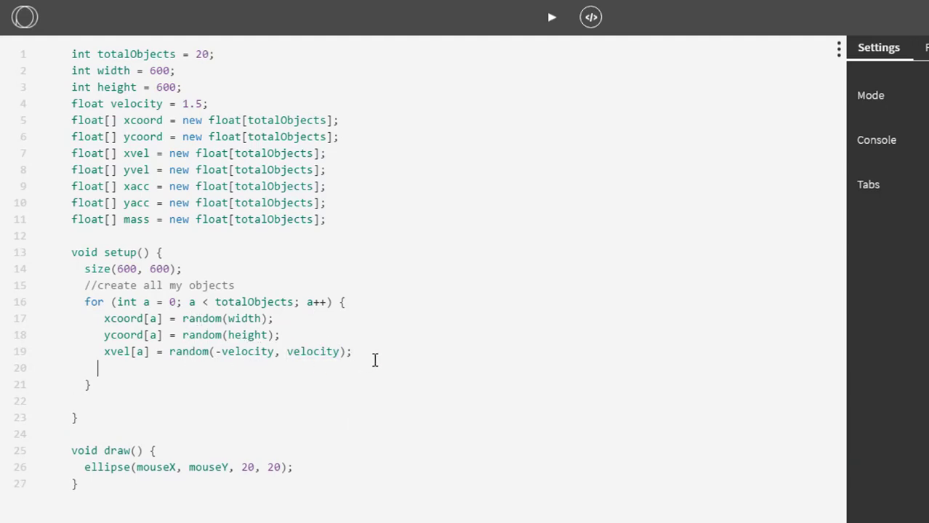
# - Add yvel[a] = random(-velocity, velocity);
pyautogui.write('yvel[a')
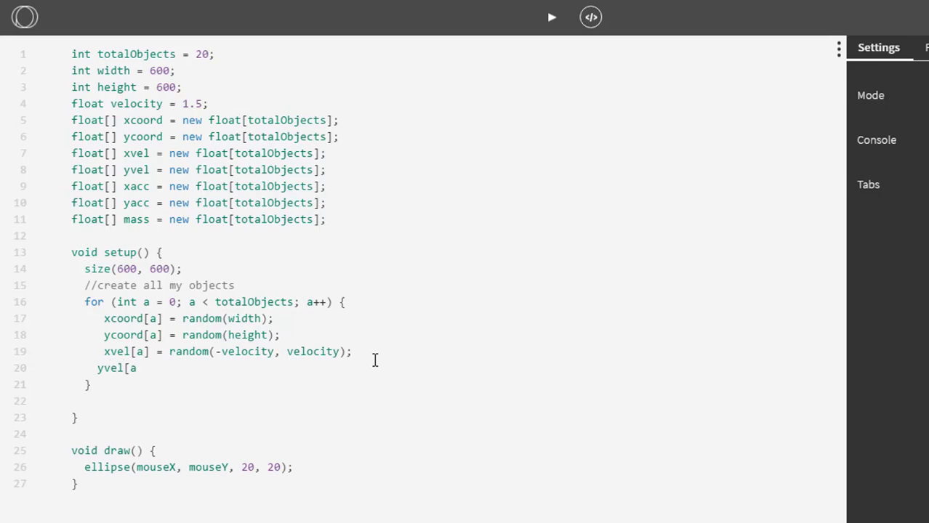
pyautogui.write('] =')
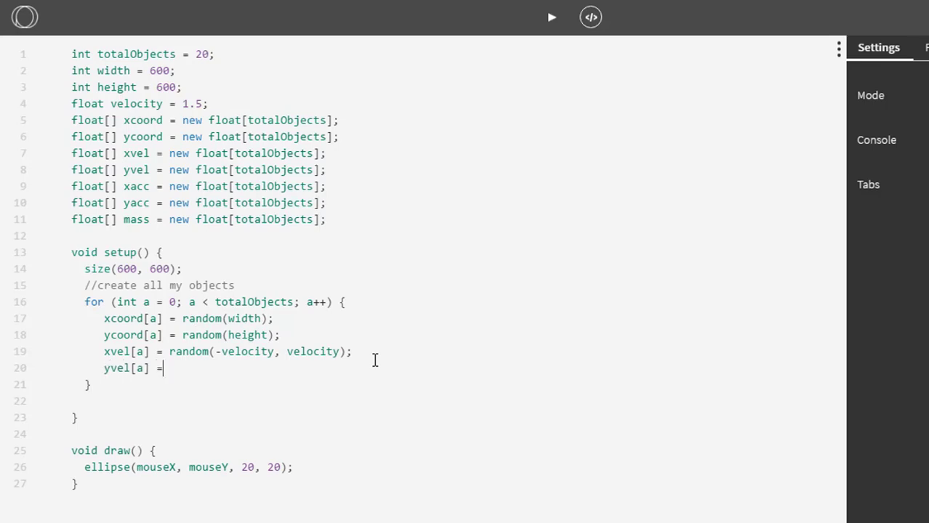
pyautogui.write('random')
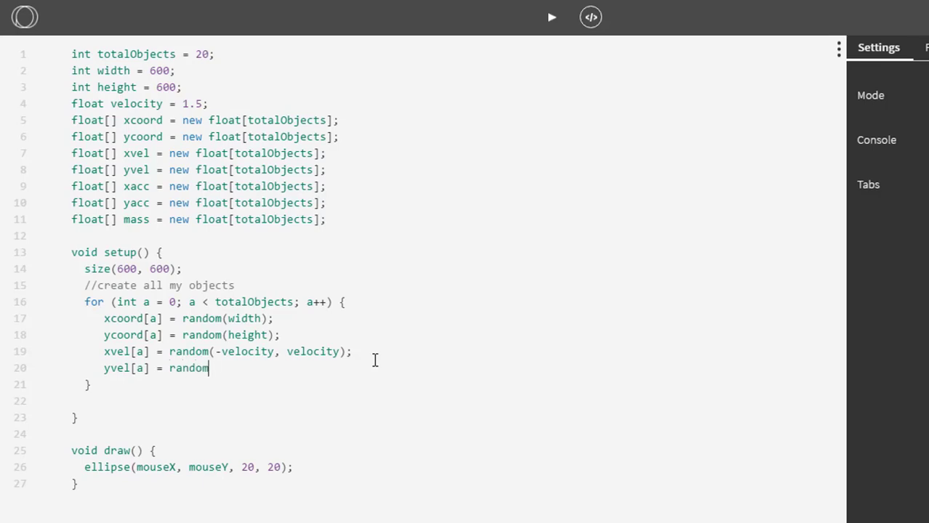
pyautogui.write('(-veloci')
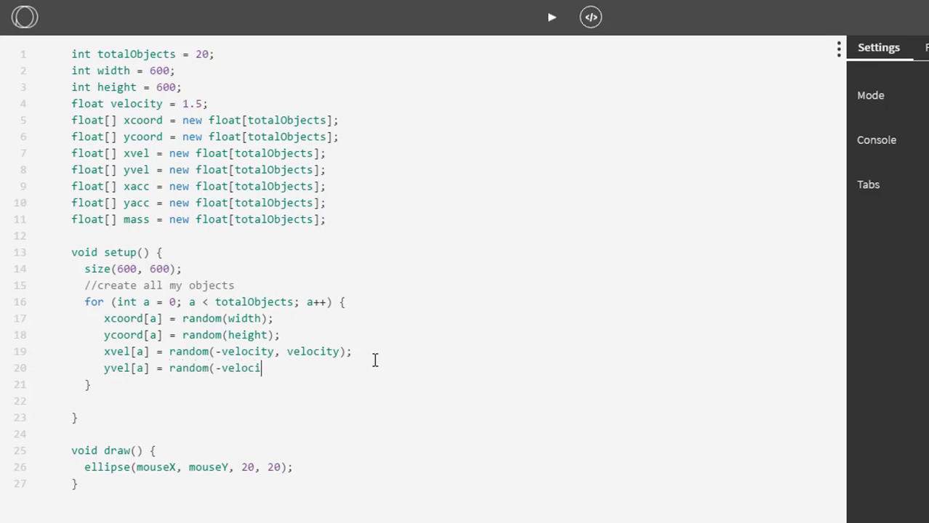
pyautogui.write('ty, velocity')
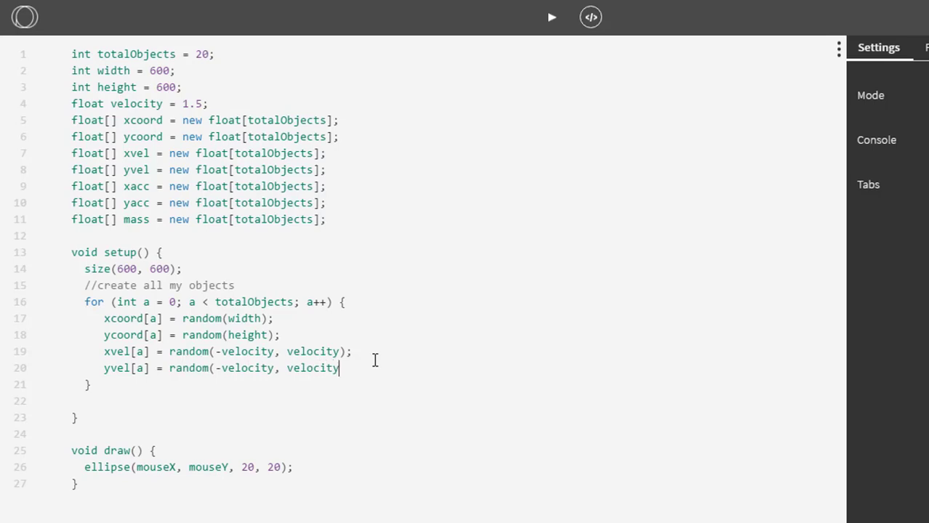
pyautogui.write(');')
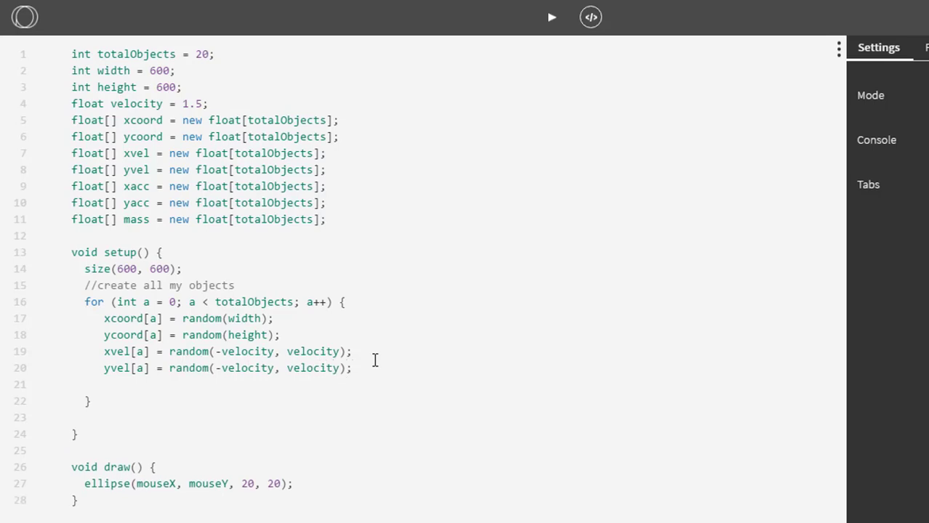
# - Begin mass[a] = random(1,20 for each object's mass
pyautogui.write('mass[a] =')
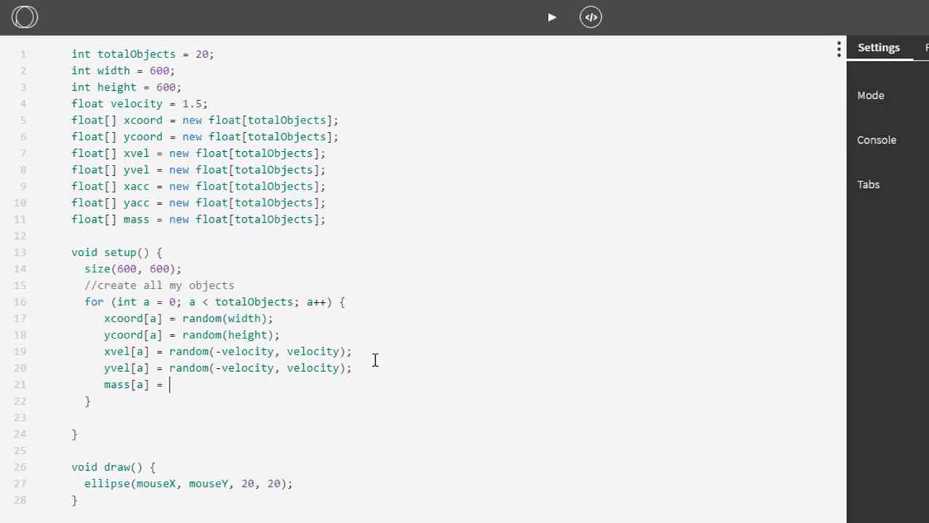
pyautogui.write('rando')
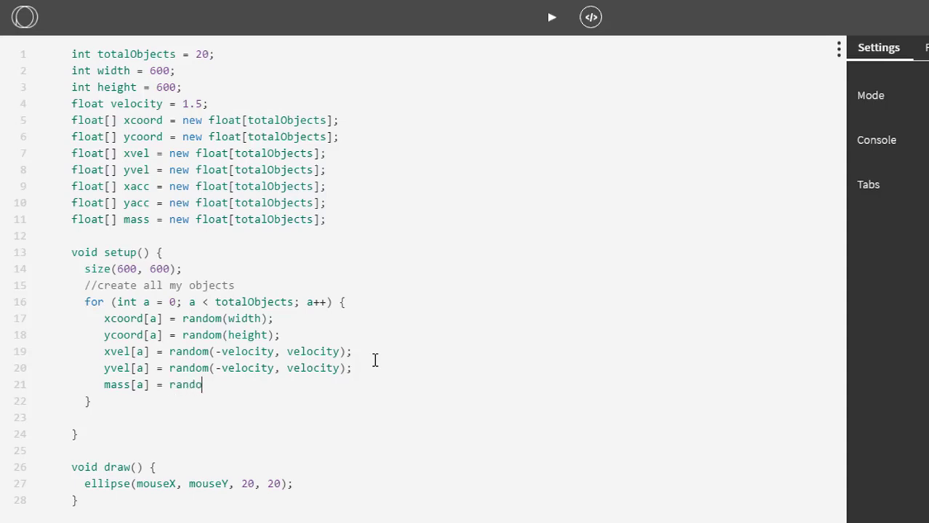
pyautogui.write('(1,20')
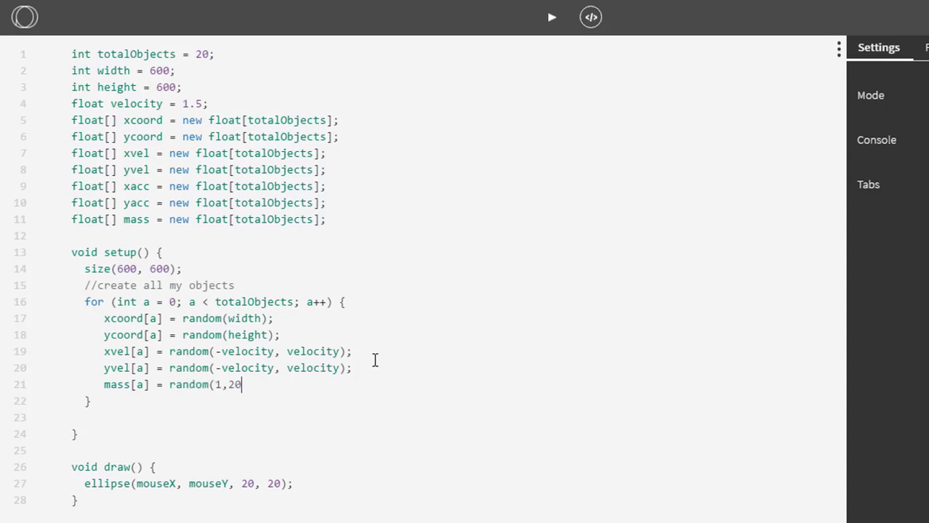